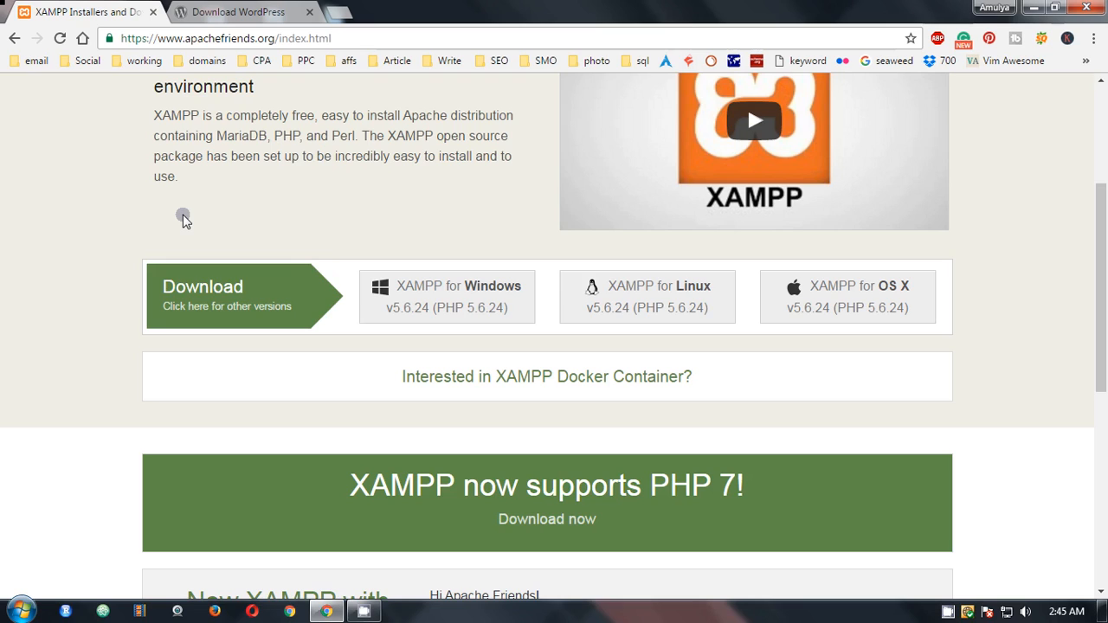
mouse_move(139, 239)
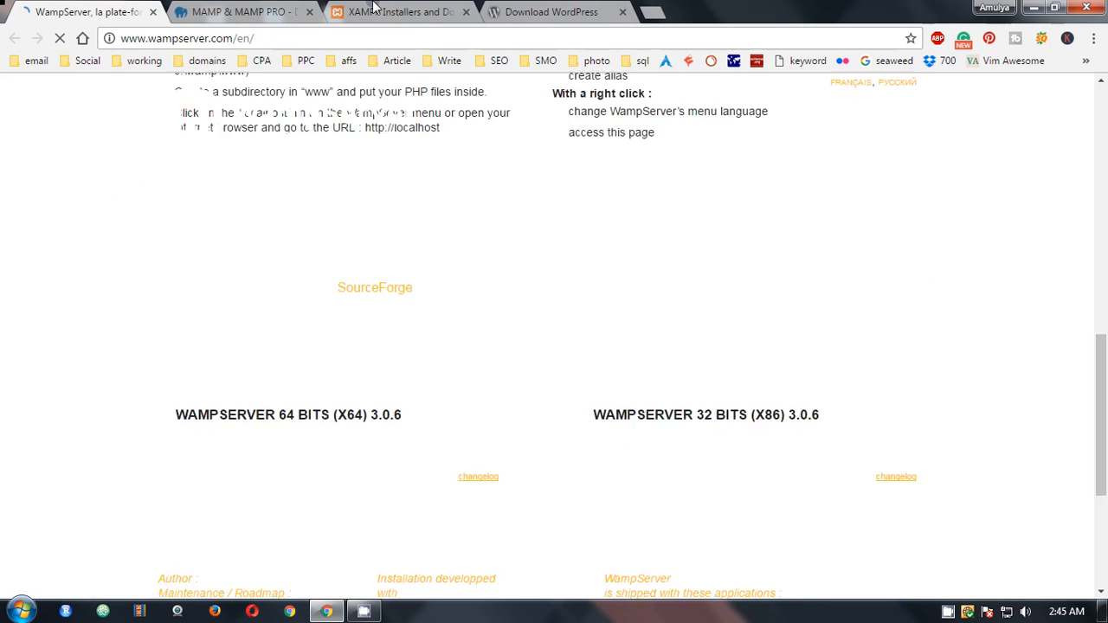
Step: Close the XAMPP, WampServer and MAMP tabs, leaving the WordPress download page
left_click(398, 12)
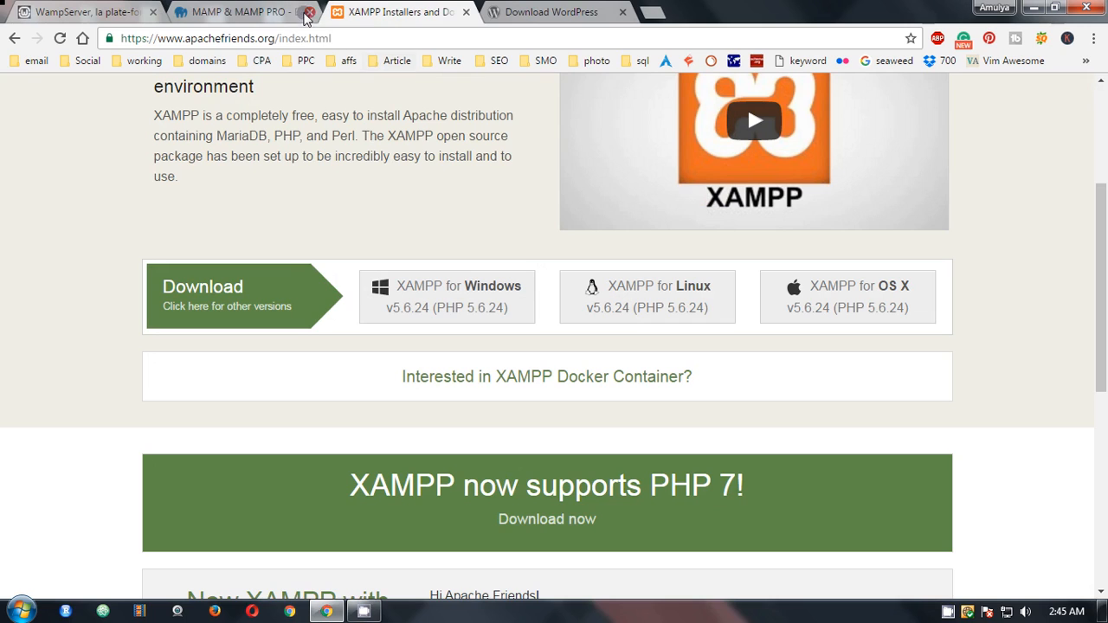
left_click(310, 12)
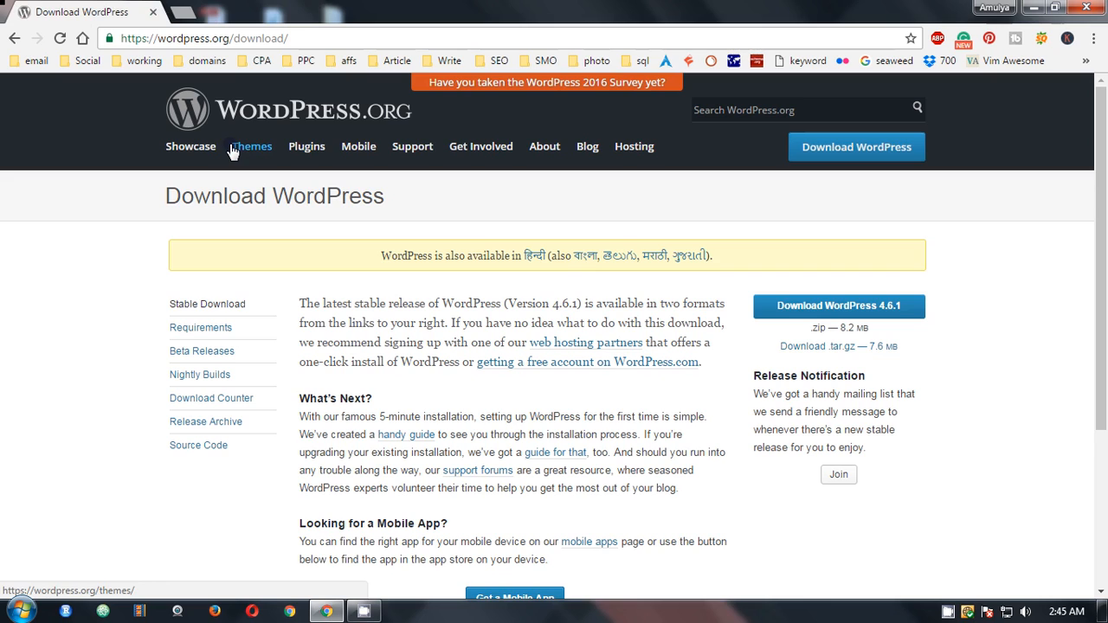
mouse_move(874, 310)
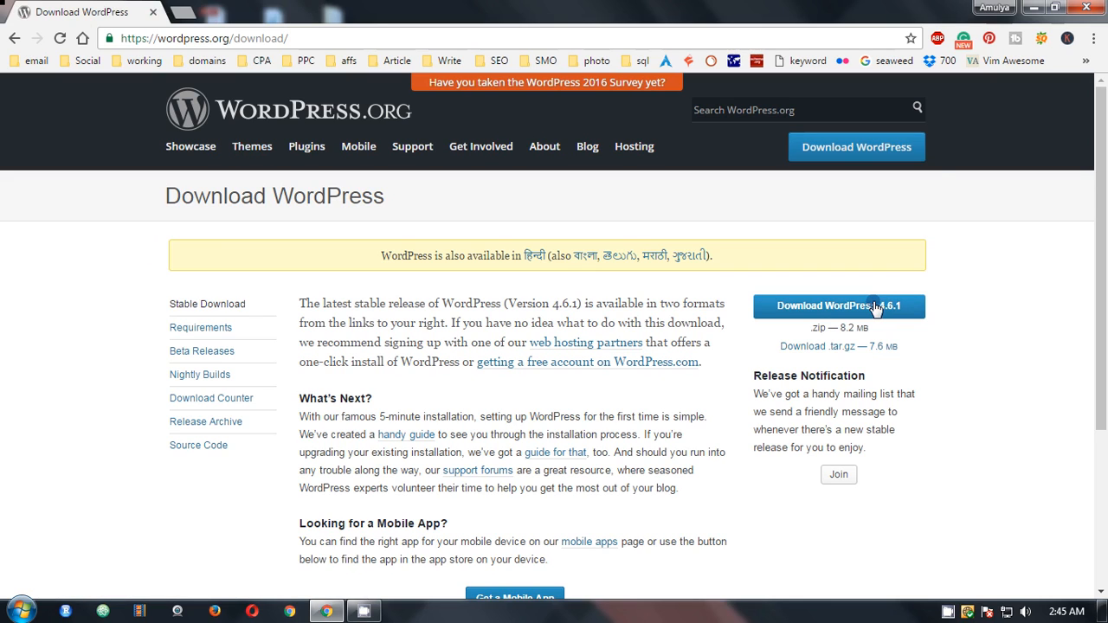
mouse_move(862, 321)
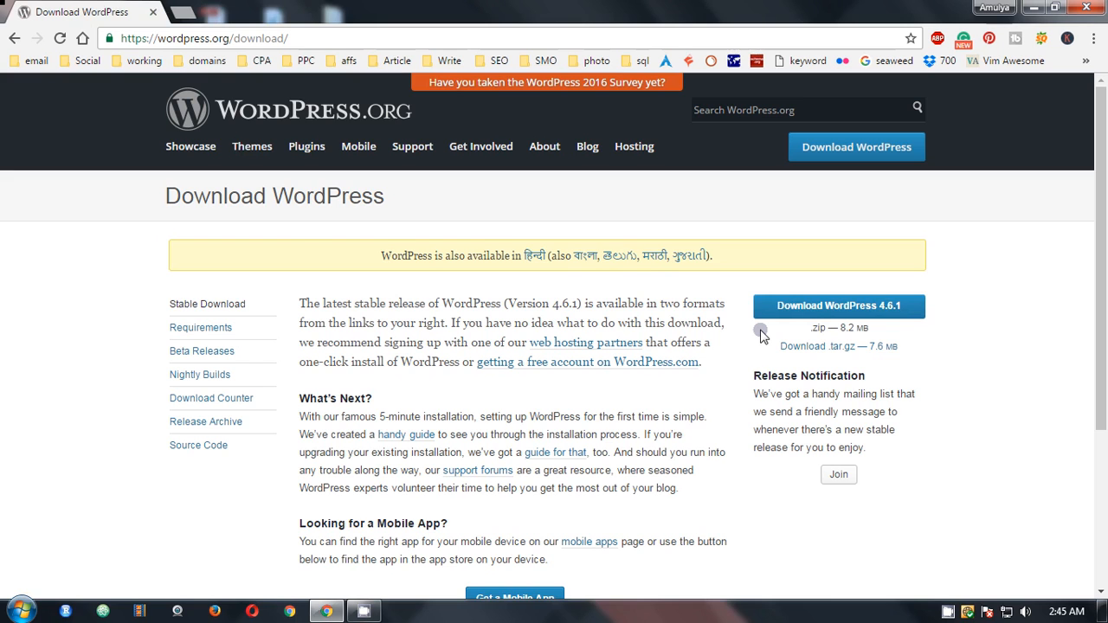
mouse_move(822, 312)
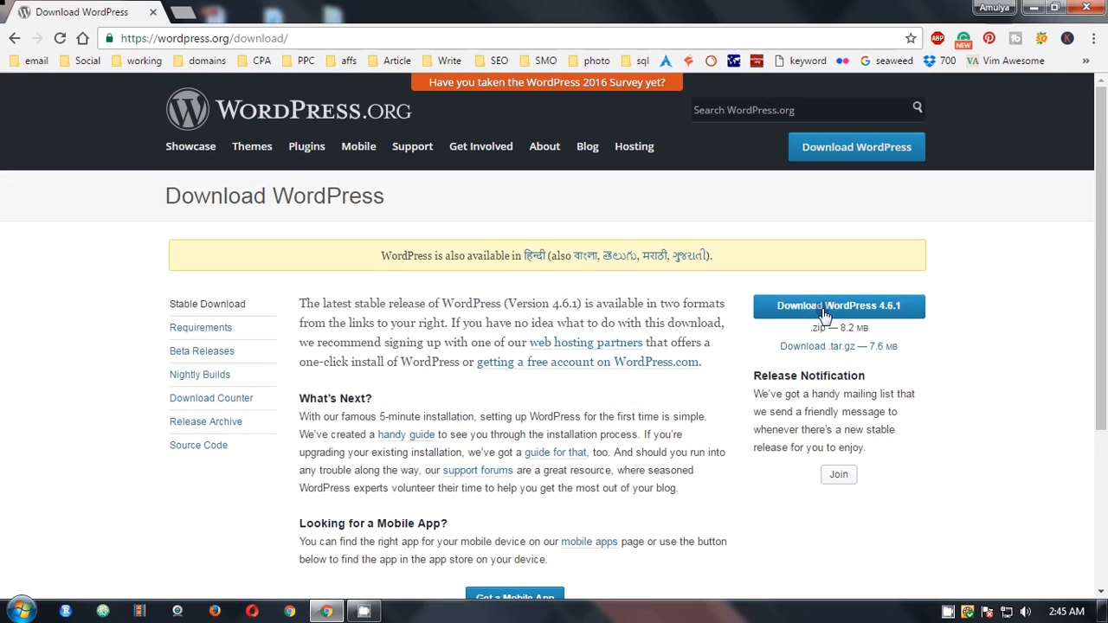
mouse_move(838, 305)
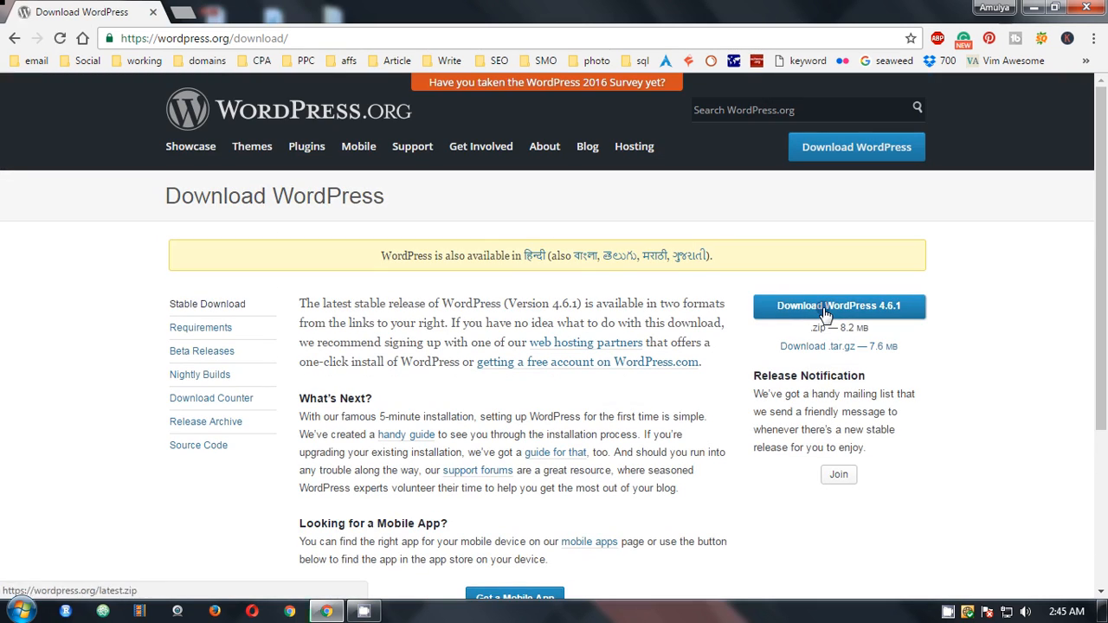
Step: Start the WordPress 4.6.1 zip download, then cancel the Save As dialog
left_click(838, 304)
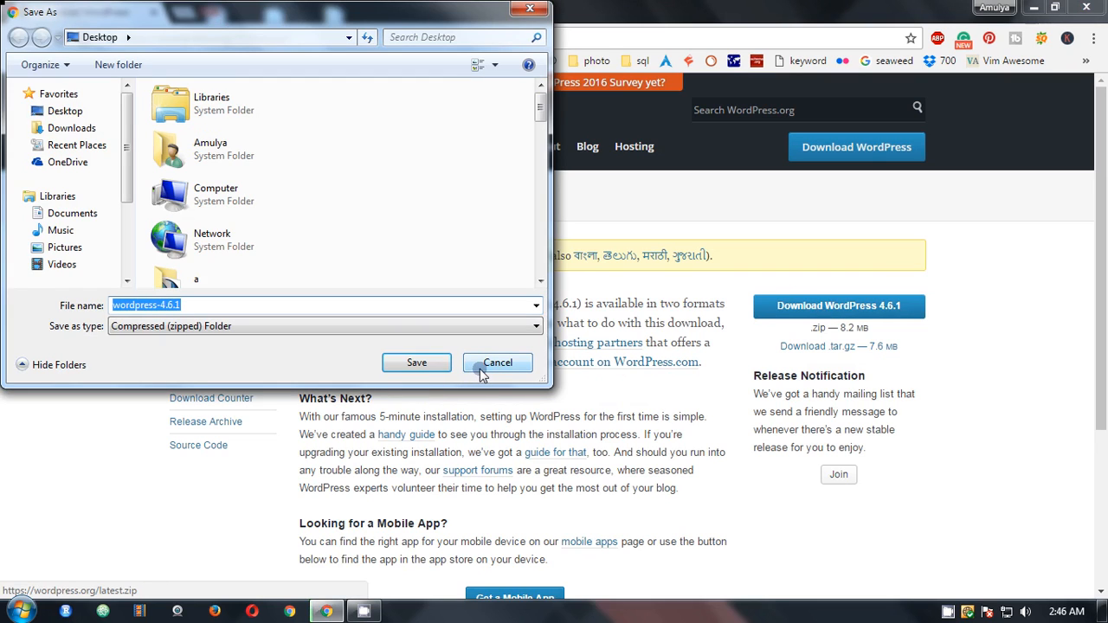
left_click(499, 362)
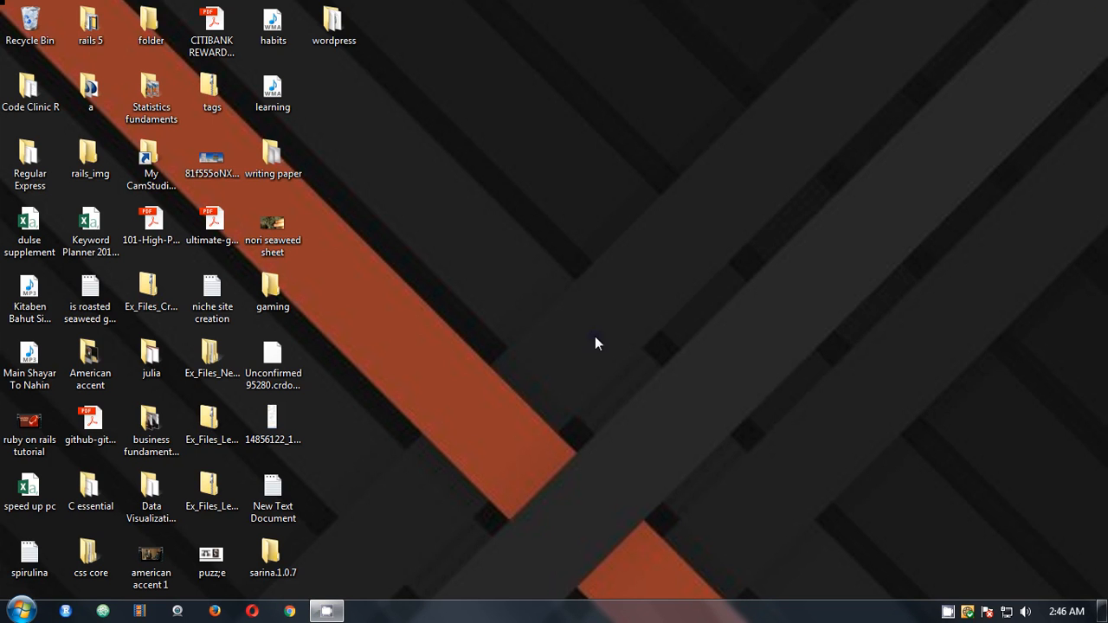
mouse_move(586, 374)
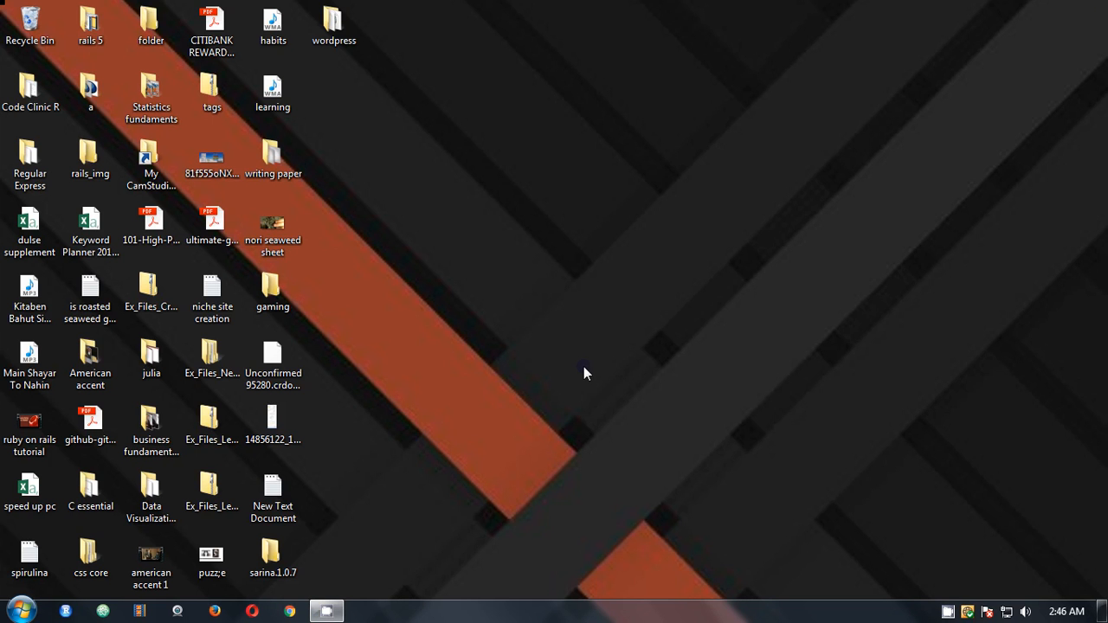
Step: Move the desktop wordpress folder lower and open it in Explorer
left_click(333, 24)
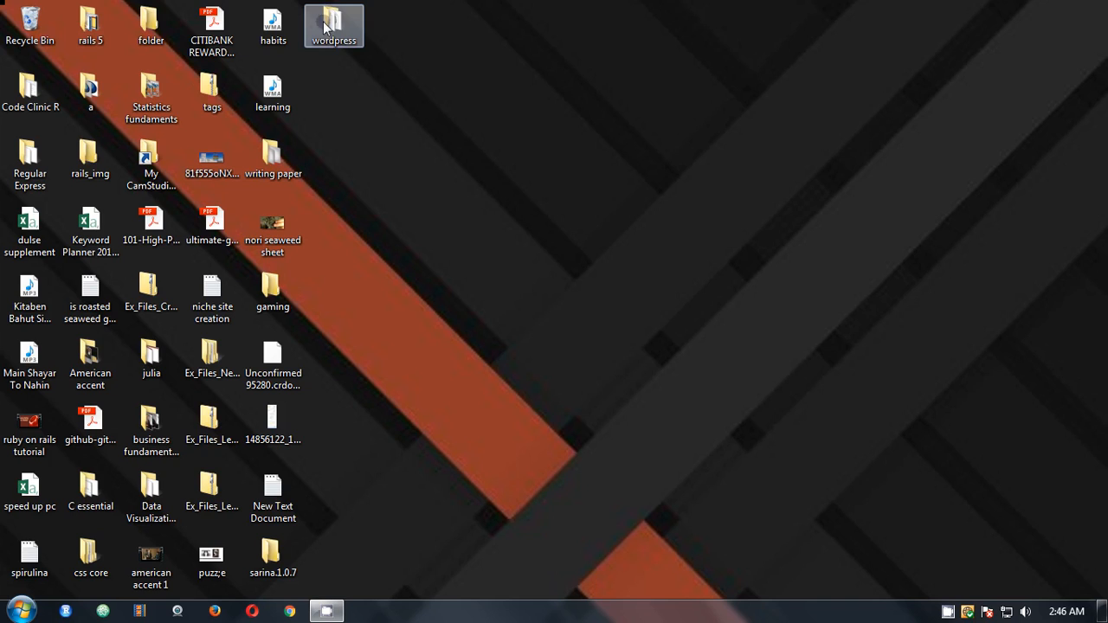
left_click_drag(332, 26, 273, 358)
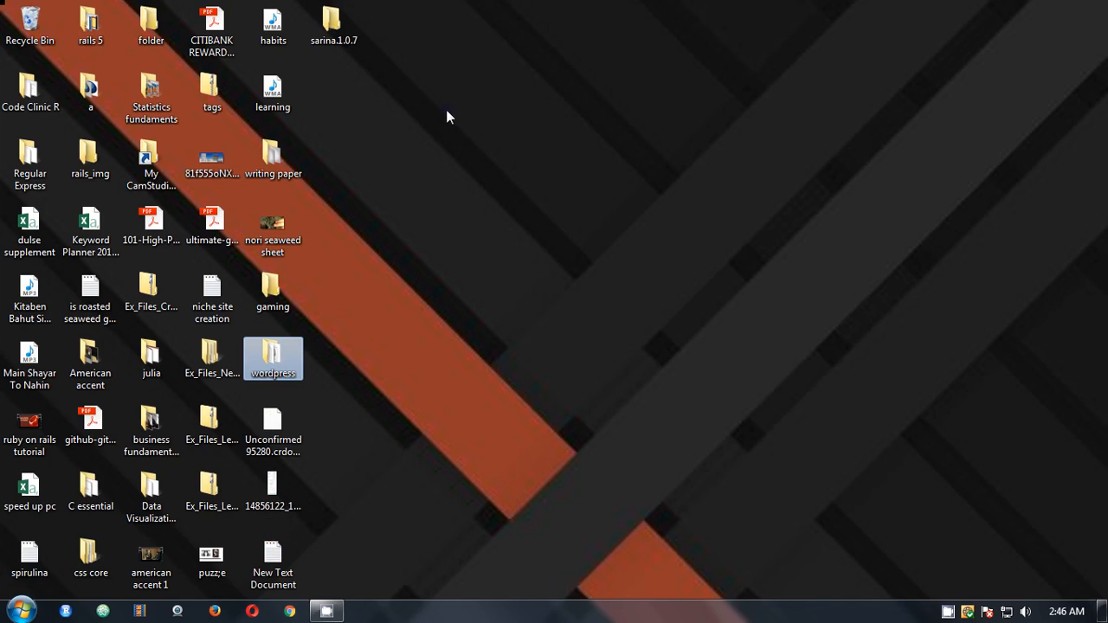
double_click(273, 358)
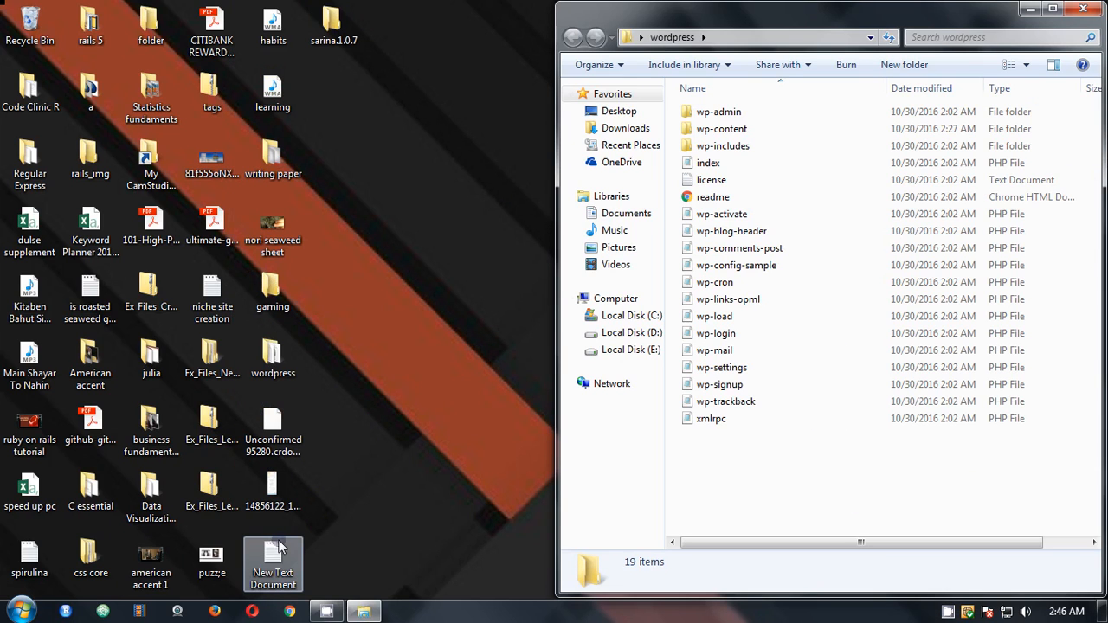
mouse_move(181, 539)
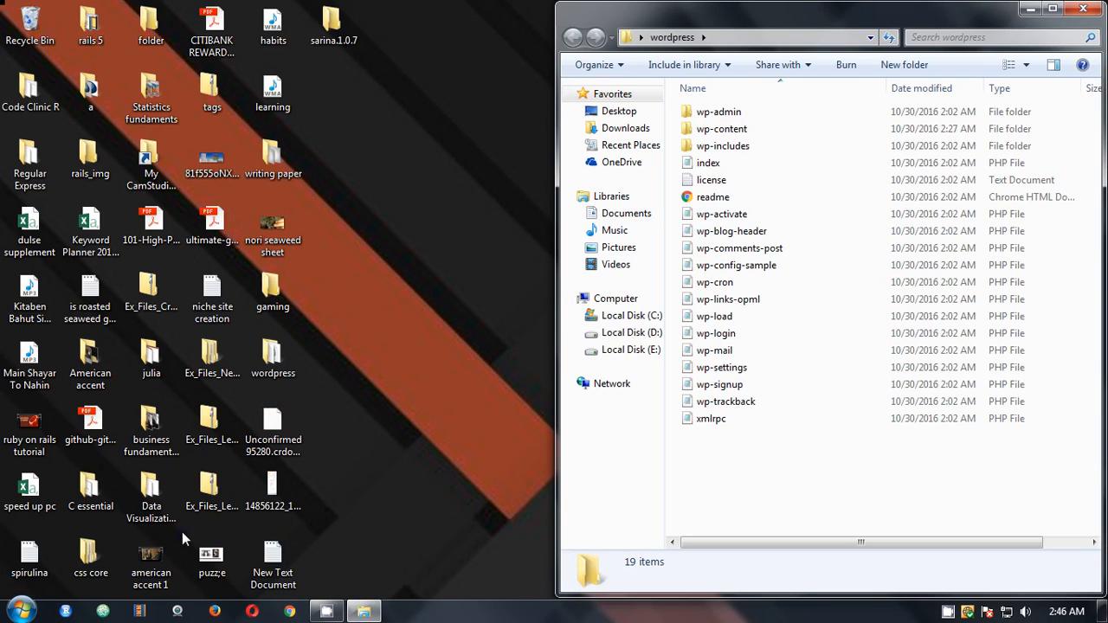
left_click(13, 609)
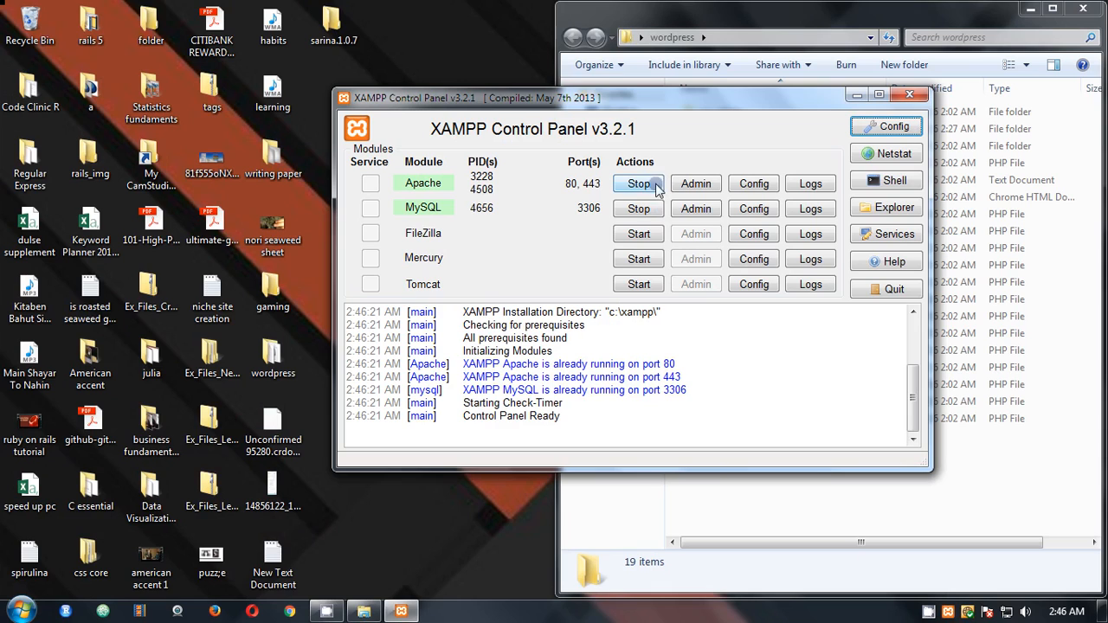
mouse_move(424, 207)
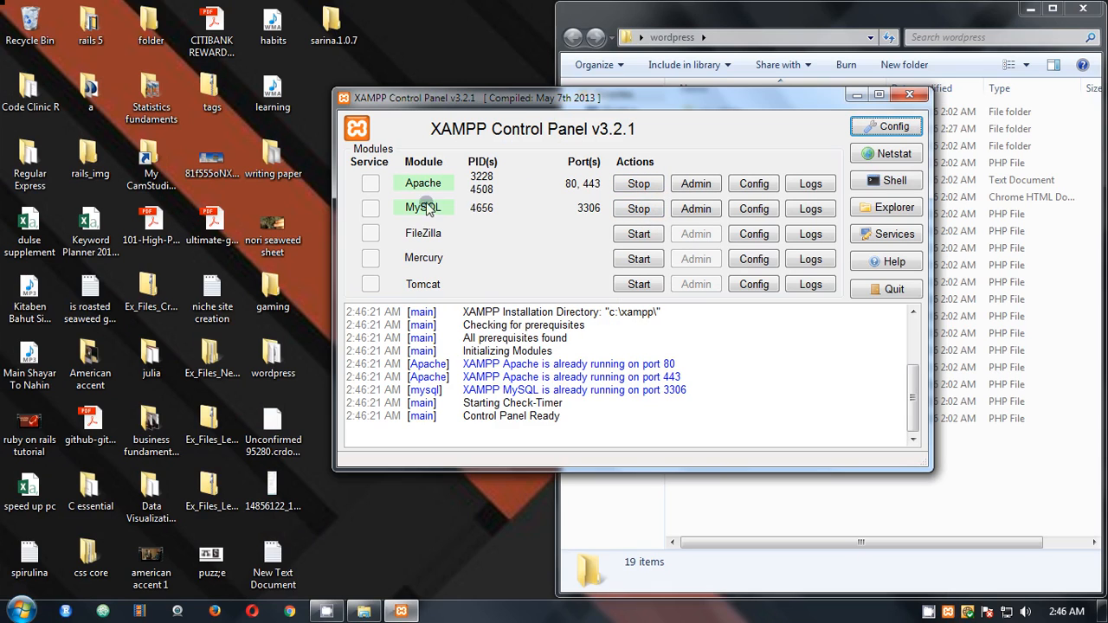
mouse_move(637, 184)
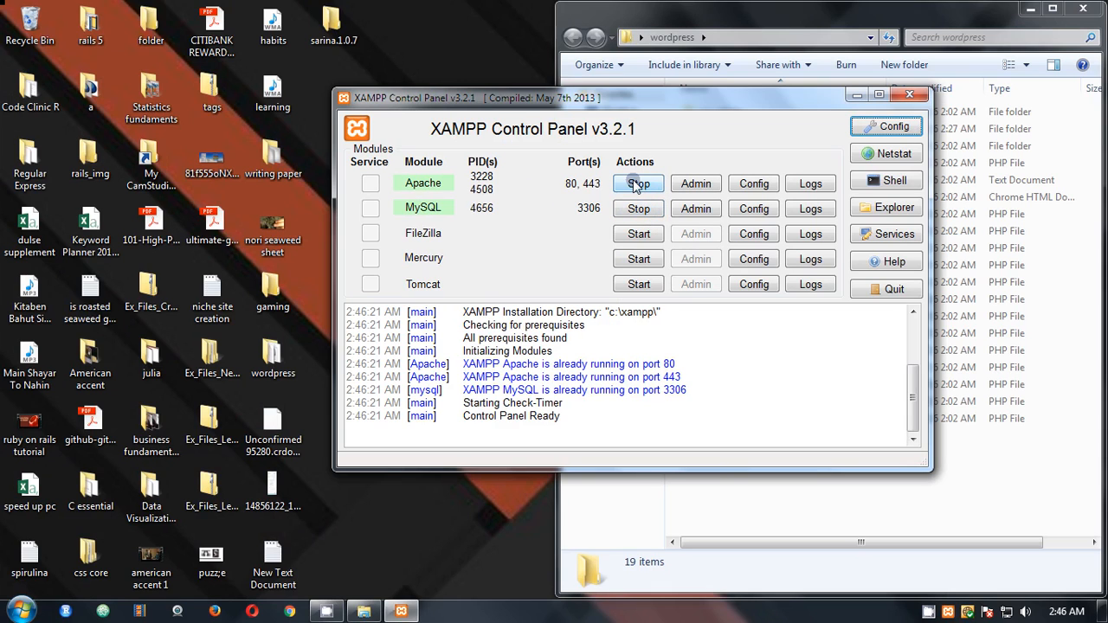
mouse_move(917, 95)
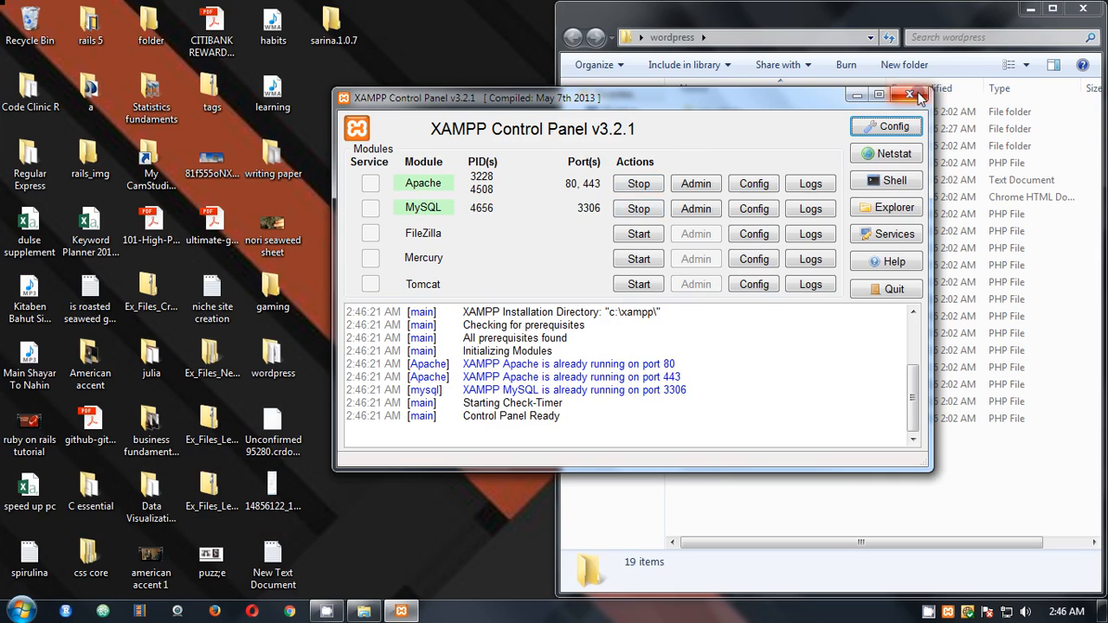
left_click(908, 94)
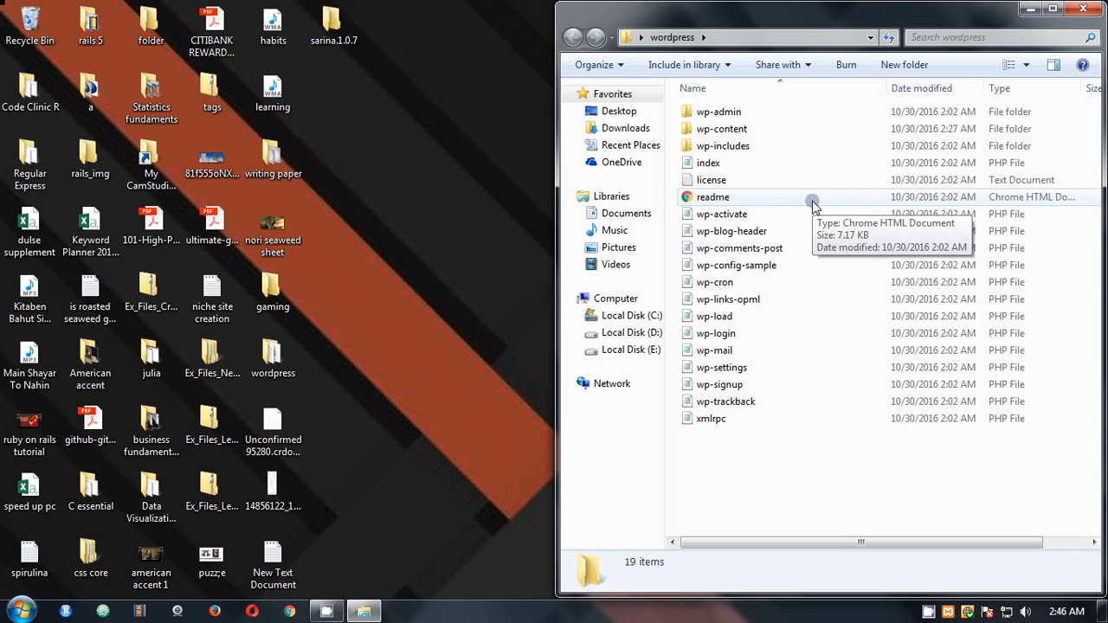
mouse_move(833, 326)
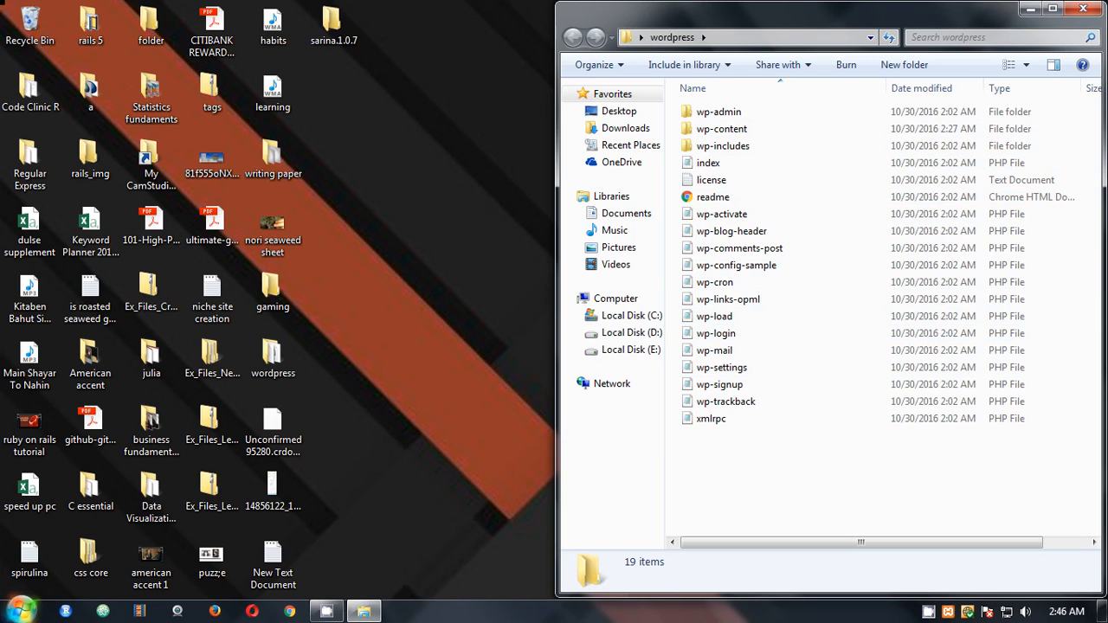
Step: Open the XAMPP htdocs shortcut from All Programs, then the Computer drive overview
left_click(14, 611)
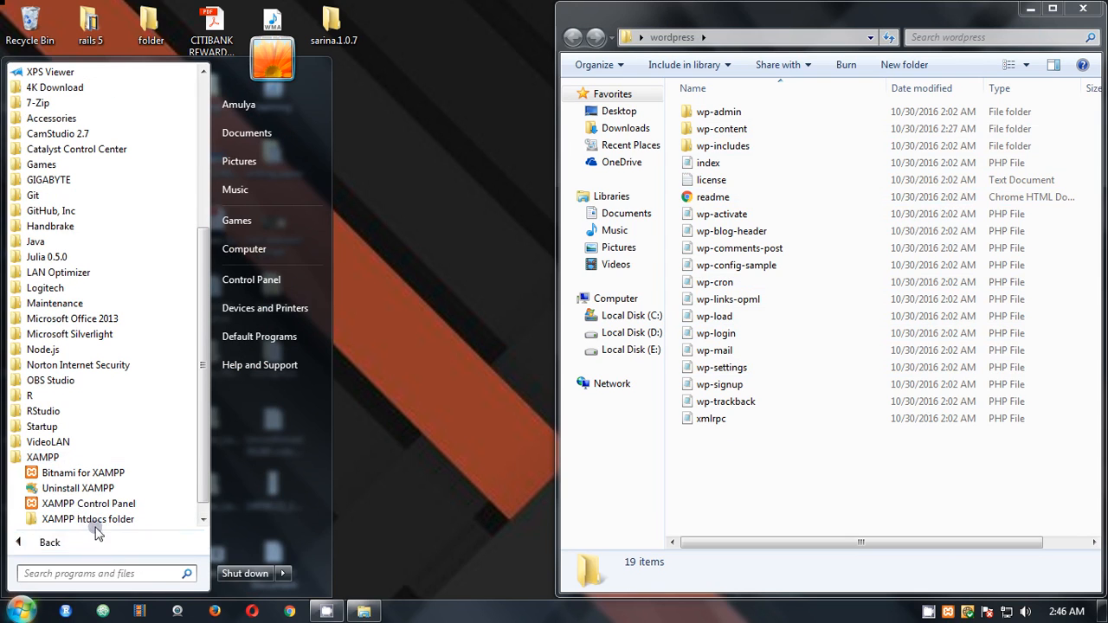
left_click(86, 519)
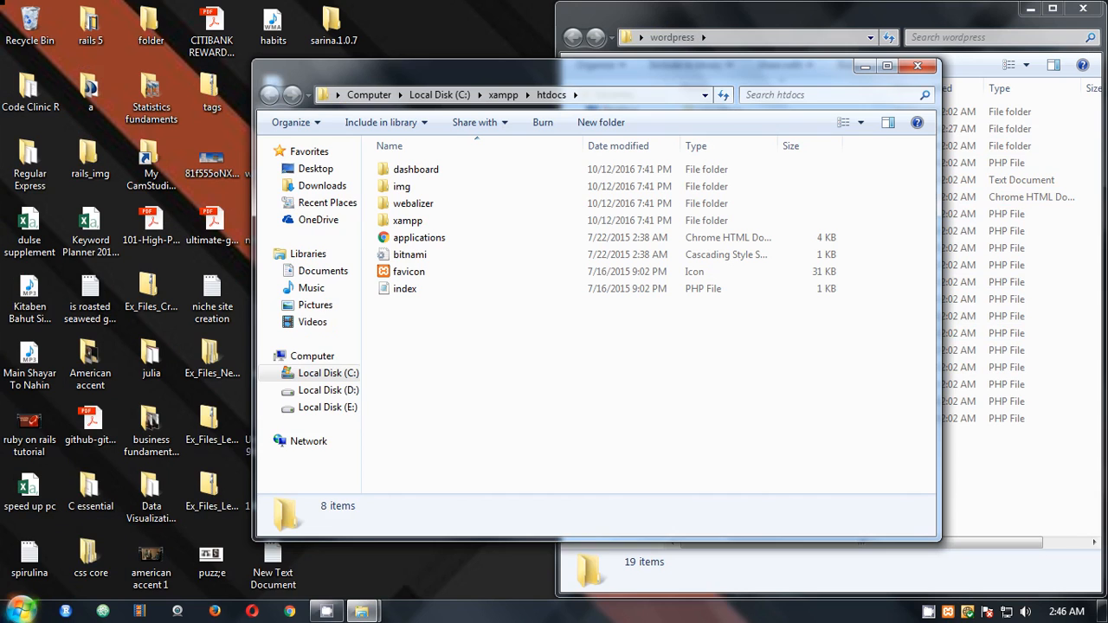
left_click(14, 609)
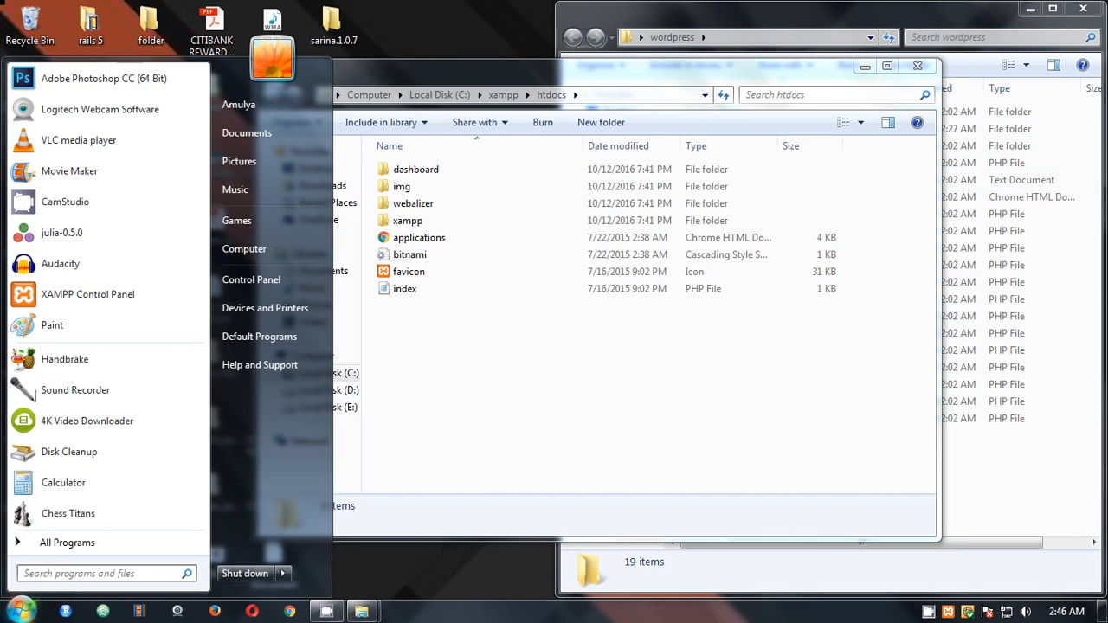
left_click(244, 250)
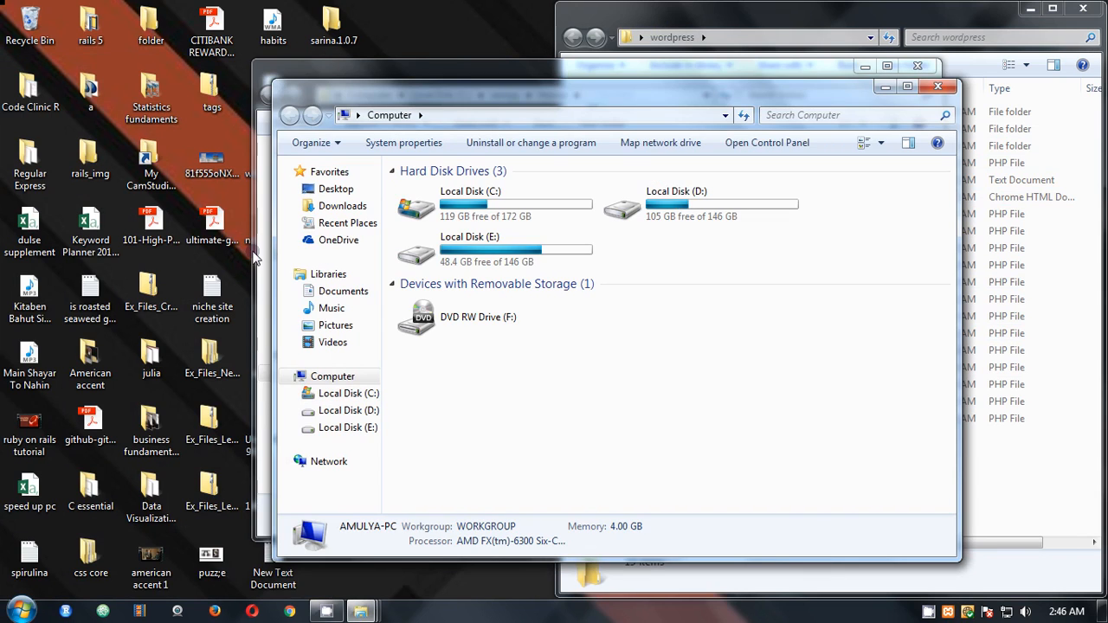
Step: Browse Local Disk (C:) > xampp > htdocs beside the wordpress folder
double_click(471, 191)
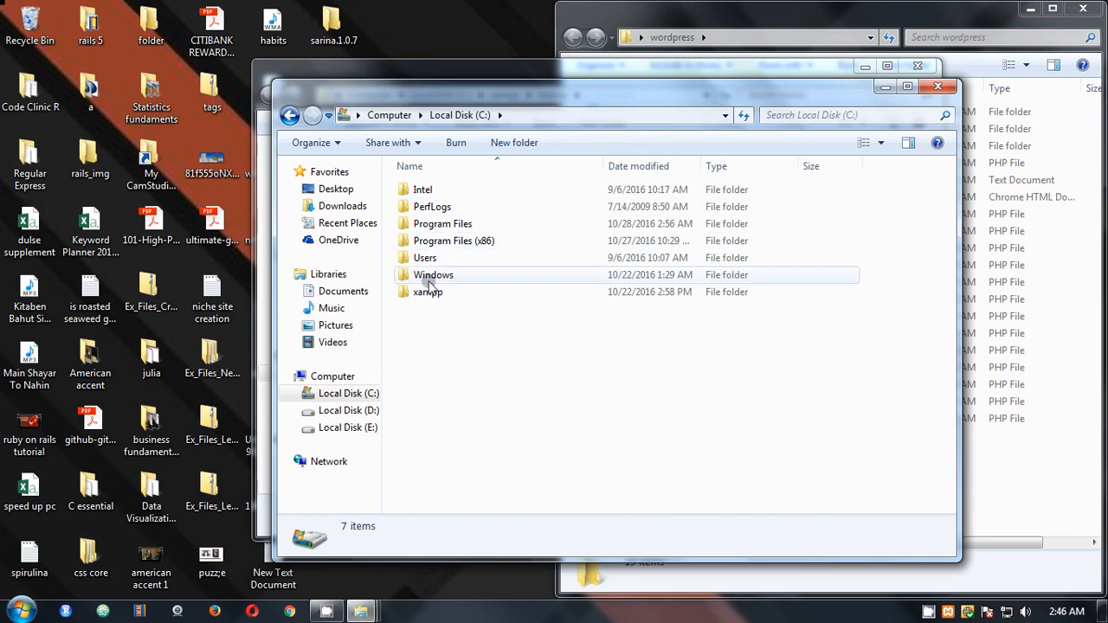
double_click(426, 291)
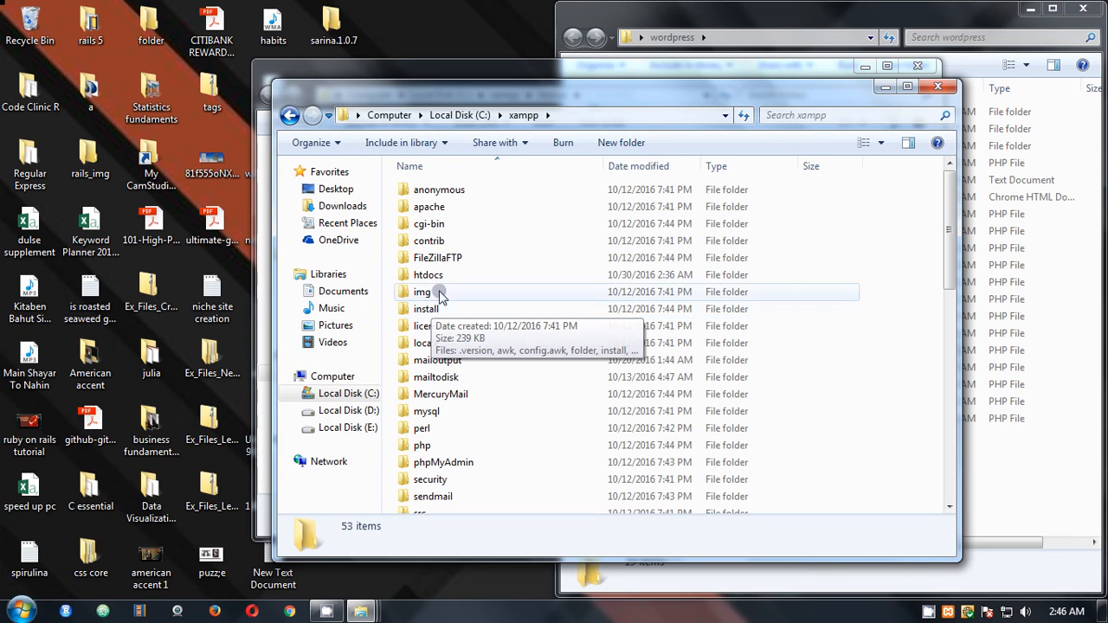
double_click(428, 273)
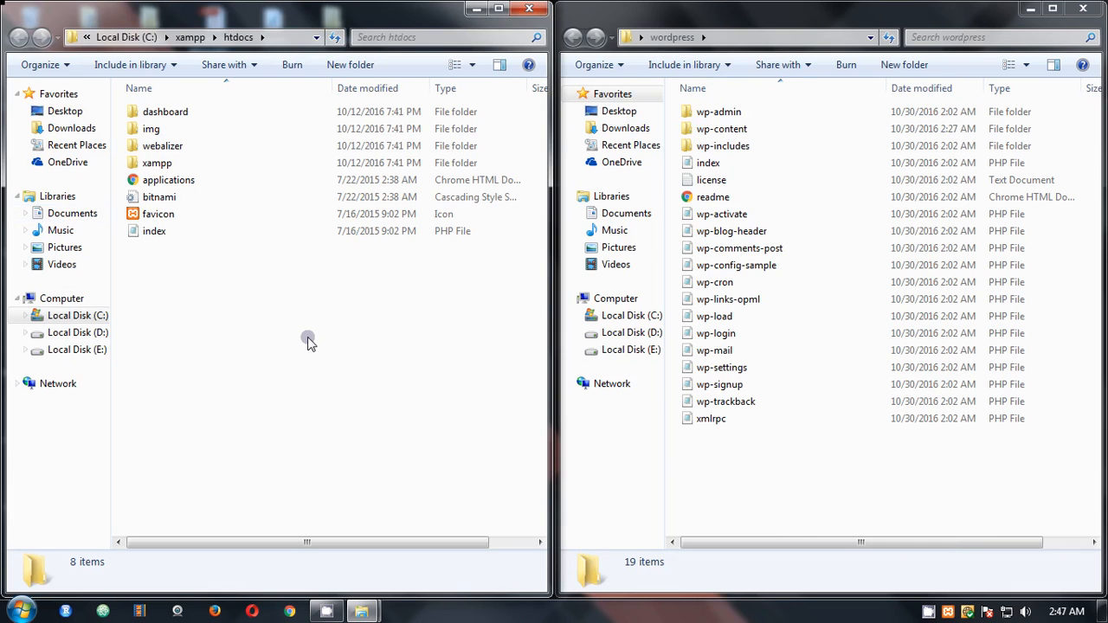
mouse_move(182, 78)
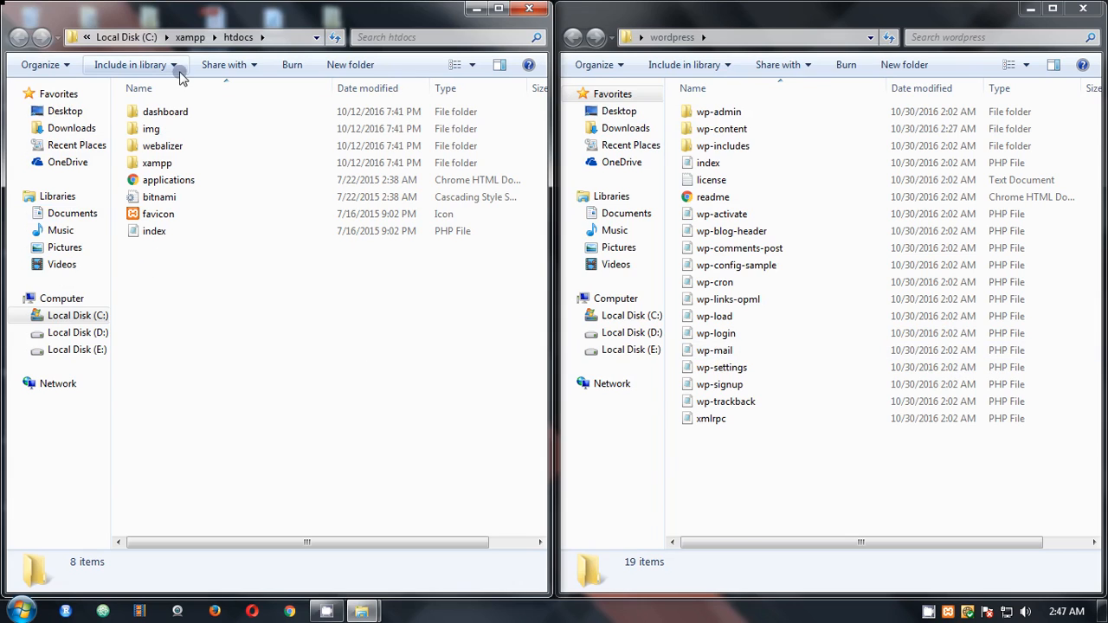
mouse_move(350, 64)
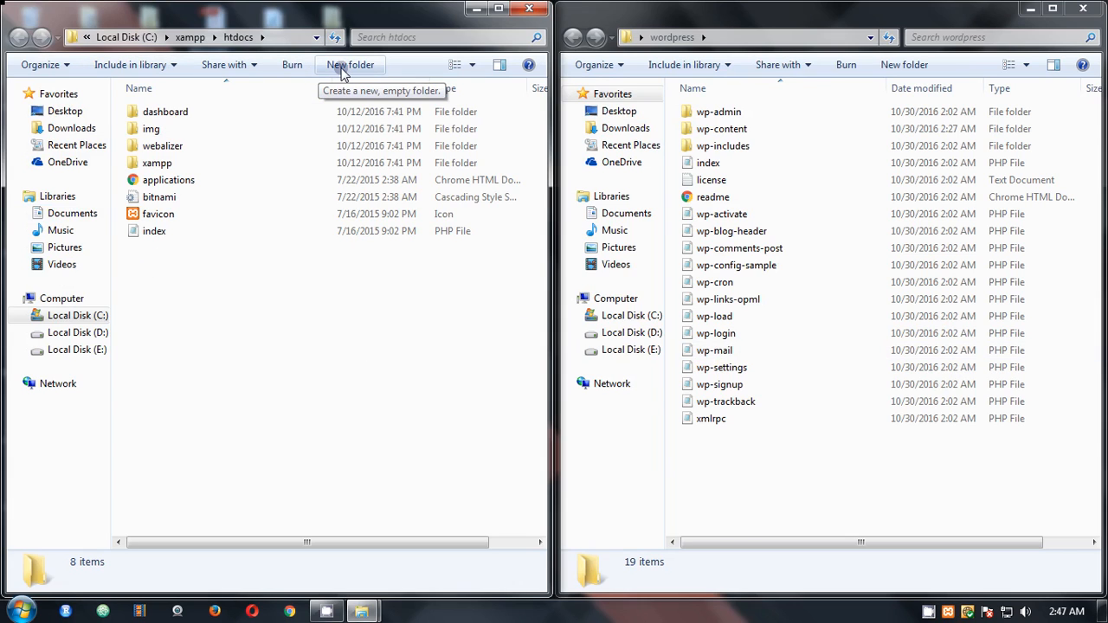
Step: Create a wp folder in htdocs and move all 19 WordPress files into it
left_click(350, 64)
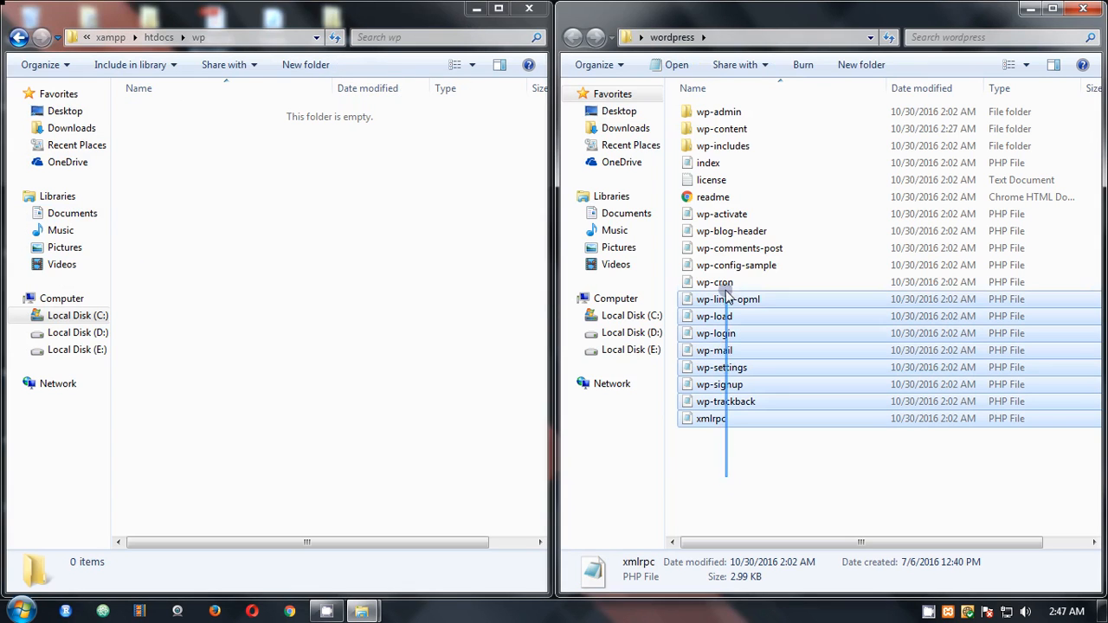
key("ctrl+a")
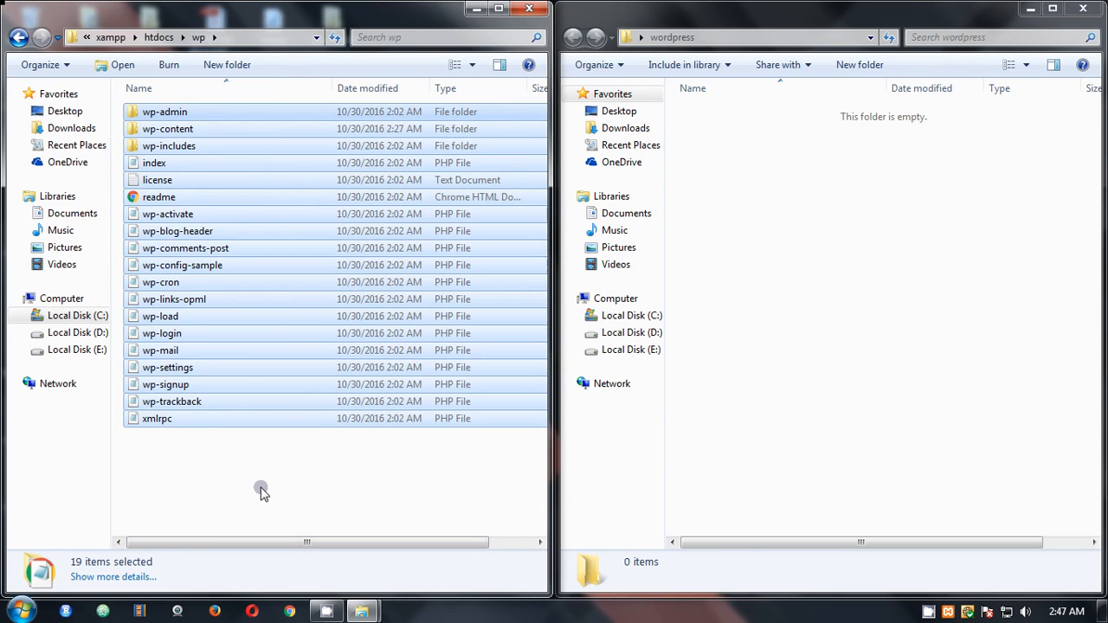
left_click(263, 488)
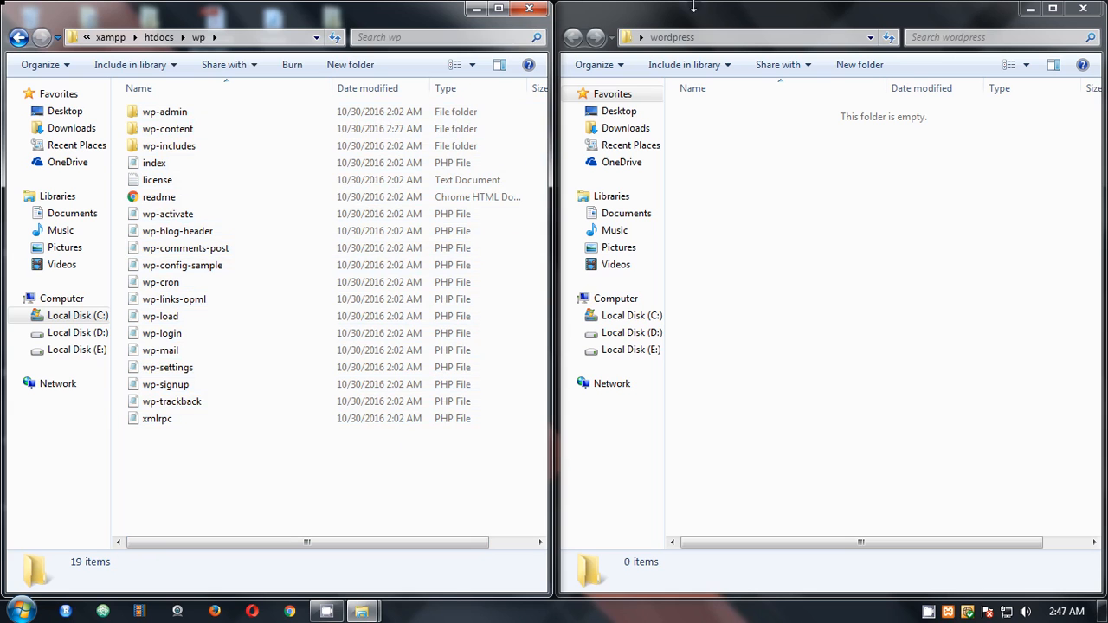
Step: Close the empty wordpress window and the wp folder window
left_click(1080, 9)
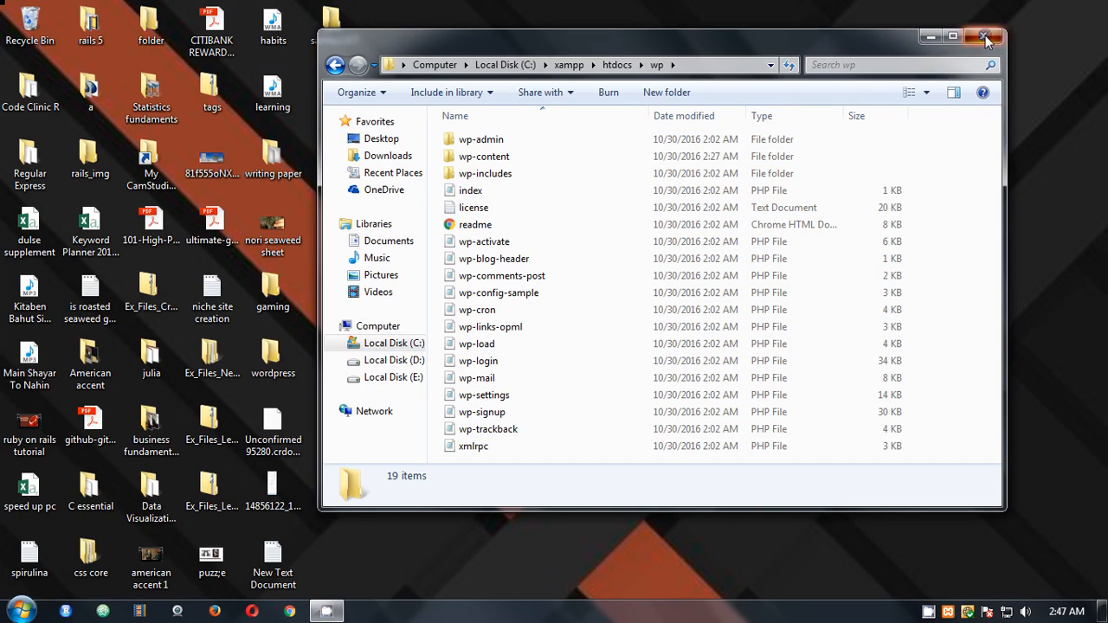
left_click(985, 36)
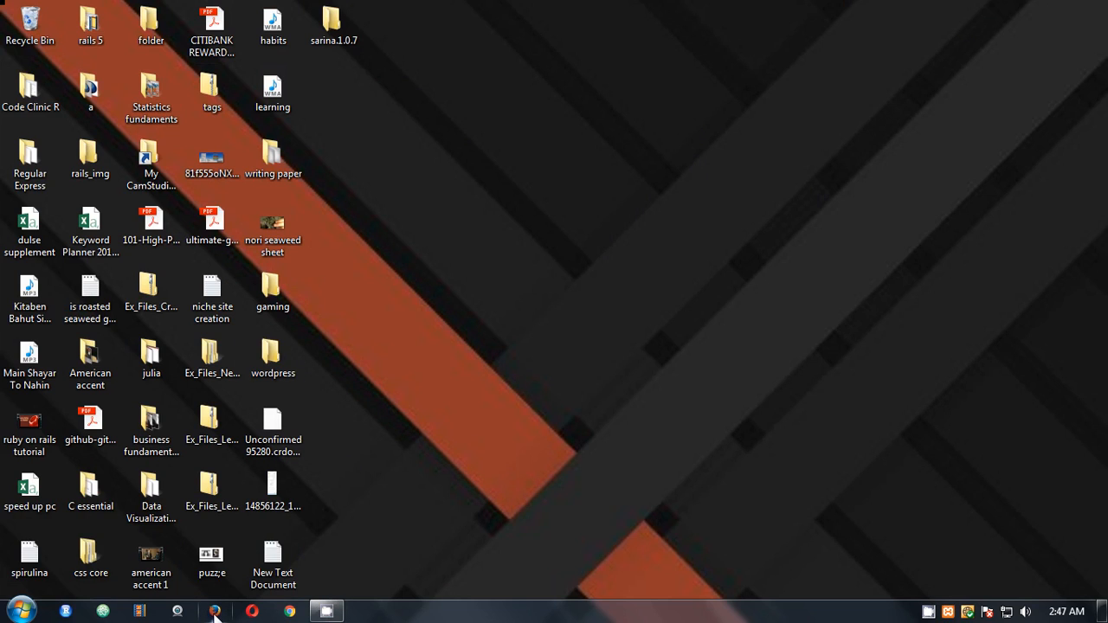
Step: Launch Firefox, load localhost to the XAMPP welcome page, and add a blank tab
left_click(215, 611)
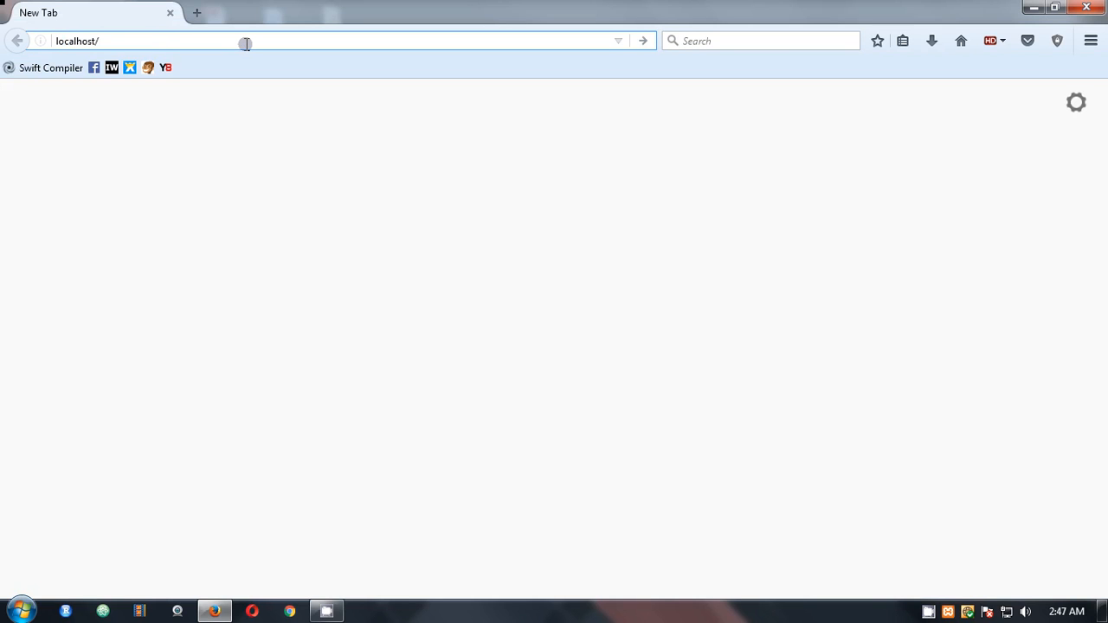
key("Return")
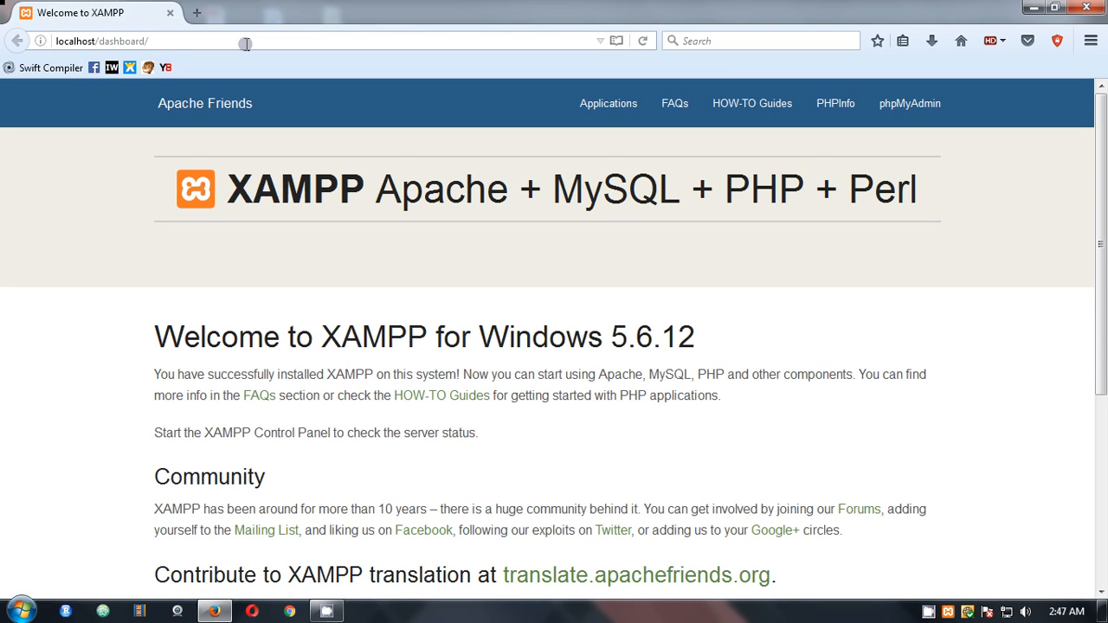
mouse_move(233, 33)
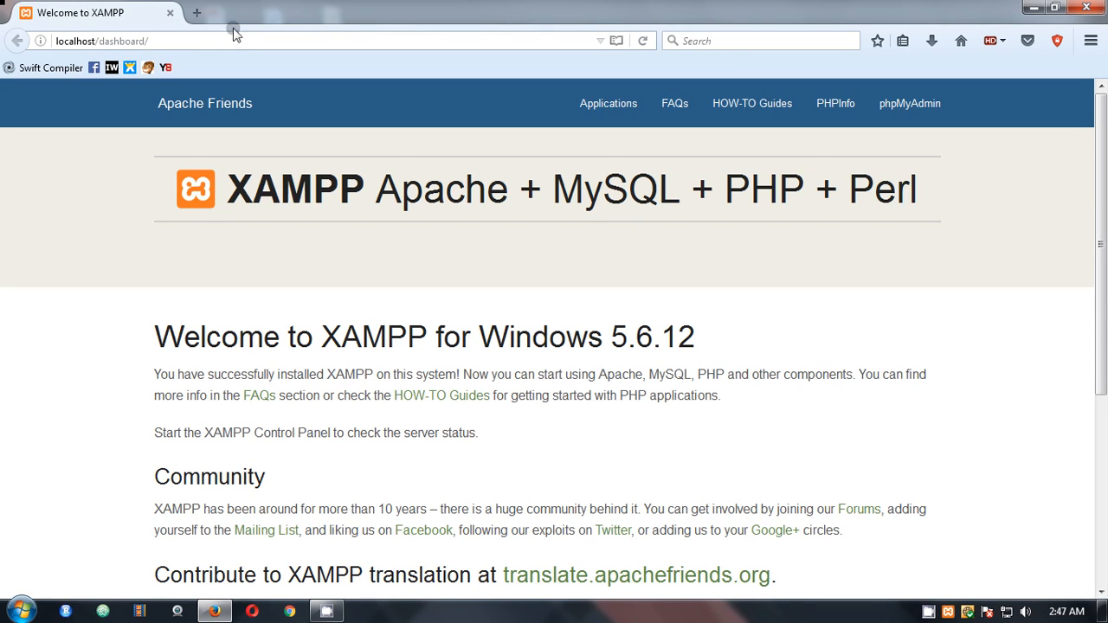
left_click(197, 12)
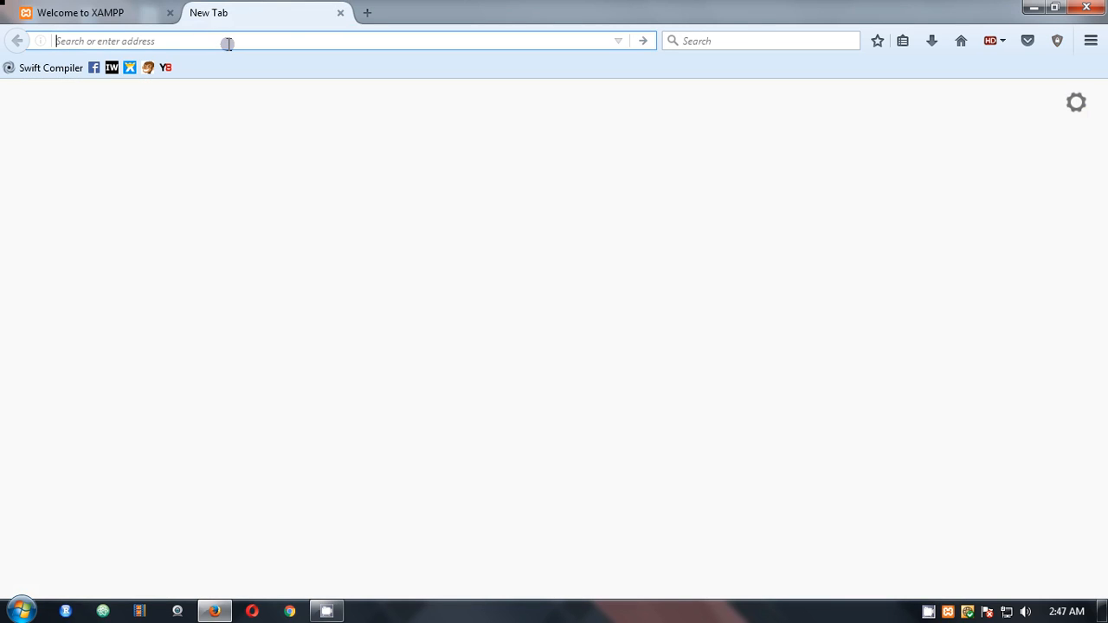
Step: Load localhost/wp to reach the WordPress setup language screen, then return to the XAMPP tab
type("localhost/")
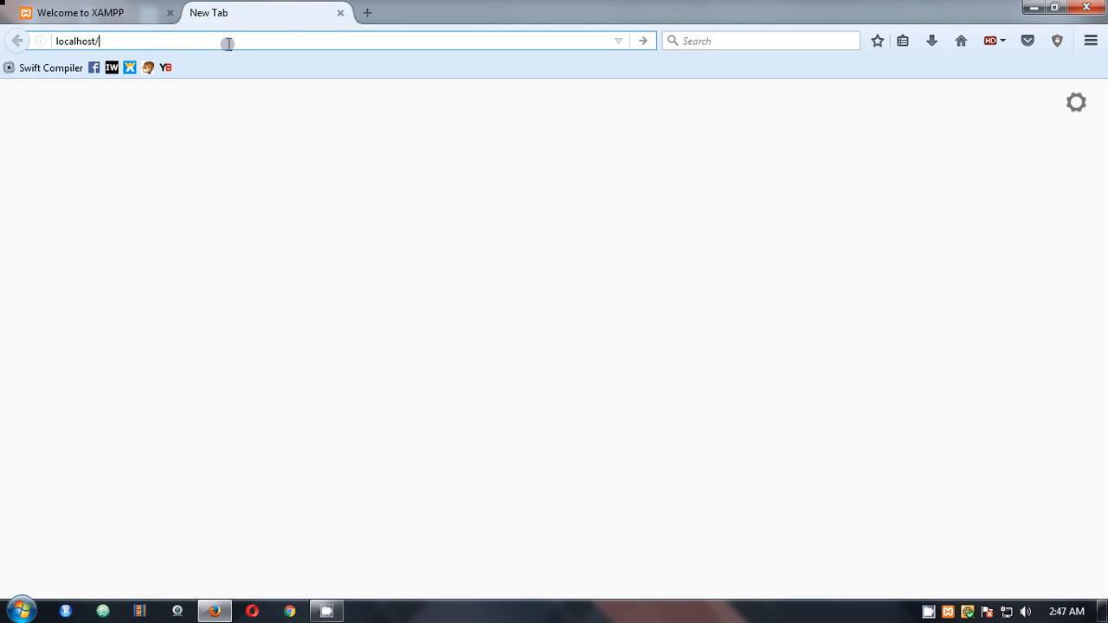
type("wp/wp-admin/setup-config.php")
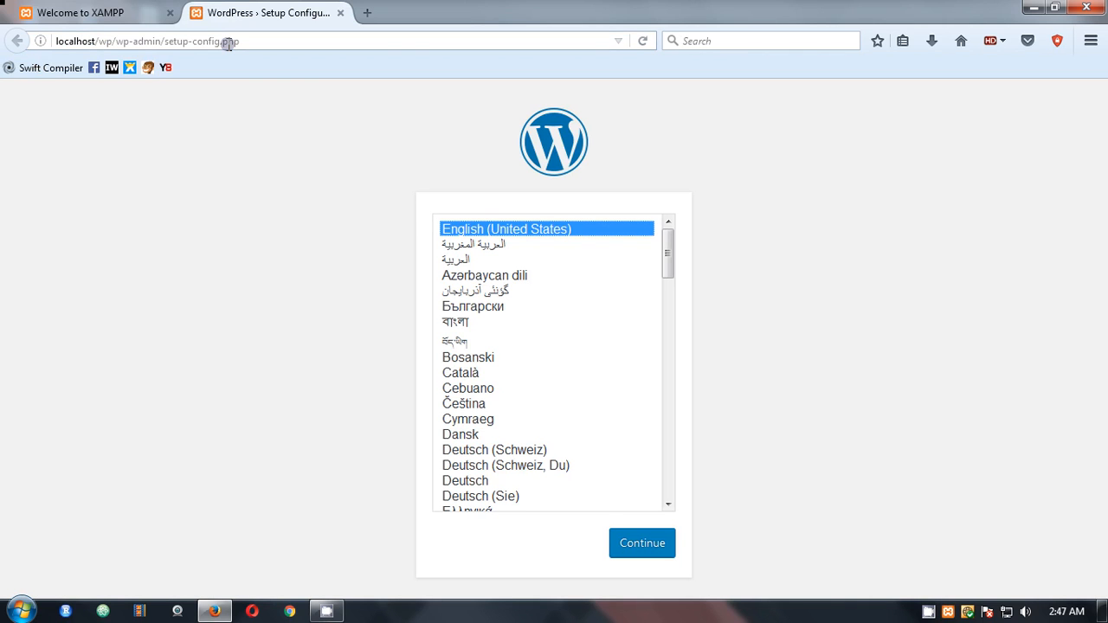
left_click(78, 12)
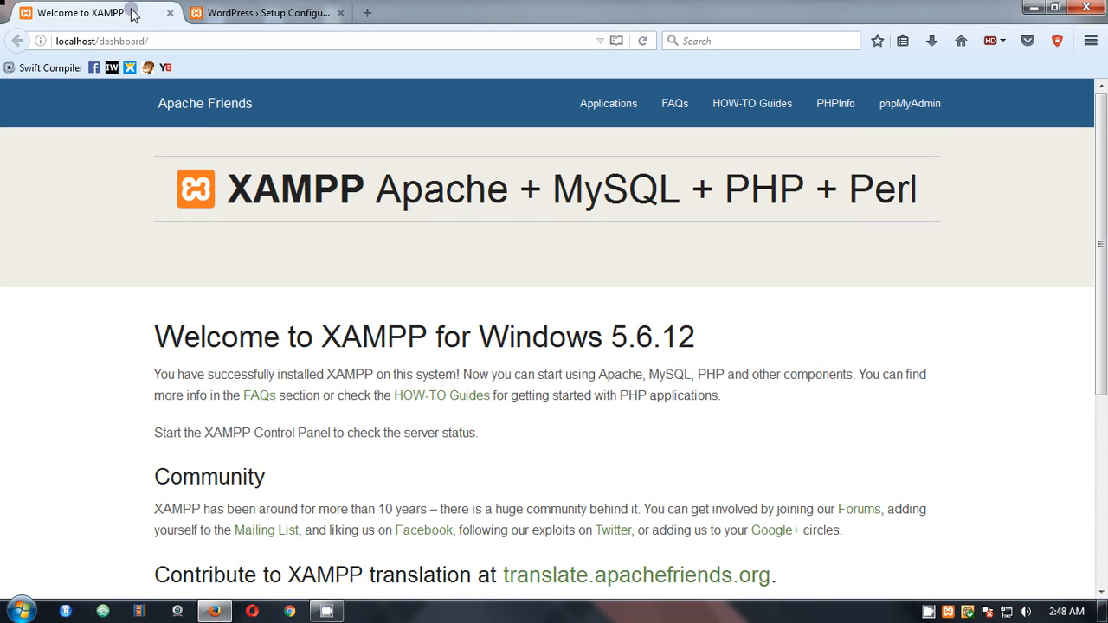
Step: Open phpMyAdmin from the XAMPP page and show the Databases list
left_click(909, 104)
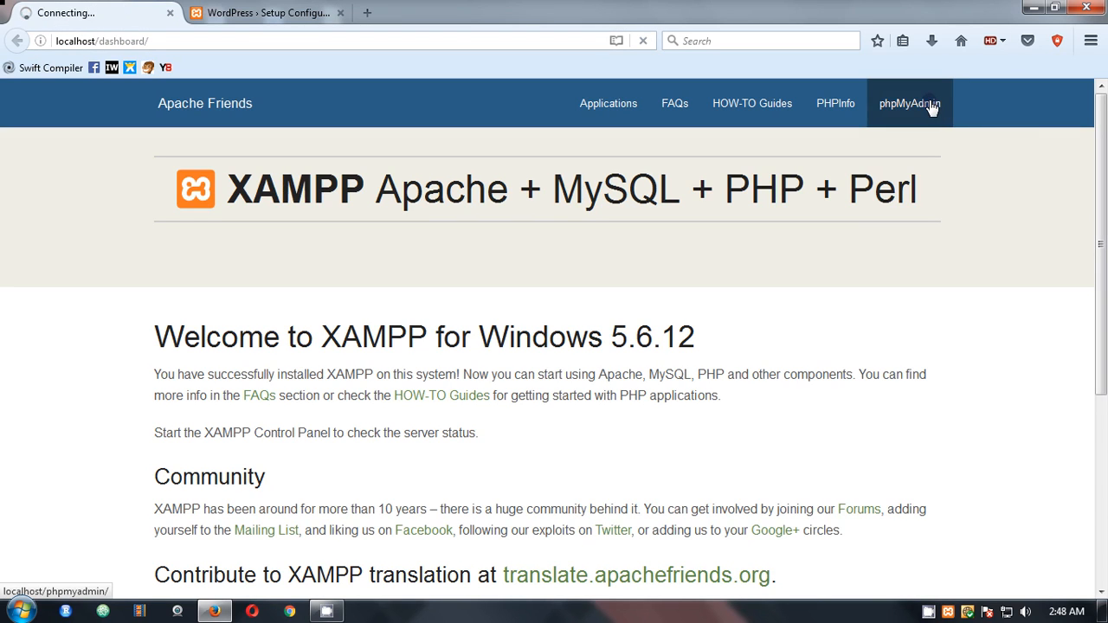
left_click(911, 104)
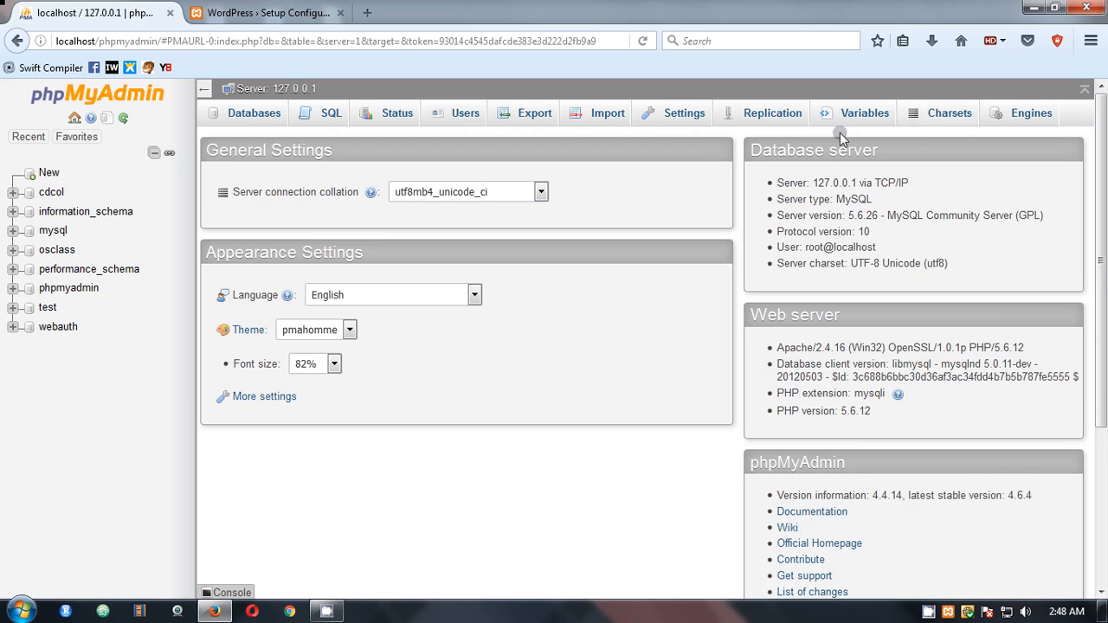
left_click(252, 112)
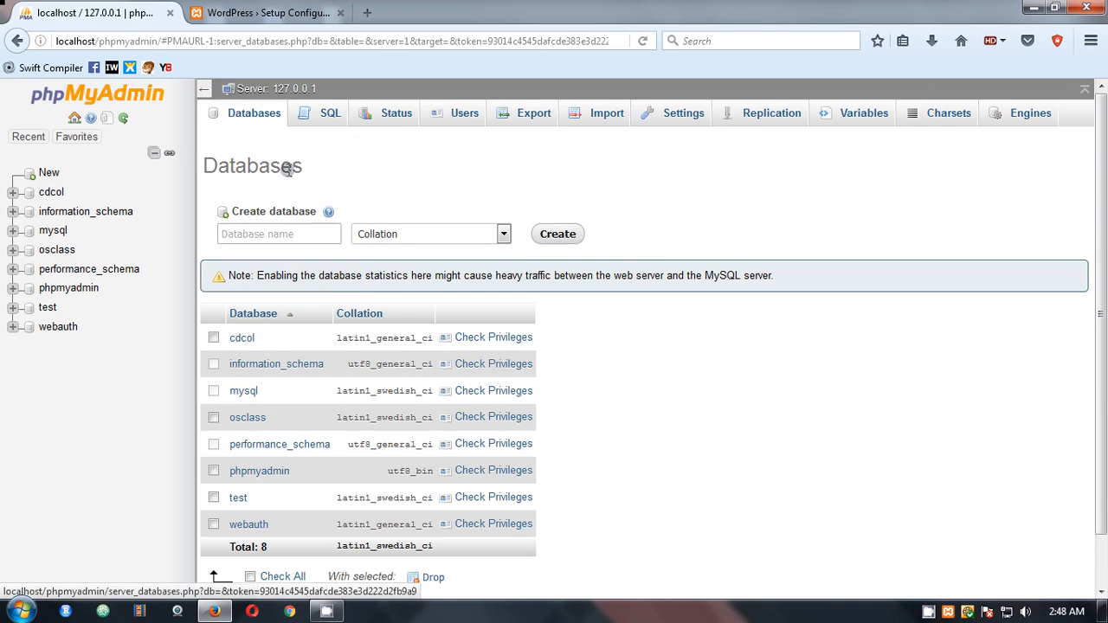
Step: Create a new empty database named wp and open it
left_click(279, 234)
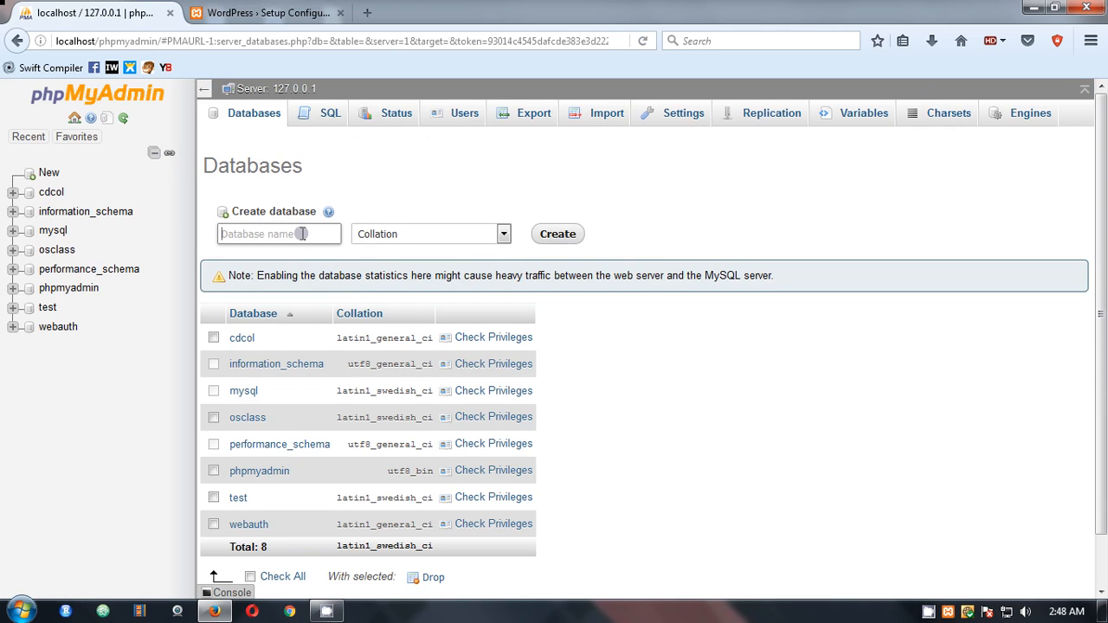
type("w")
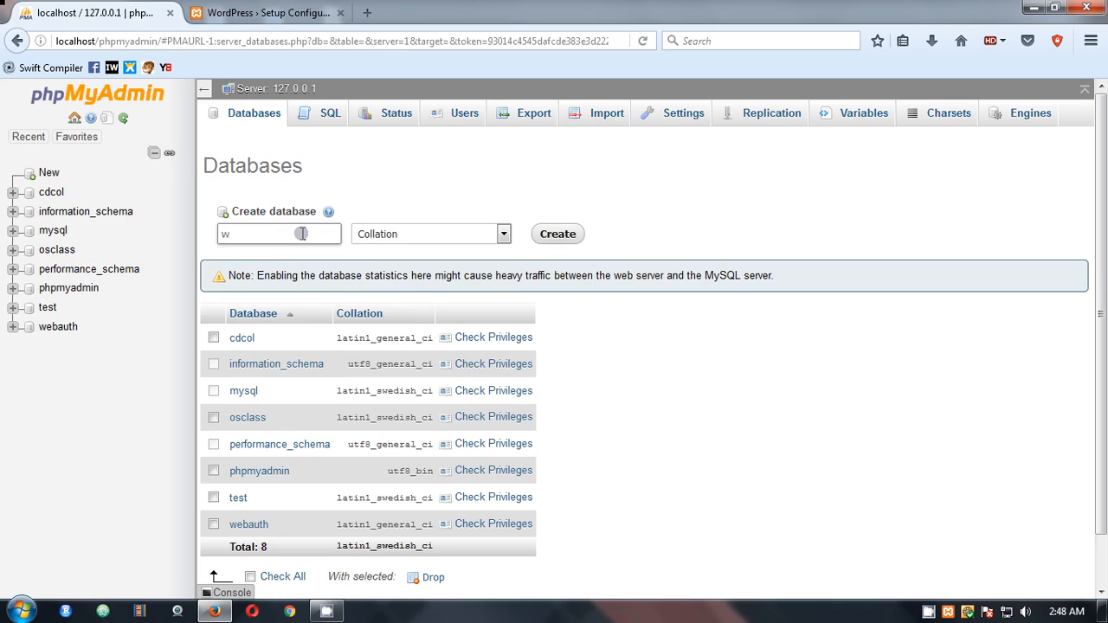
type("p")
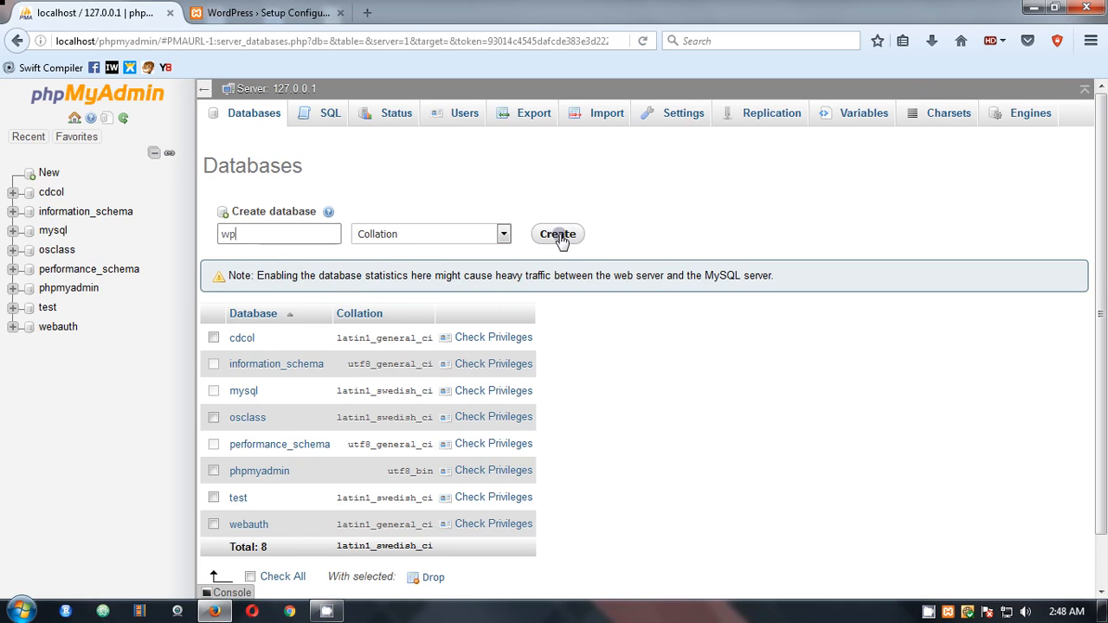
left_click(557, 233)
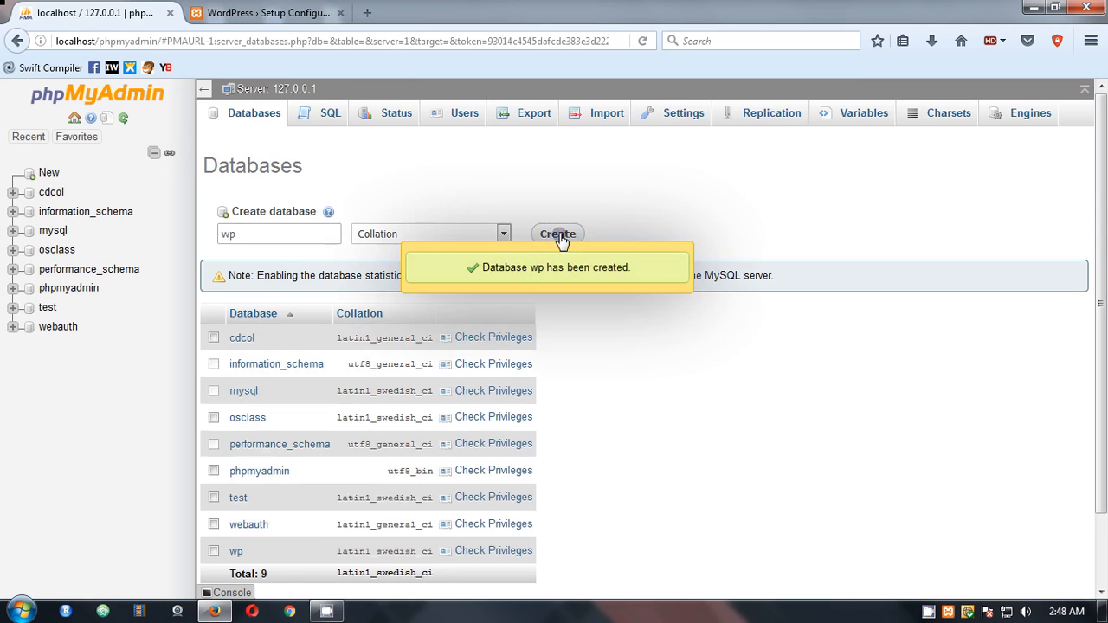
left_click(45, 346)
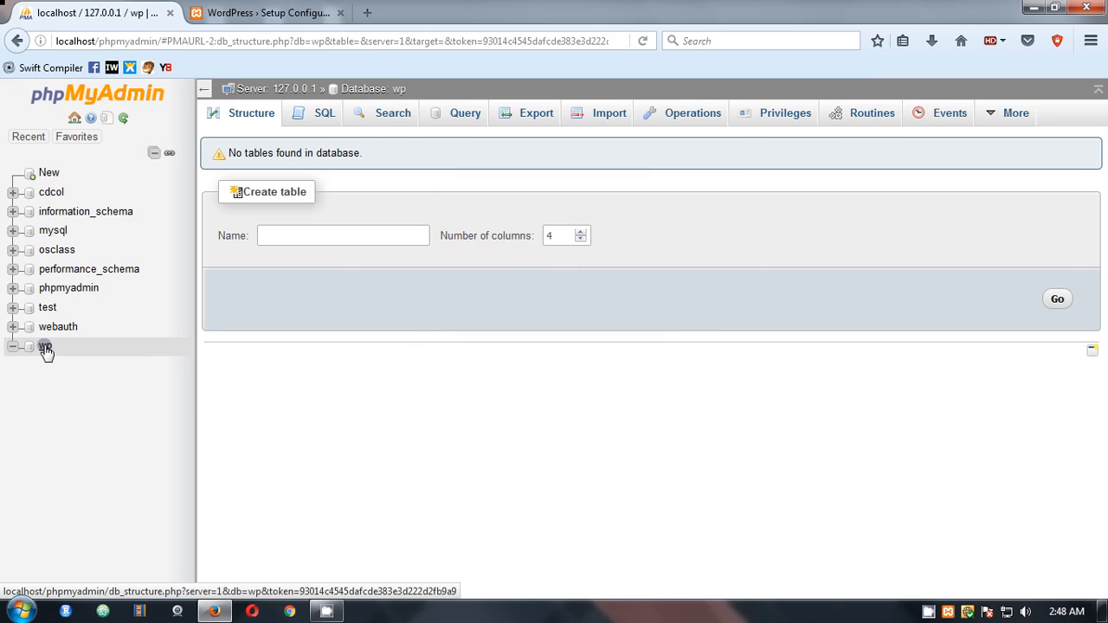
Step: View the wp database's Privileges showing only root users, then return to WordPress setup
left_click(784, 112)
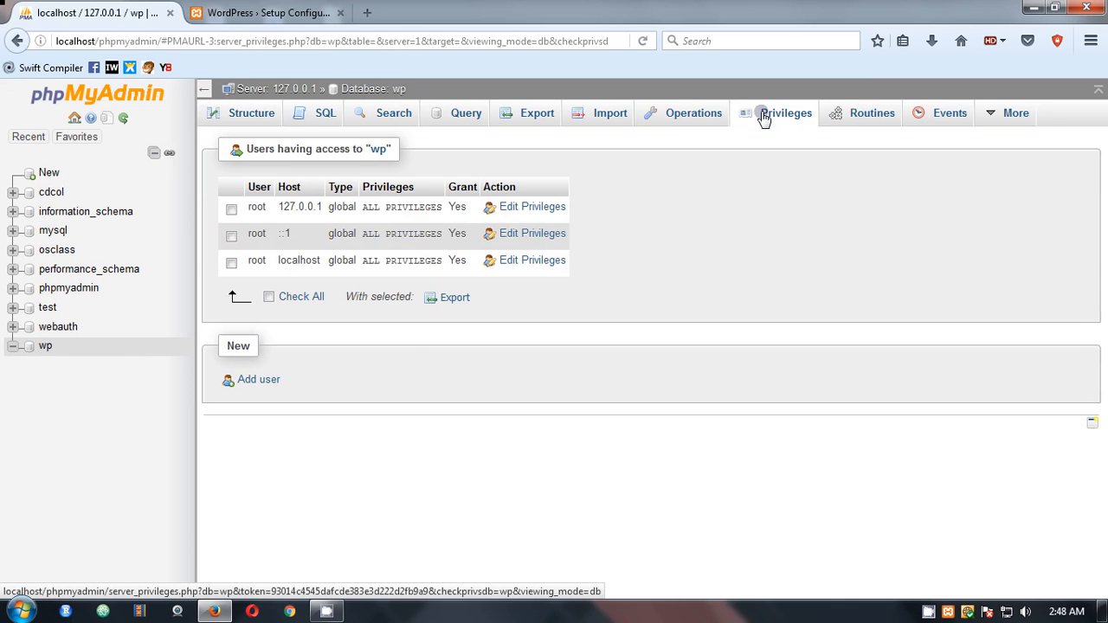
mouse_move(240, 301)
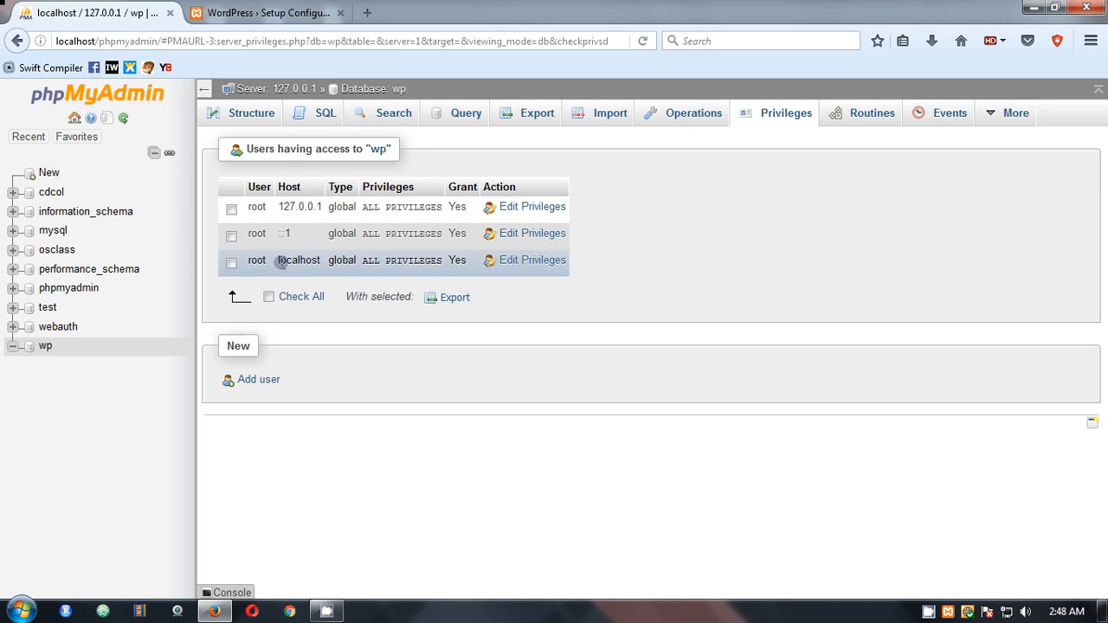
mouse_move(246, 211)
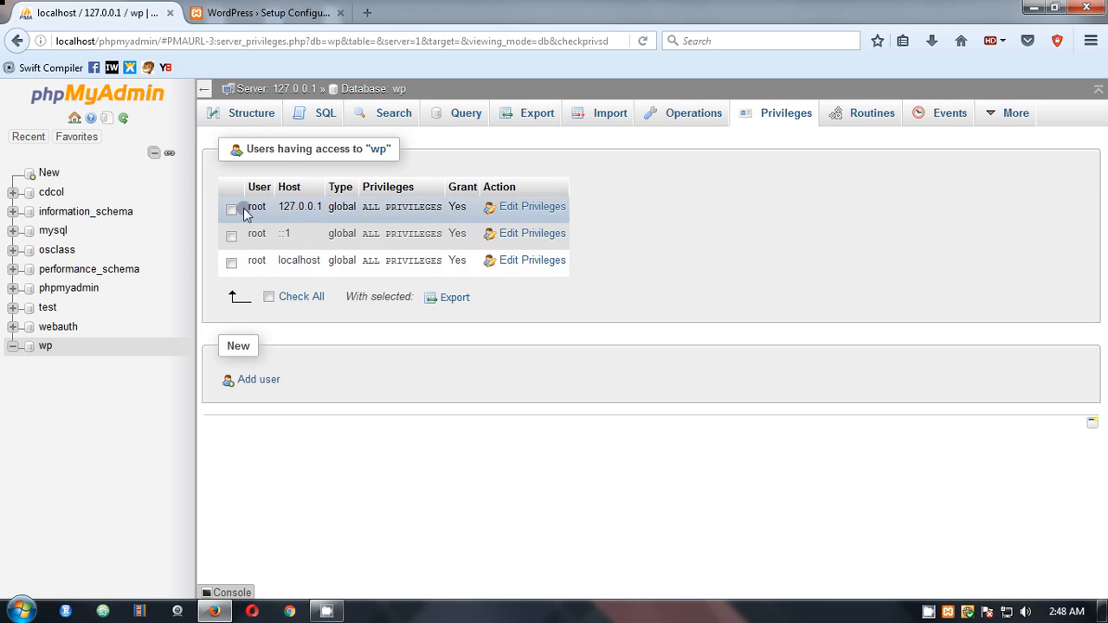
mouse_move(298, 259)
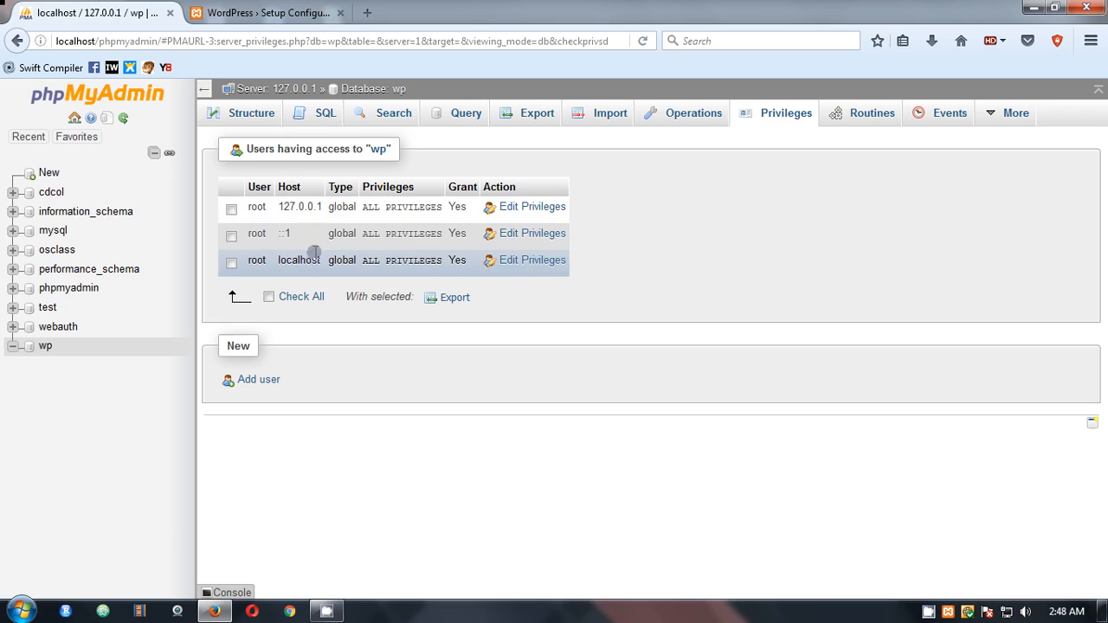
mouse_move(346, 222)
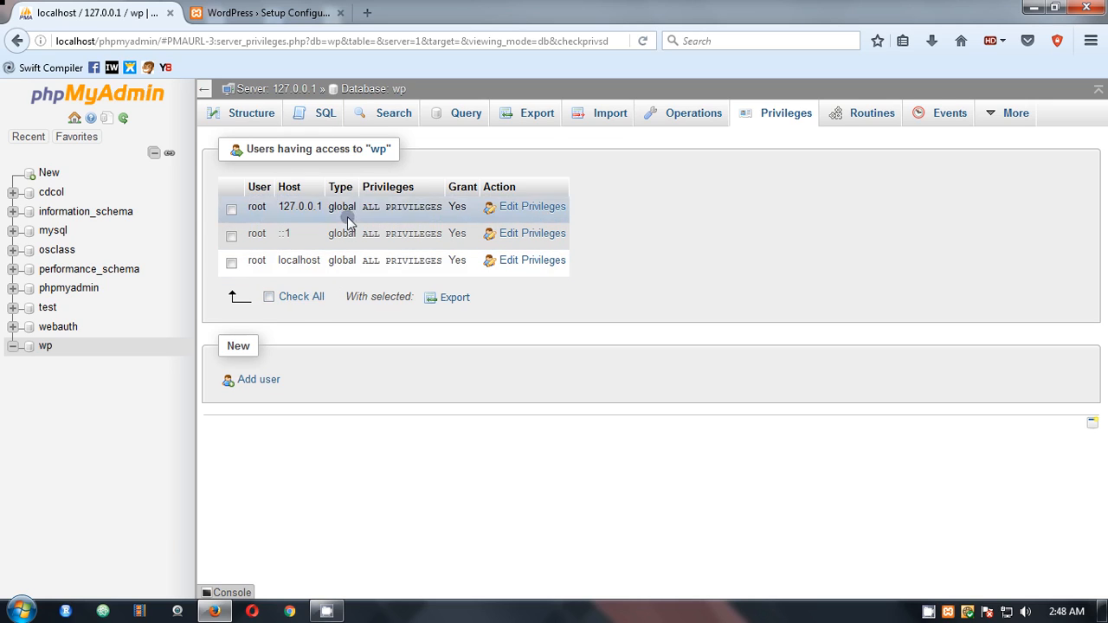
mouse_move(368, 286)
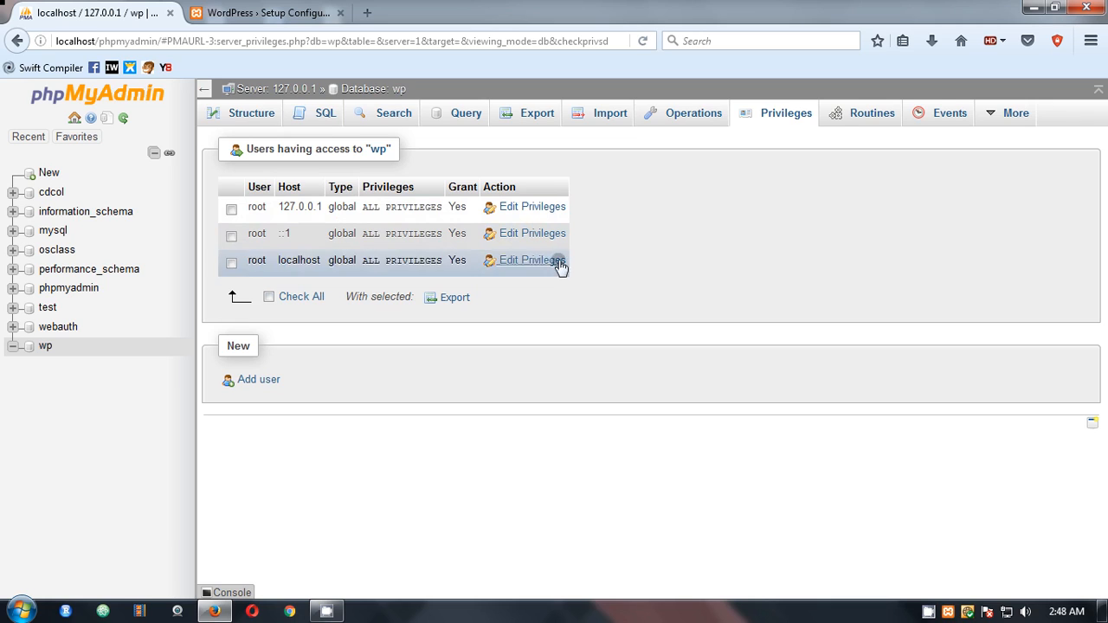
mouse_move(323, 325)
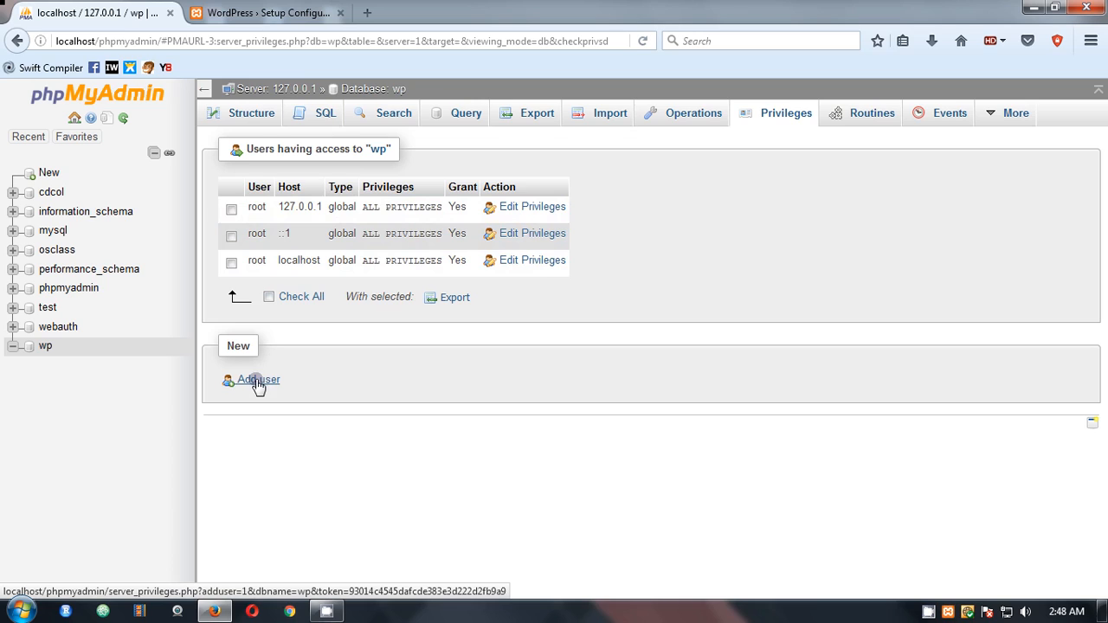
mouse_move(282, 378)
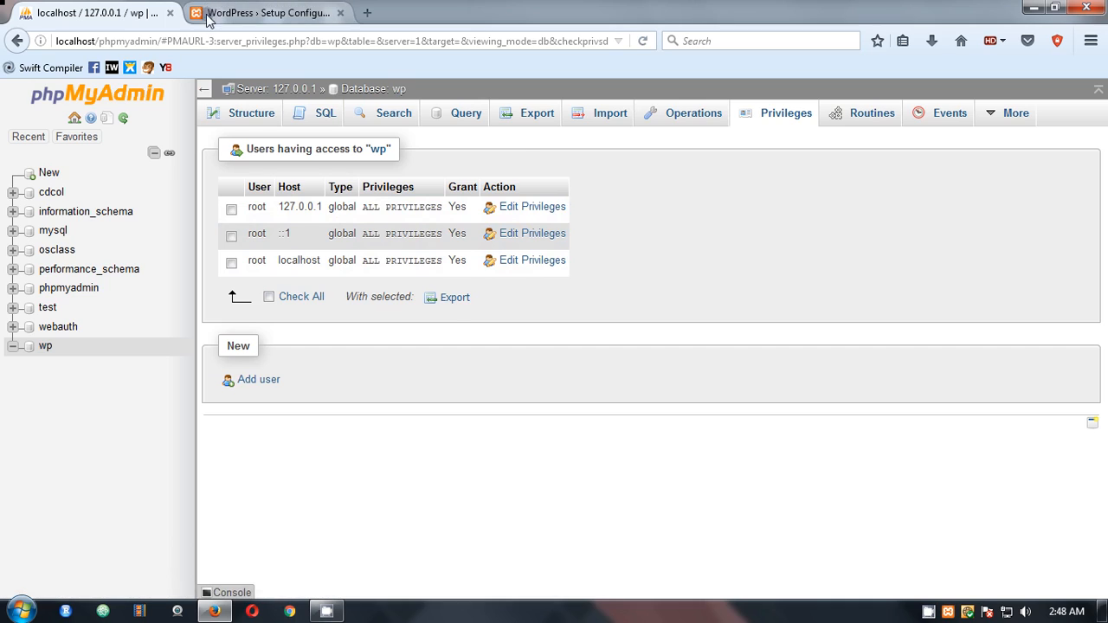
left_click(263, 12)
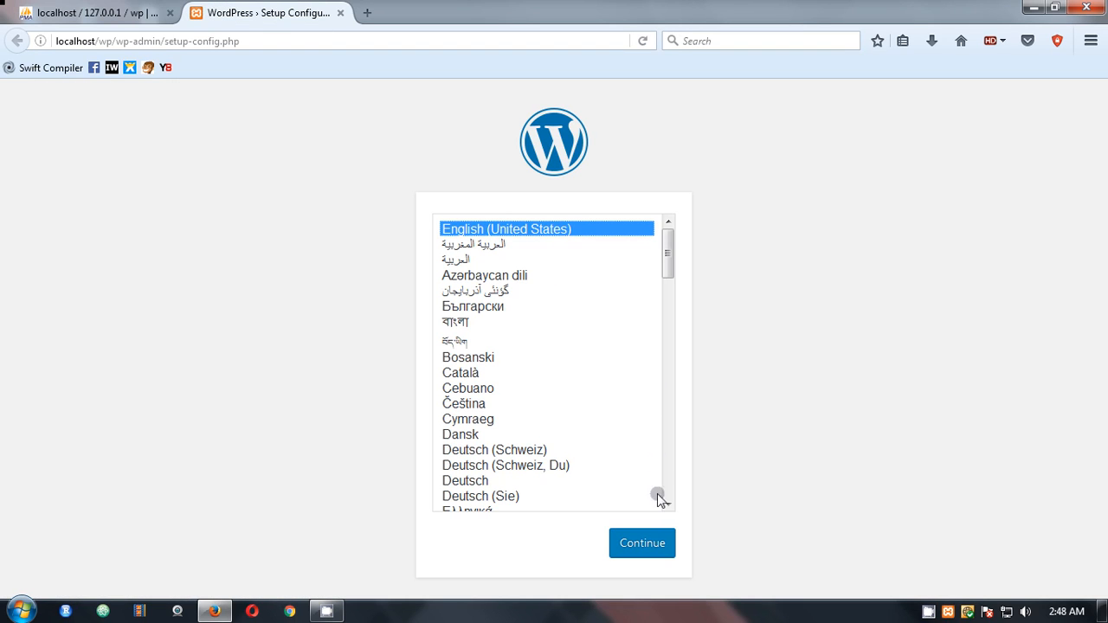
mouse_move(620, 489)
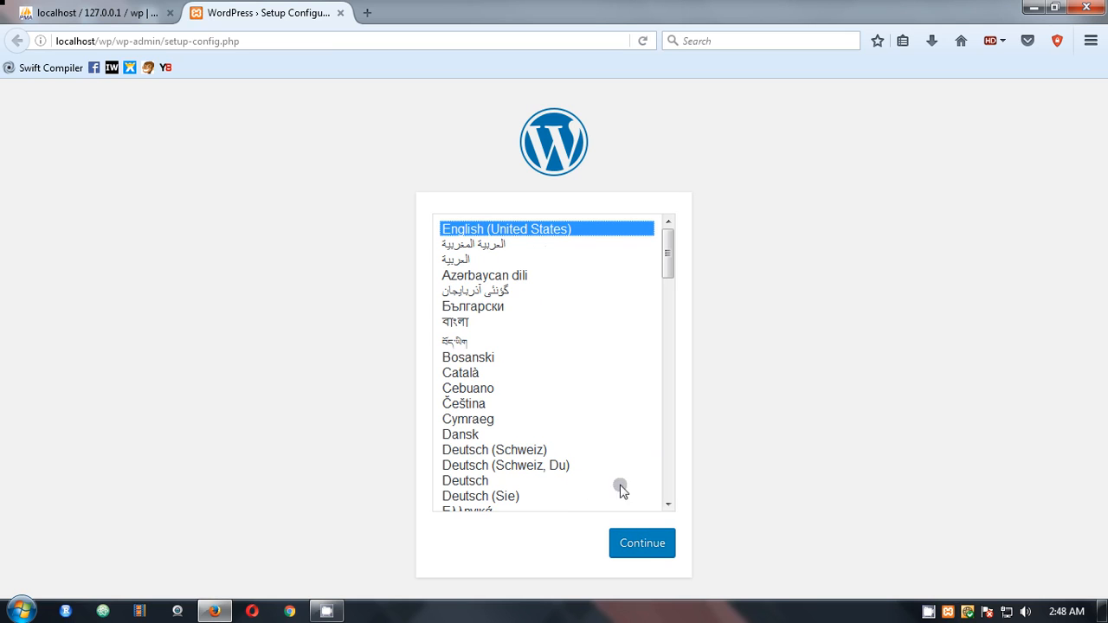
Step: Continue setup with English (United States) as the language
left_click(640, 543)
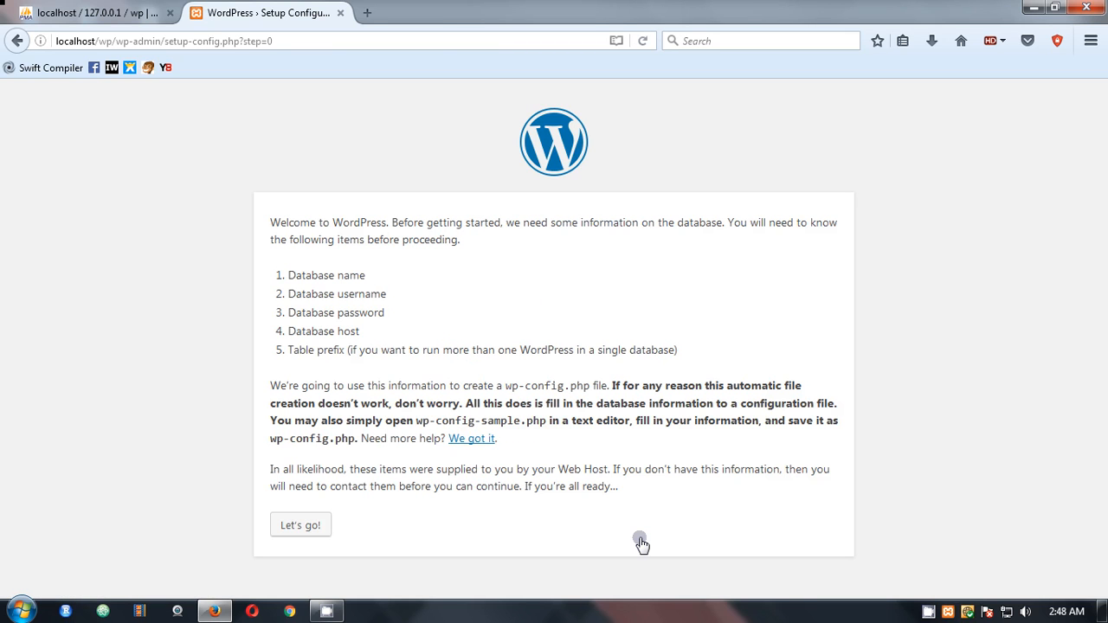
mouse_move(292, 288)
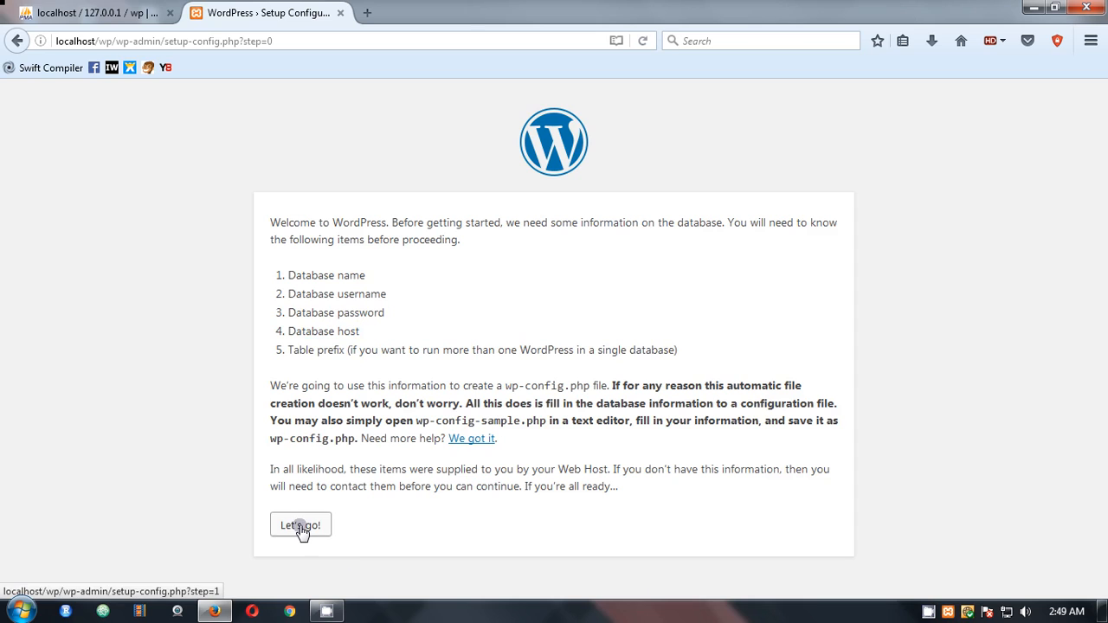
Step: Submit database details wp on localhost as root with a blank password and run the install
left_click(301, 526)
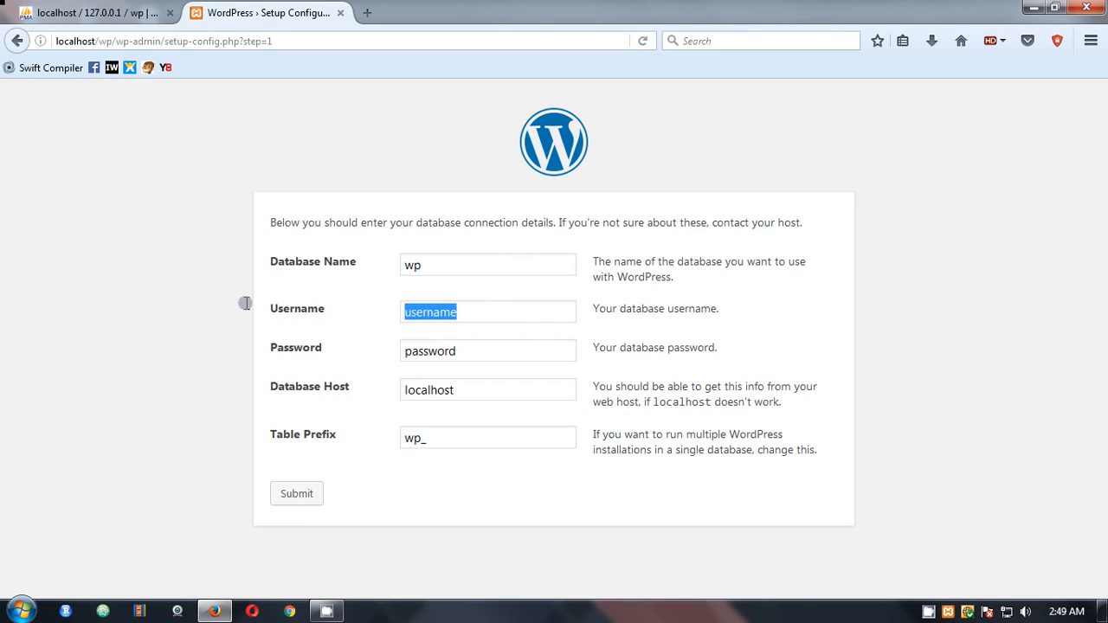
type("root")
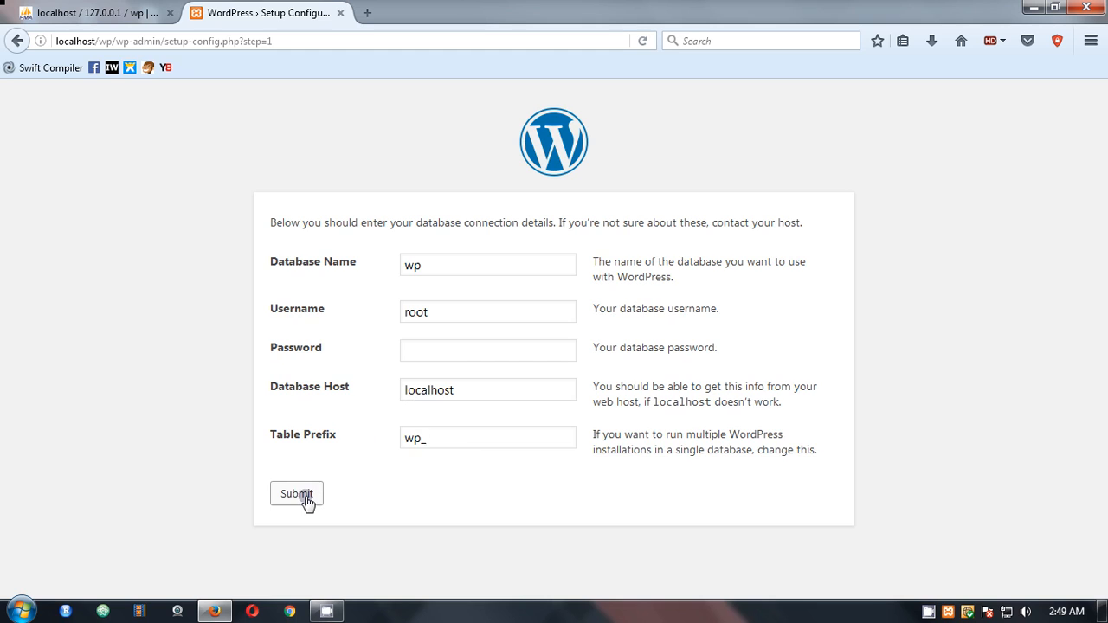
left_click(296, 493)
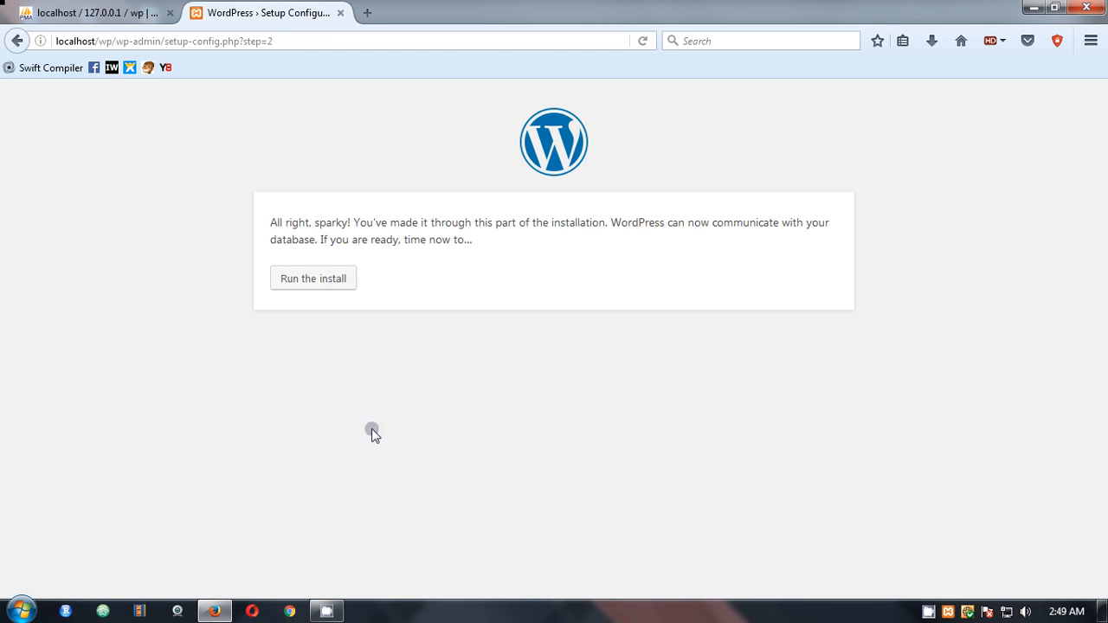
left_click(312, 277)
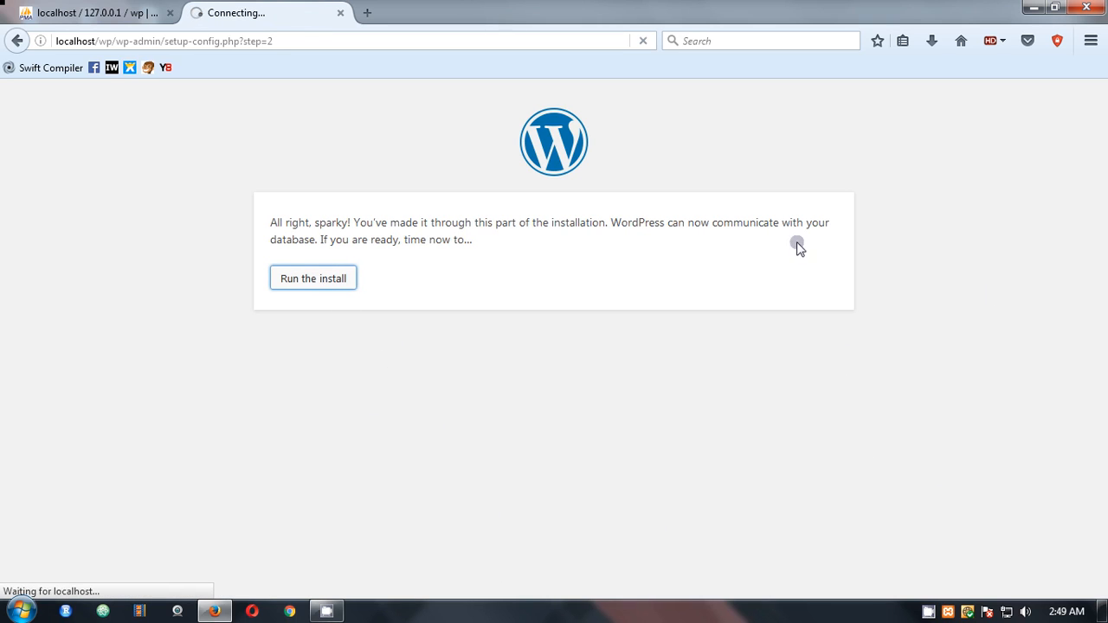
Step: Enter the site title 'wordpress on windows' and the admin username
left_click(312, 277)
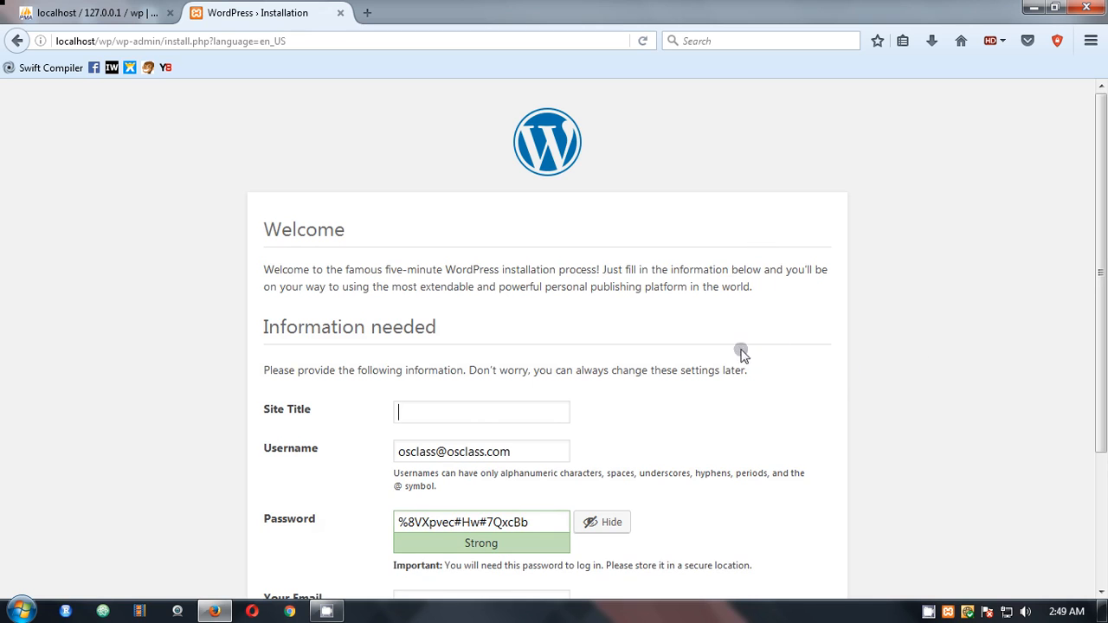
scroll("down", 3)
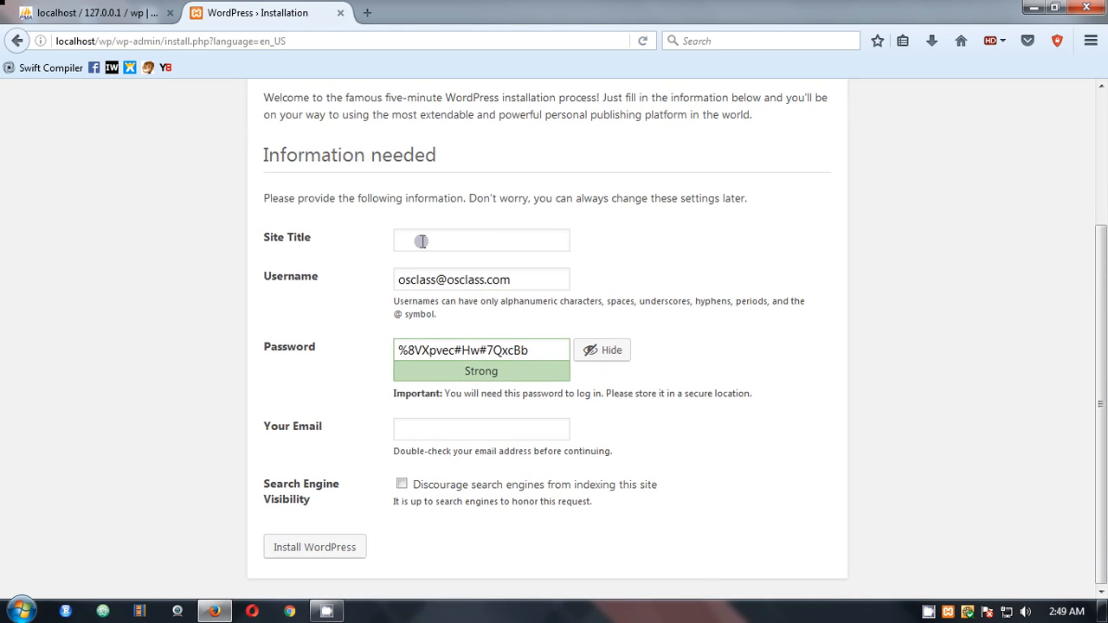
type("word")
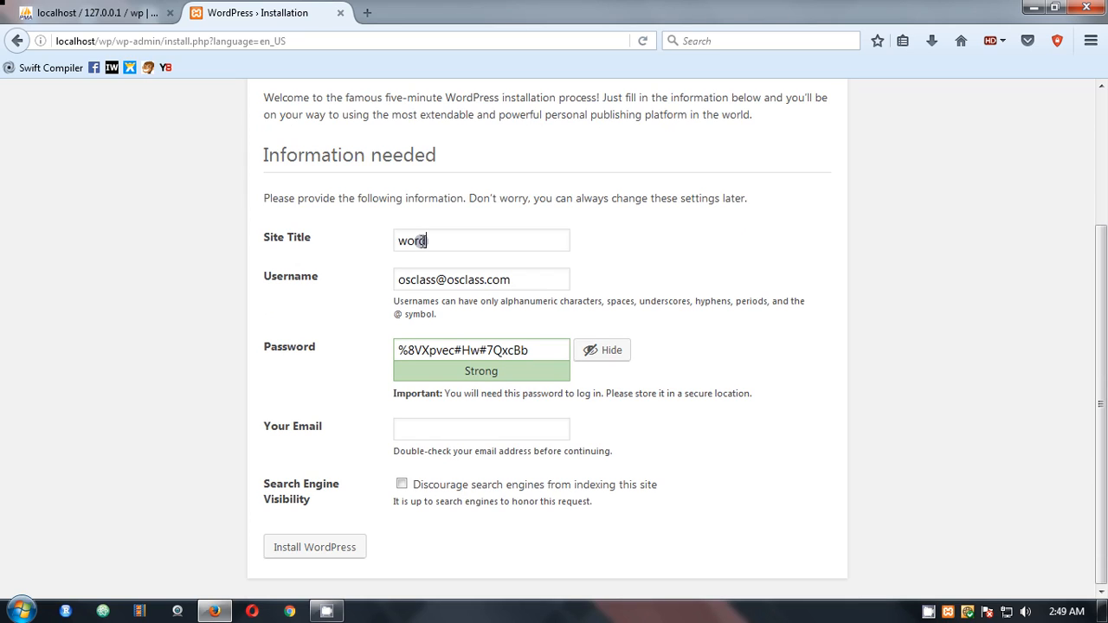
type("press")
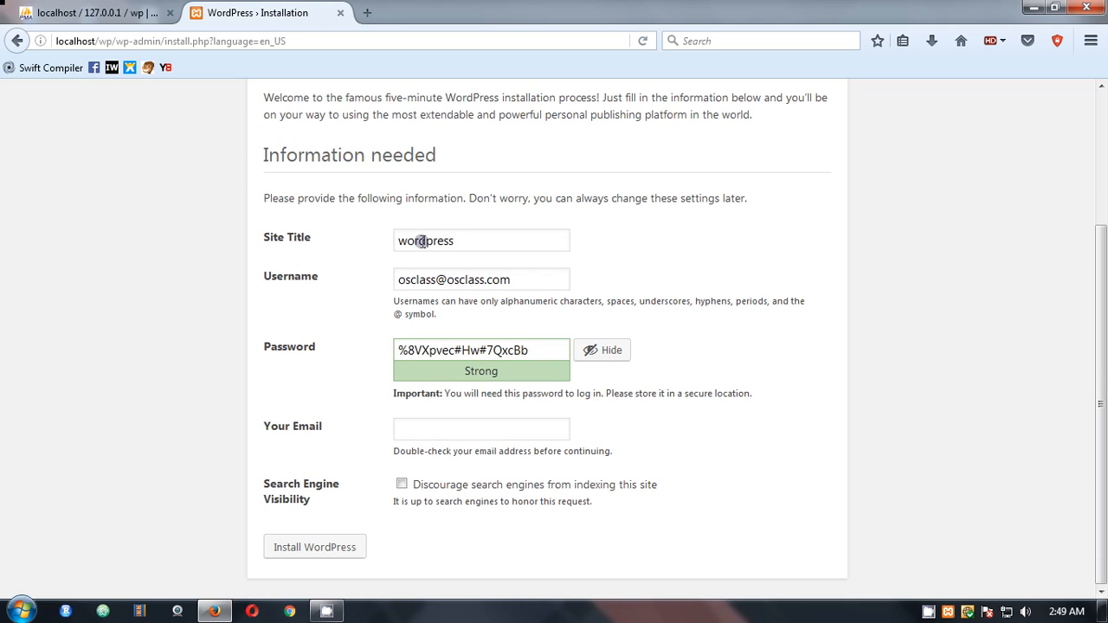
type("on")
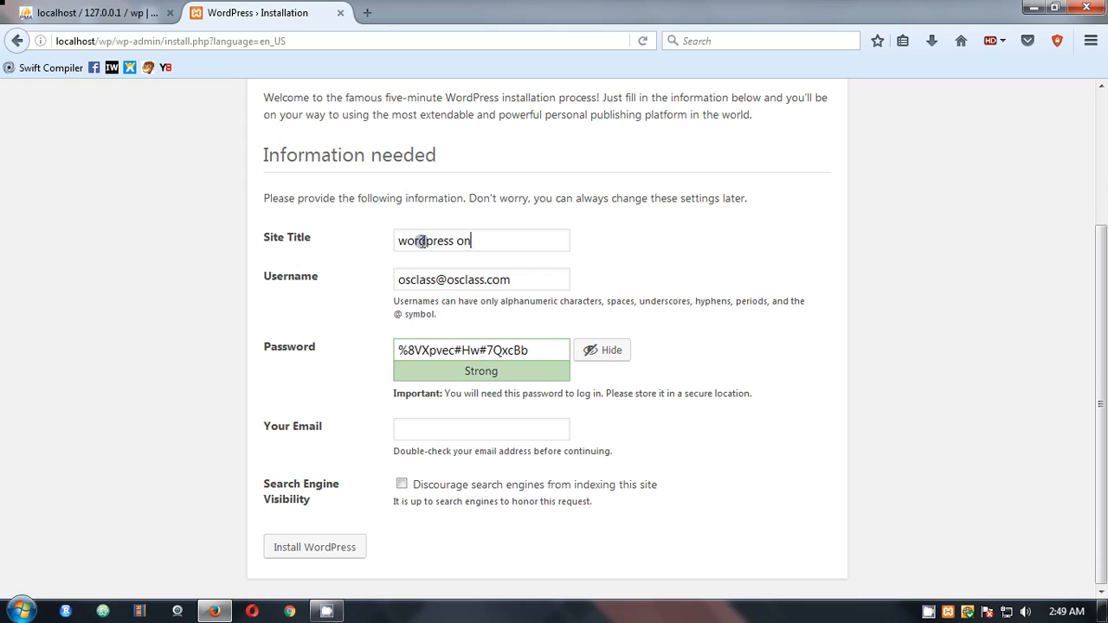
type("windows")
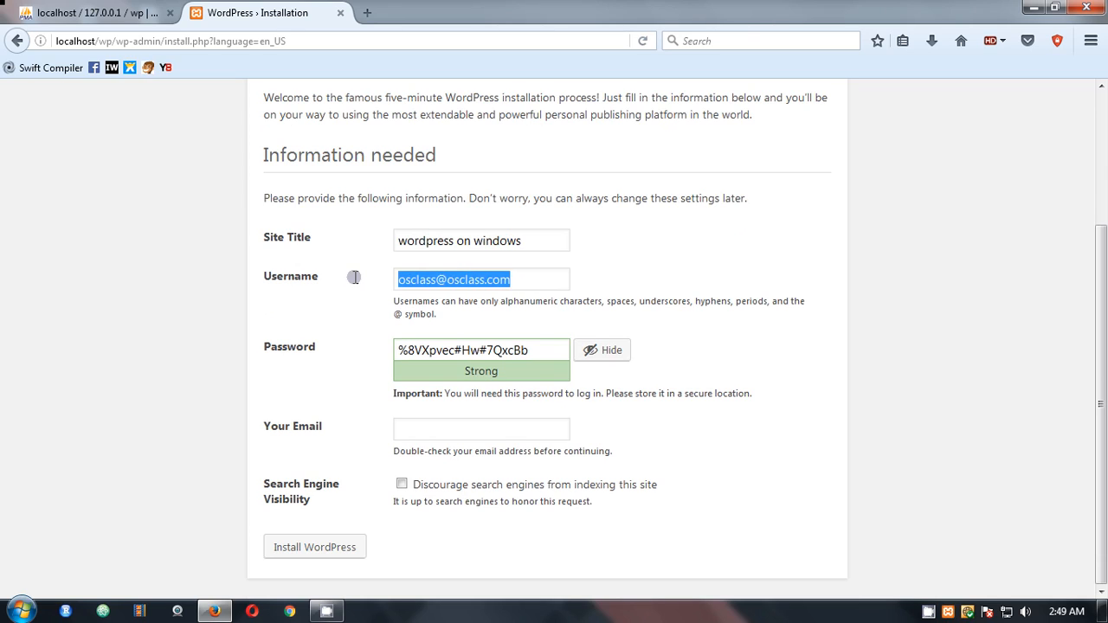
type("am")
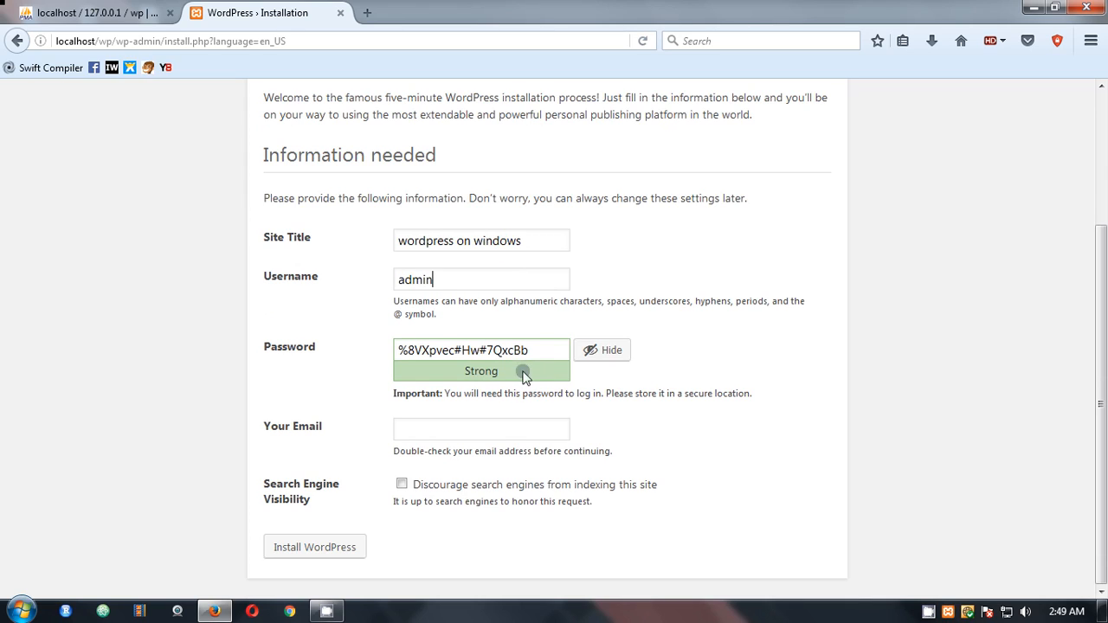
type("a")
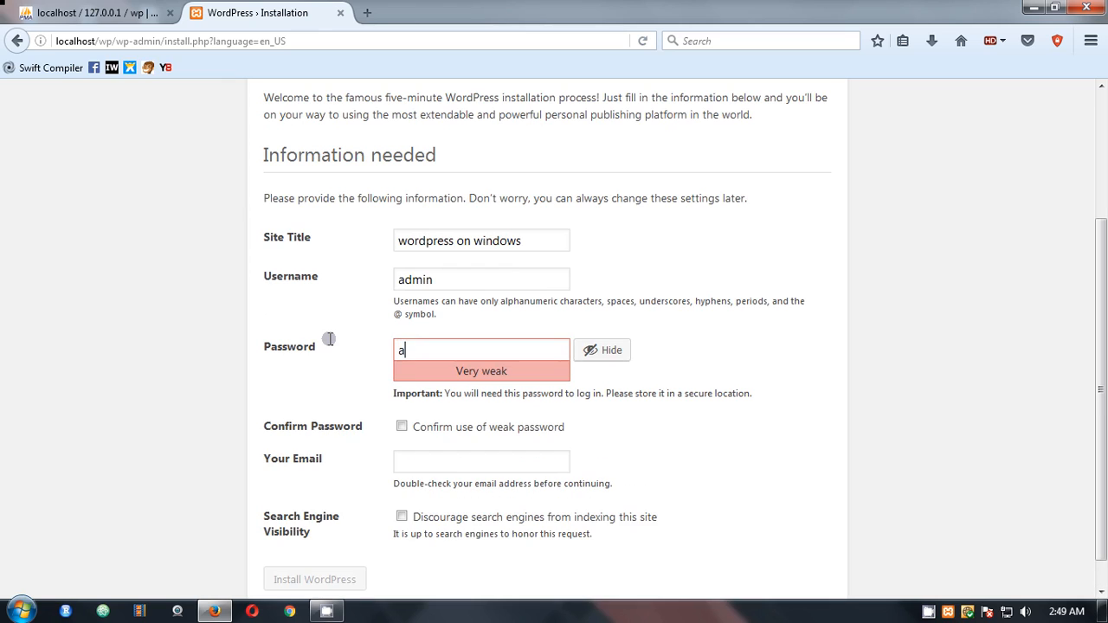
type("dmin")
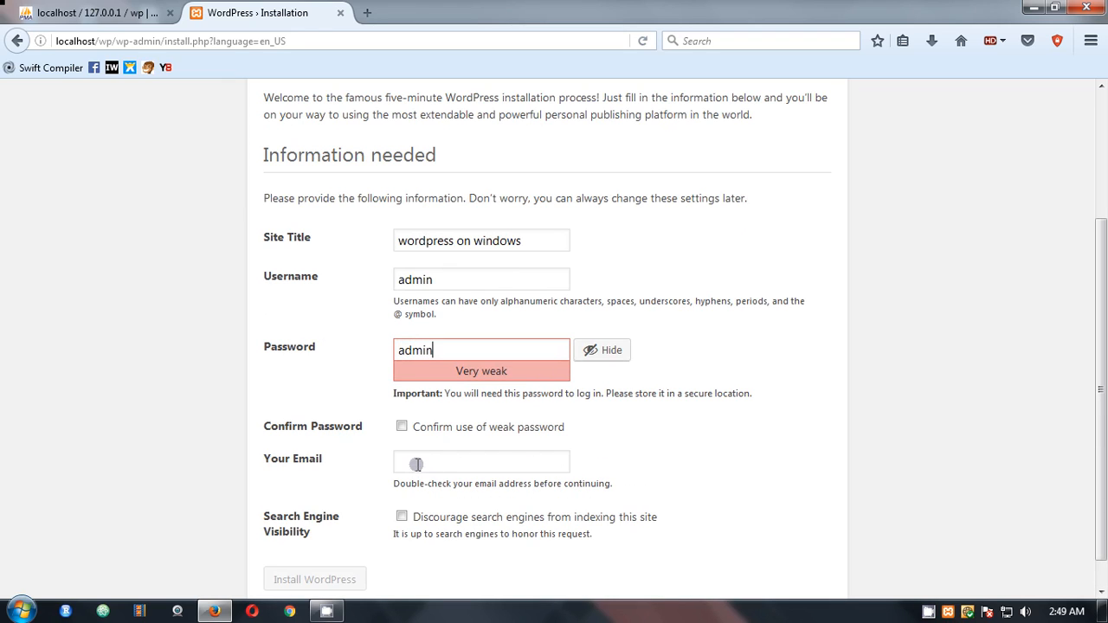
mouse_move(502, 349)
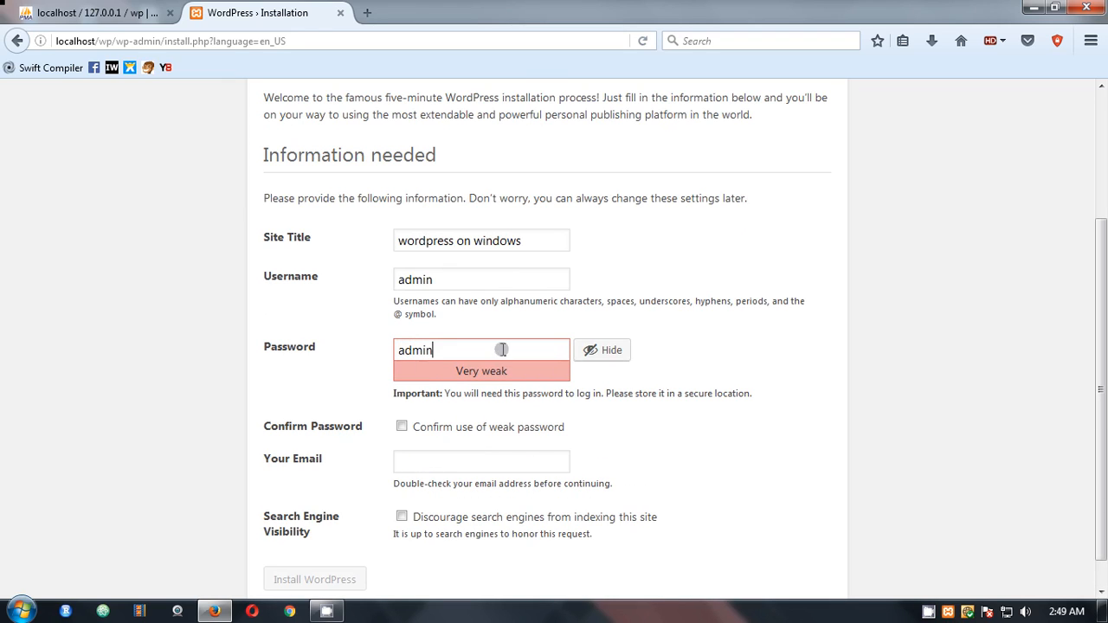
left_click(481, 461)
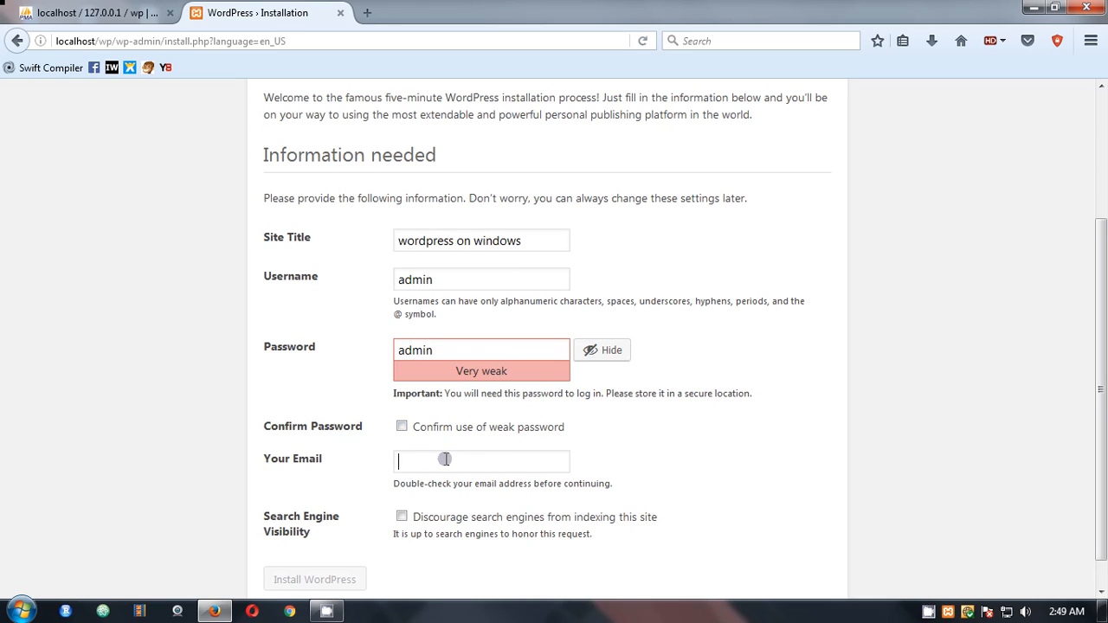
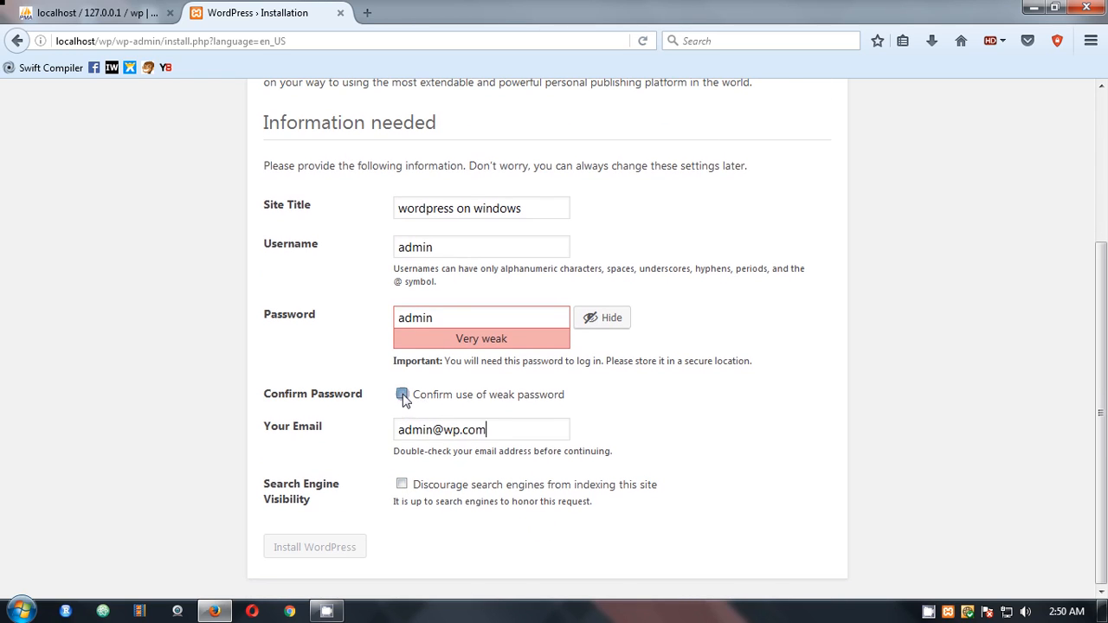
left_click(402, 395)
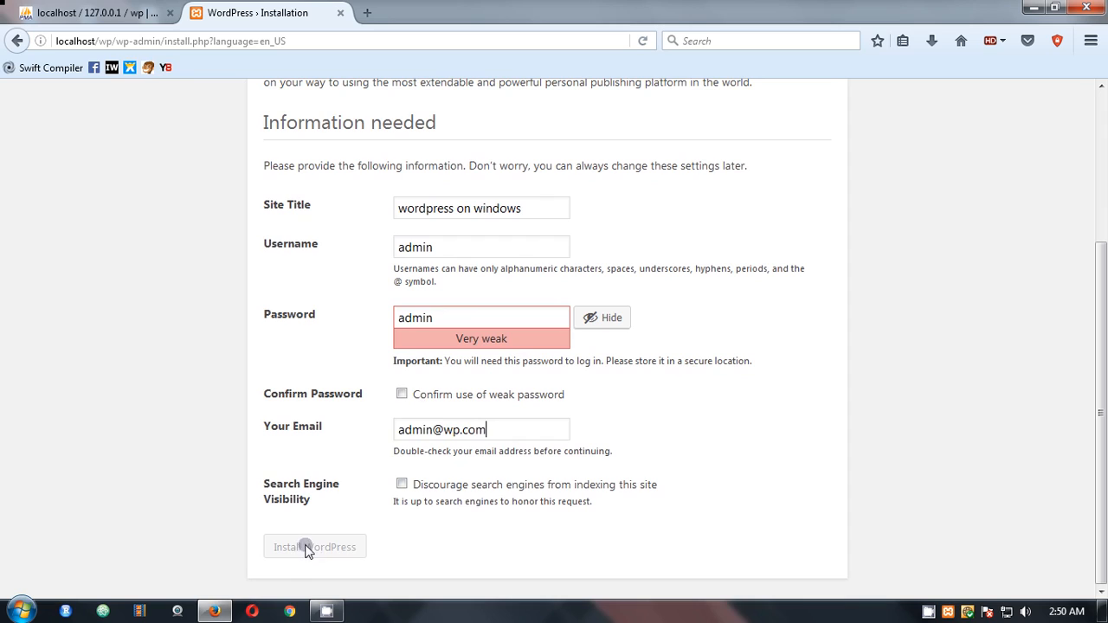
left_click(402, 395)
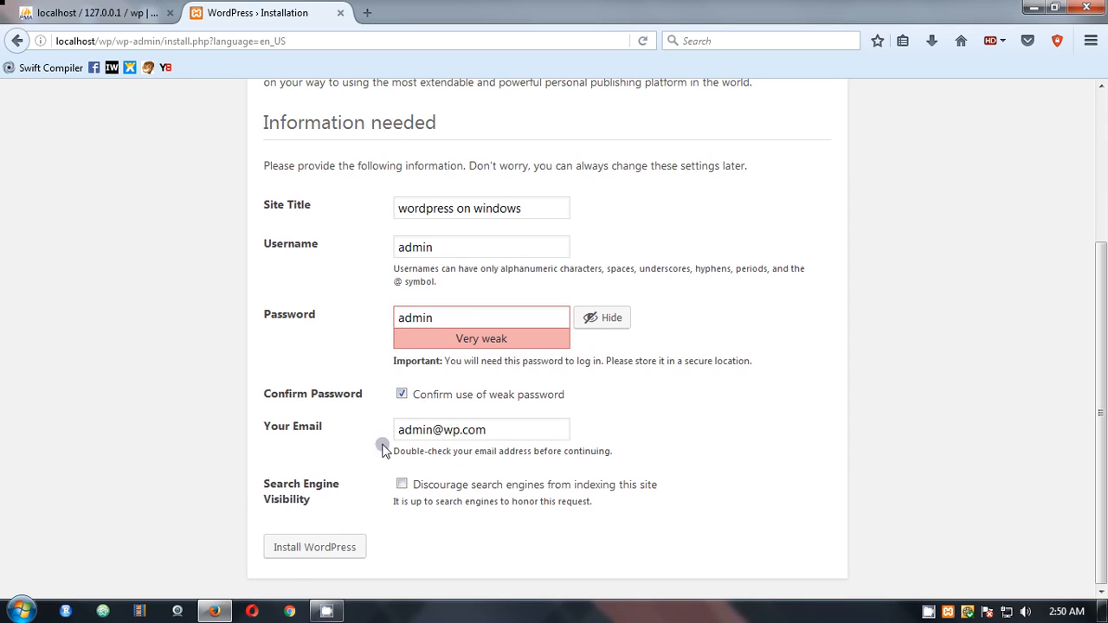
mouse_move(328, 554)
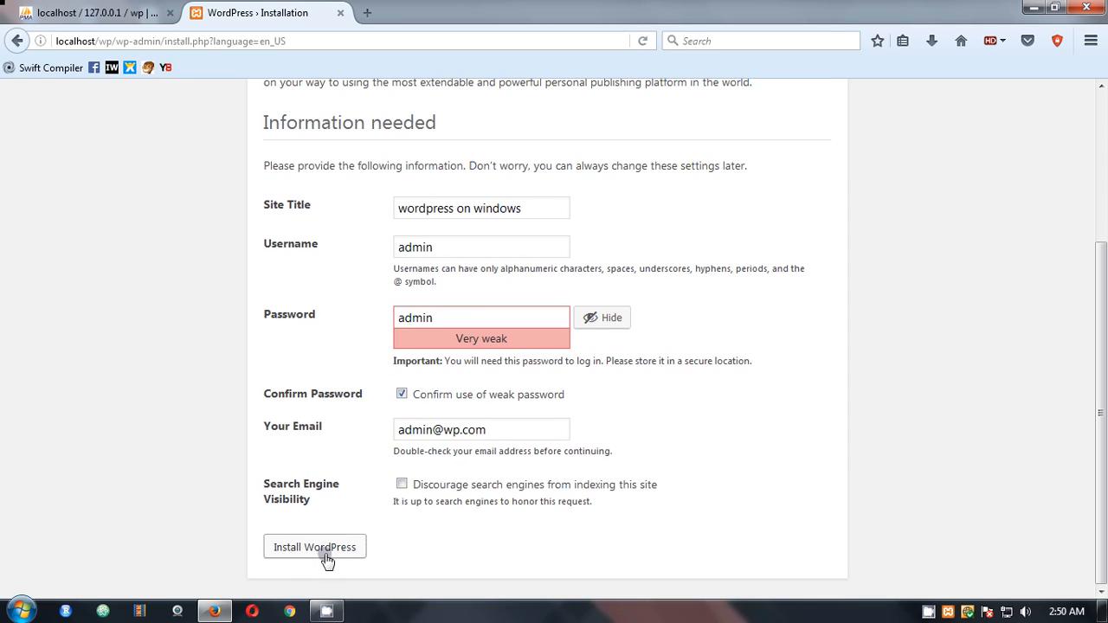
left_click(315, 547)
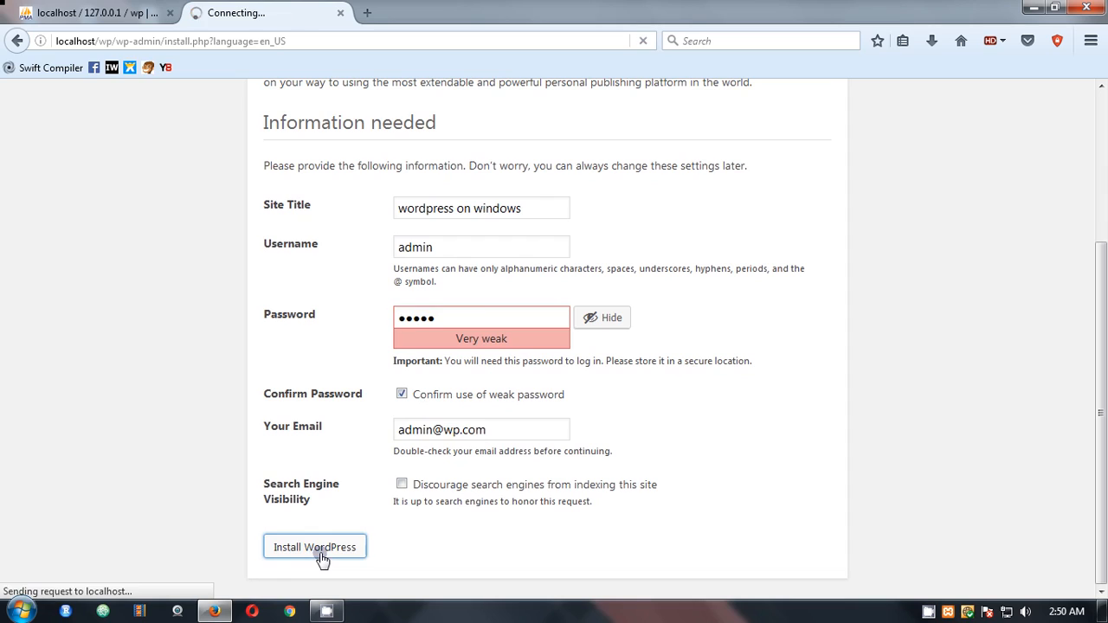
Step: Submit the installation form to reach the Success page for user admin
left_click(315, 547)
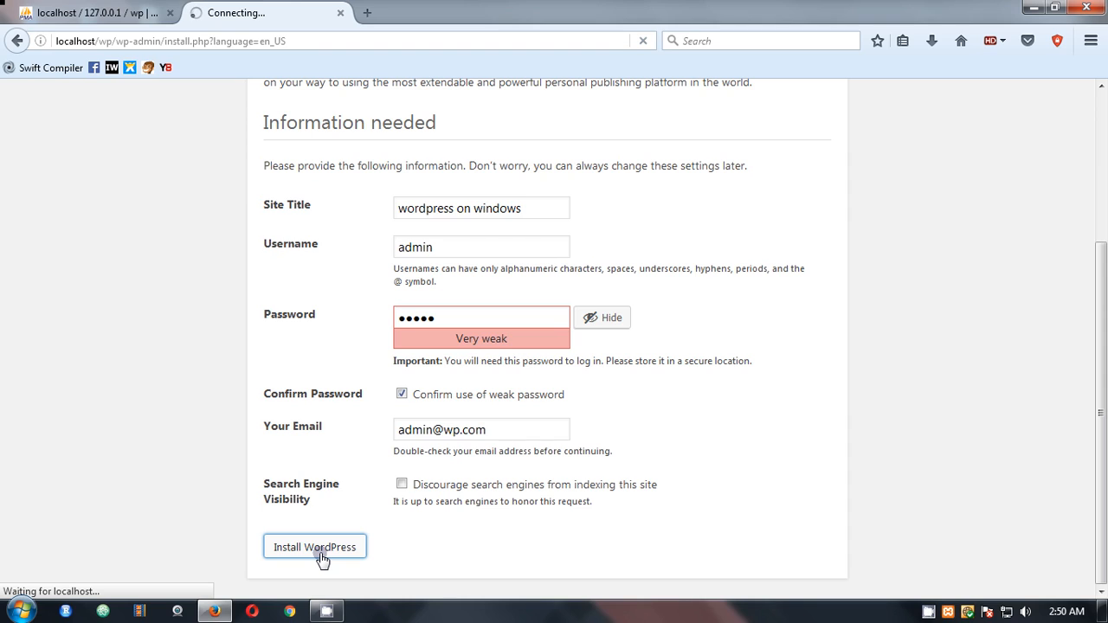
left_click(315, 547)
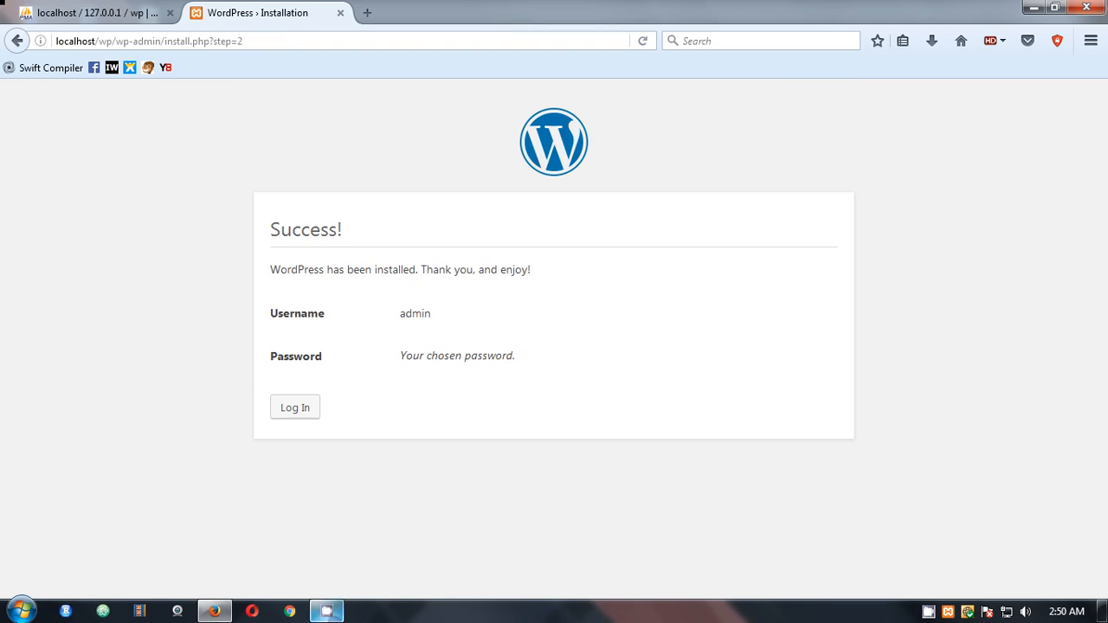
mouse_move(327, 412)
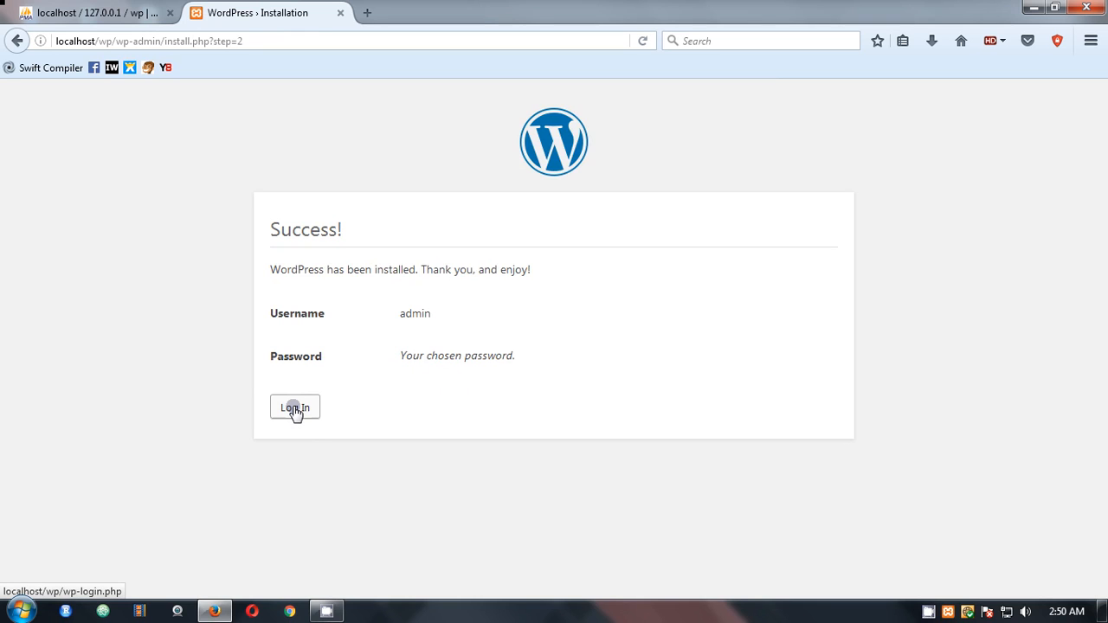
left_click(295, 407)
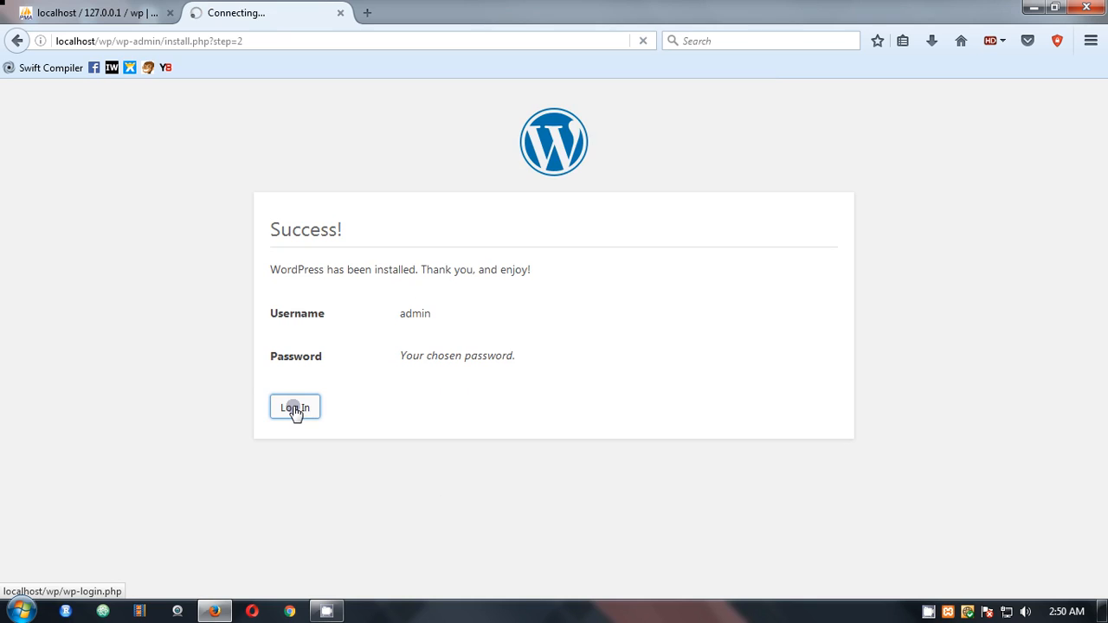
left_click(294, 407)
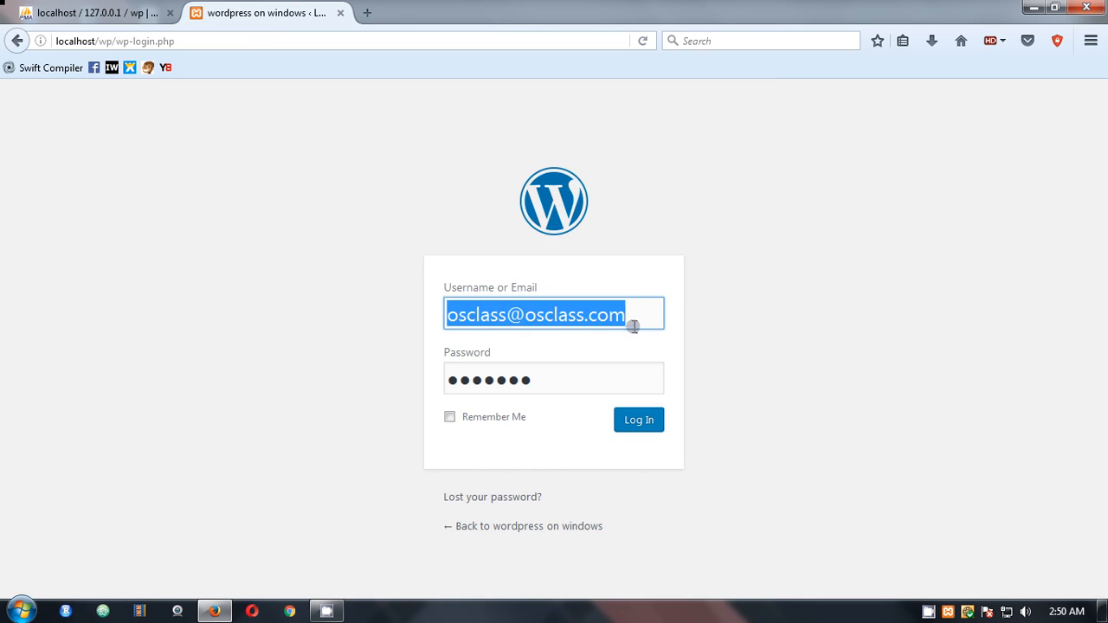
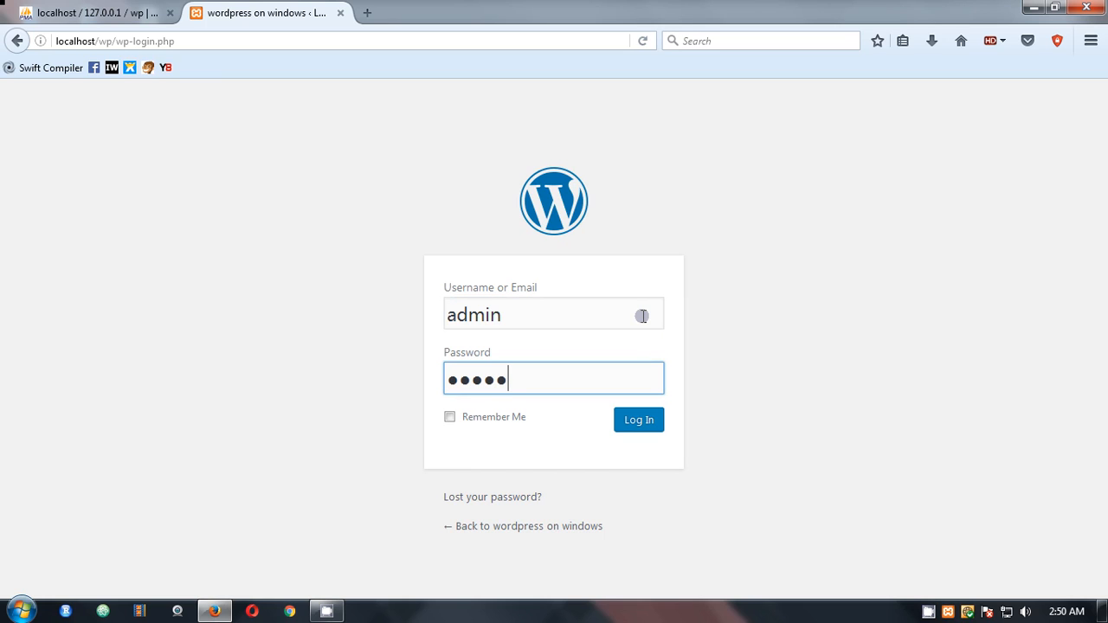
left_click(637, 419)
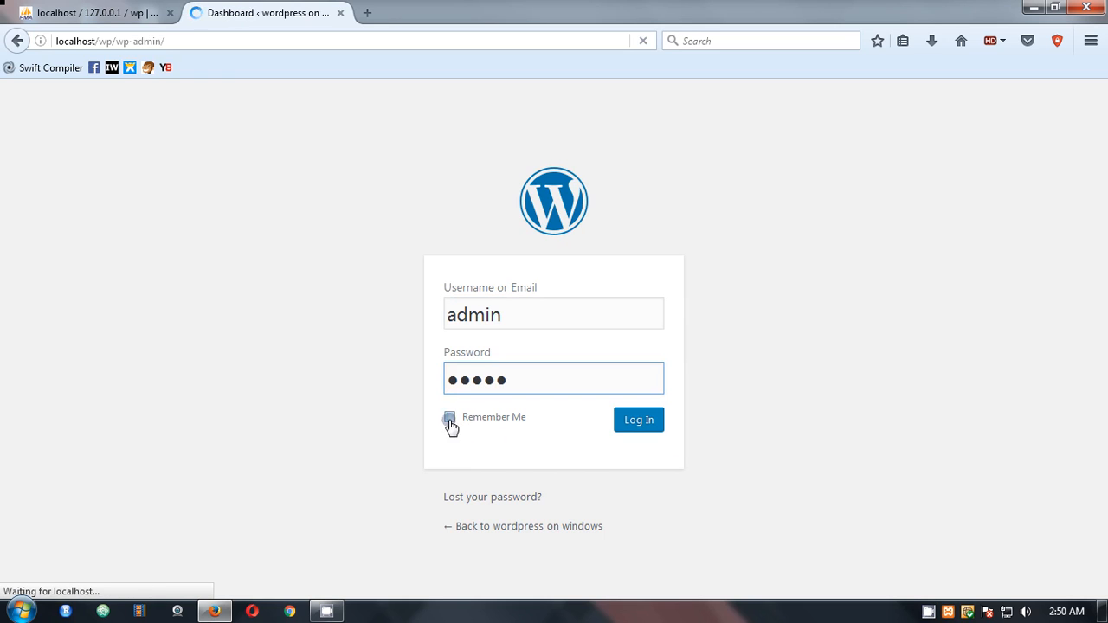
left_click(637, 421)
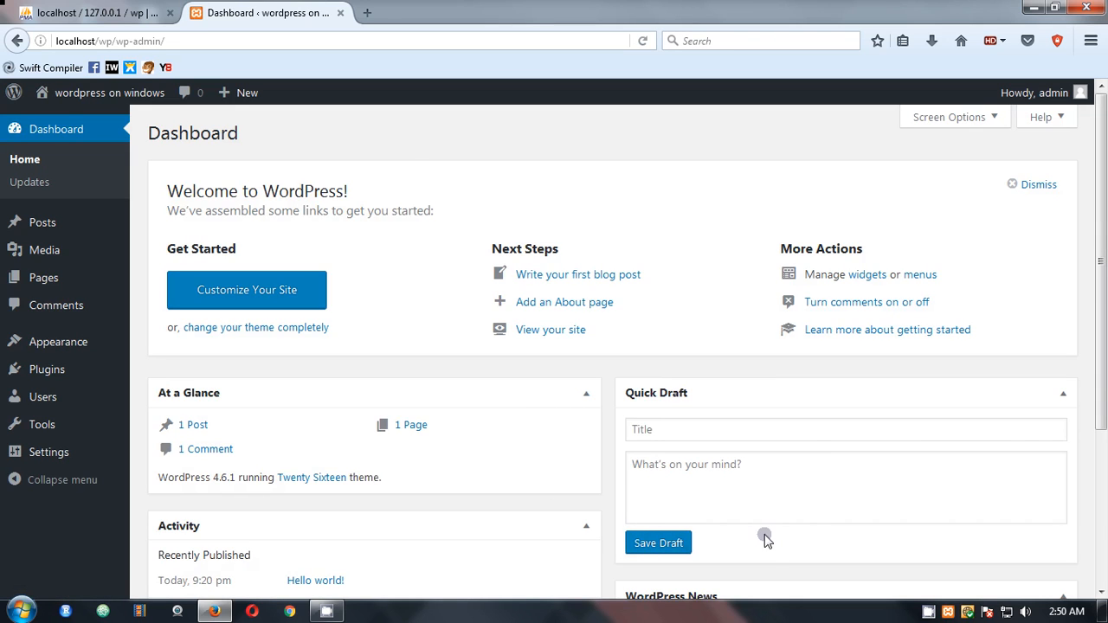
mouse_move(735, 142)
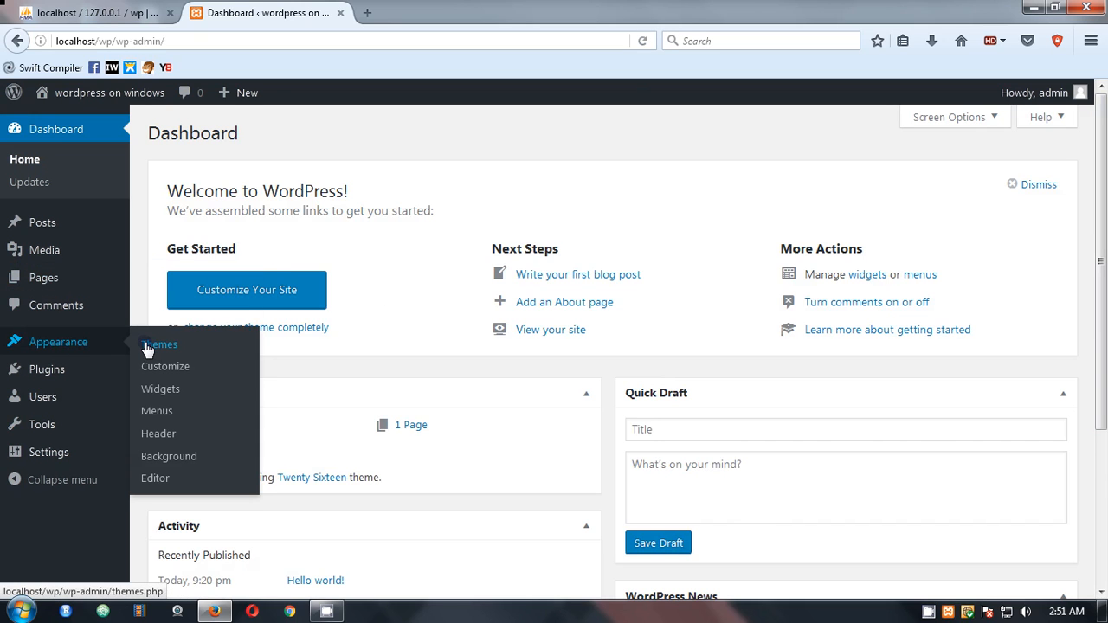
Step: Show Appearance > Themes, load localhost/wp in a new tab, then return to Themes
left_click(160, 345)
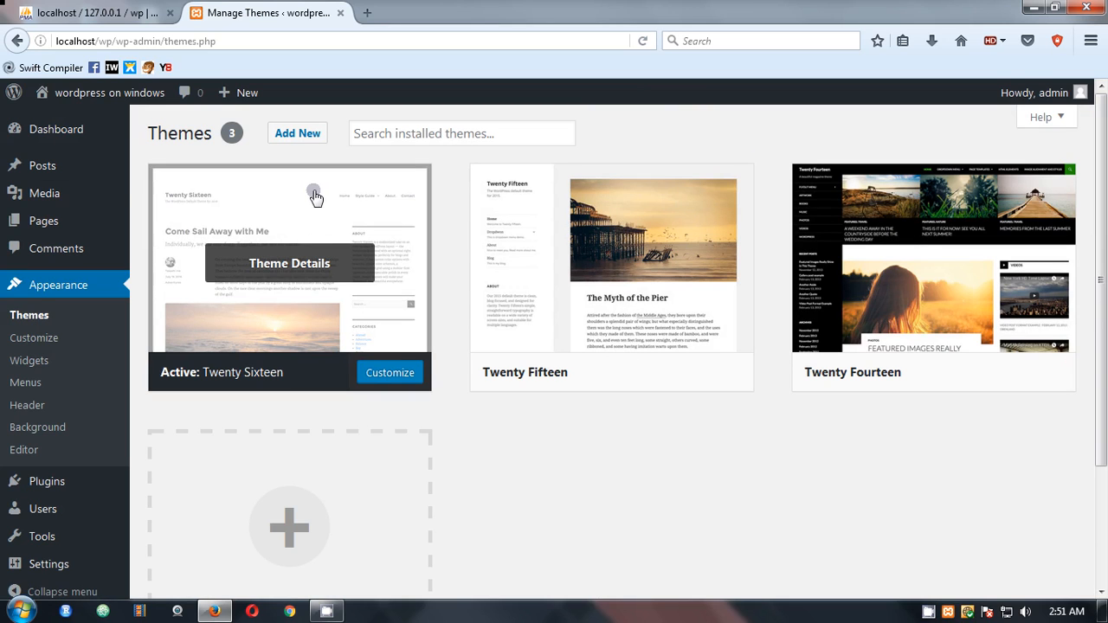
mouse_move(390, 372)
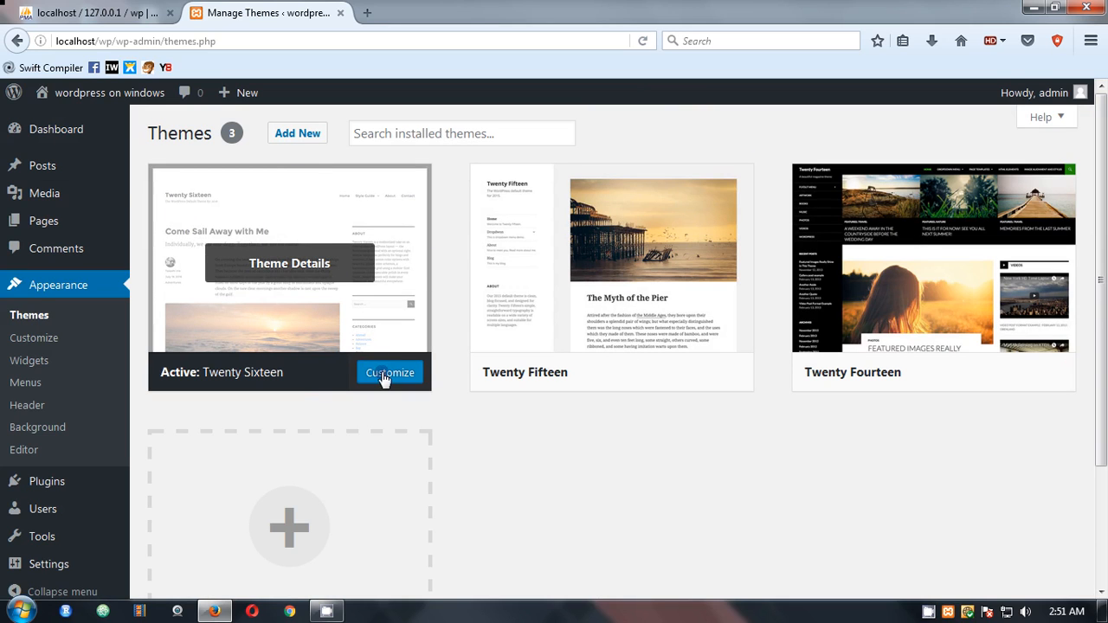
mouse_move(363, 17)
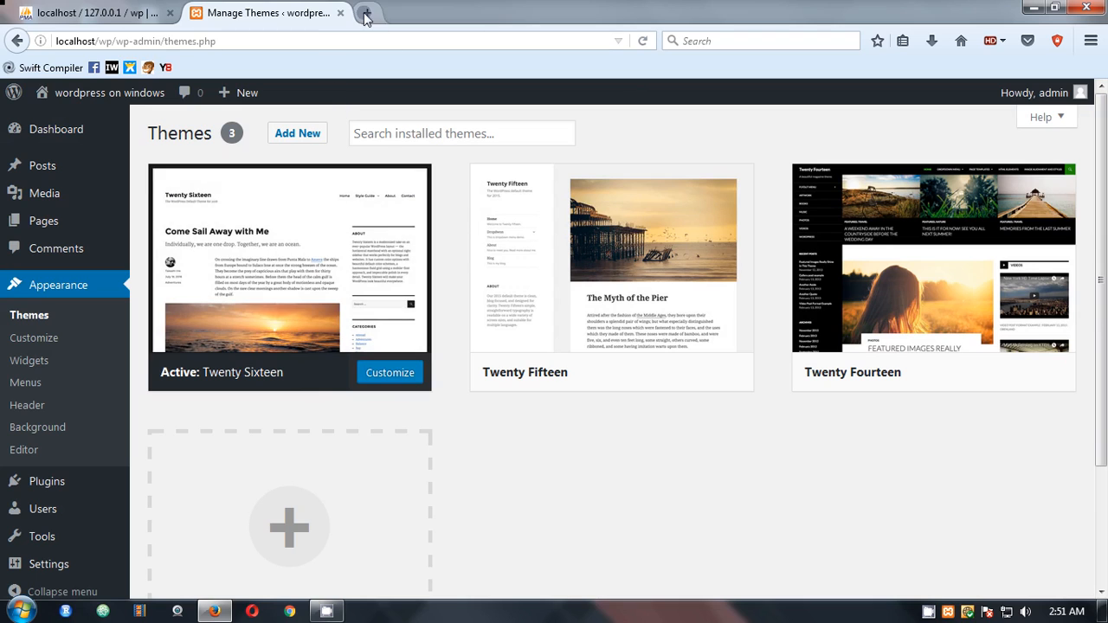
left_click(365, 16)
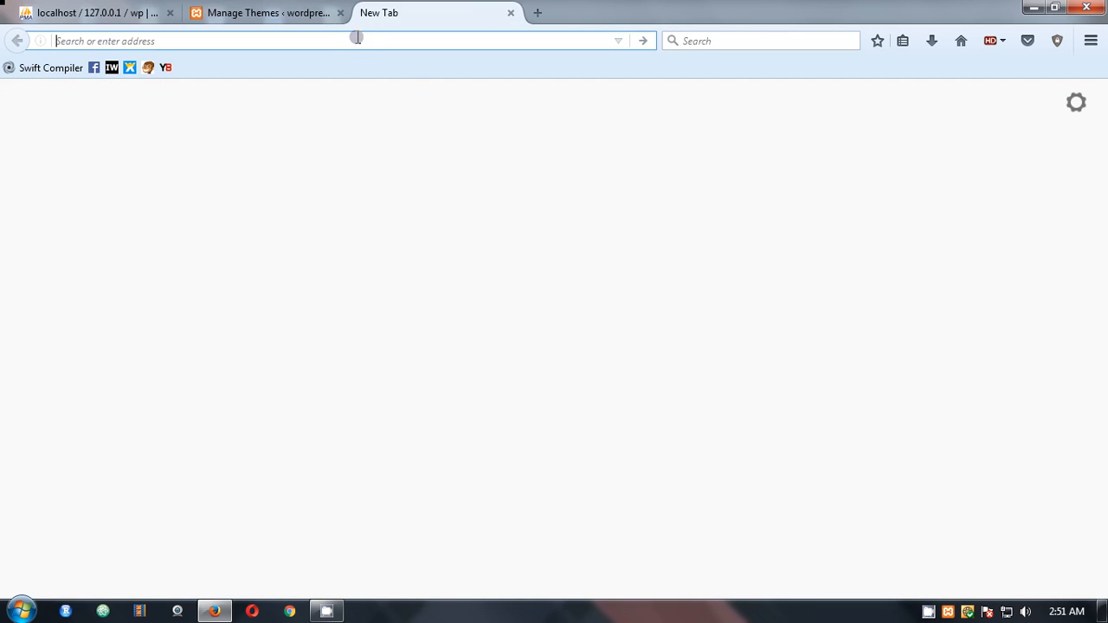
type("localhost/")
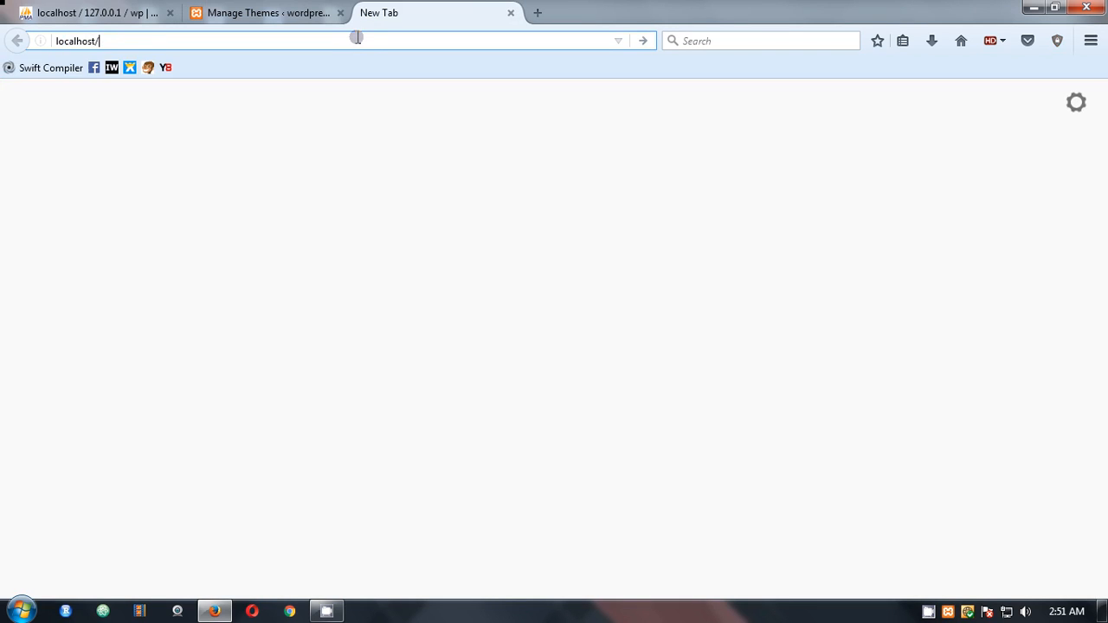
type("wp/")
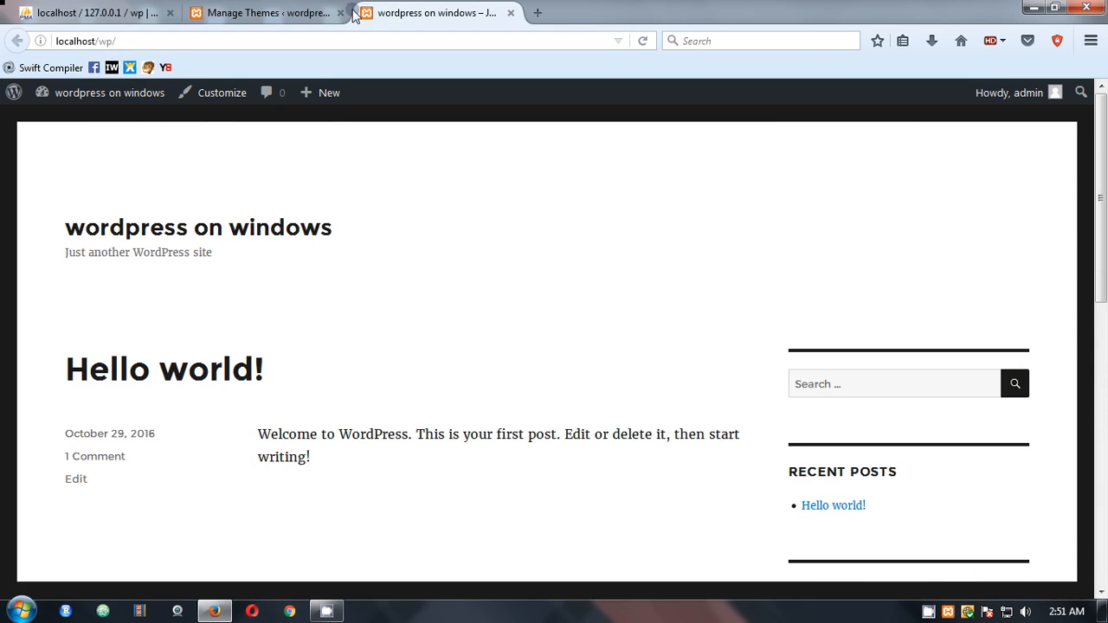
left_click(260, 12)
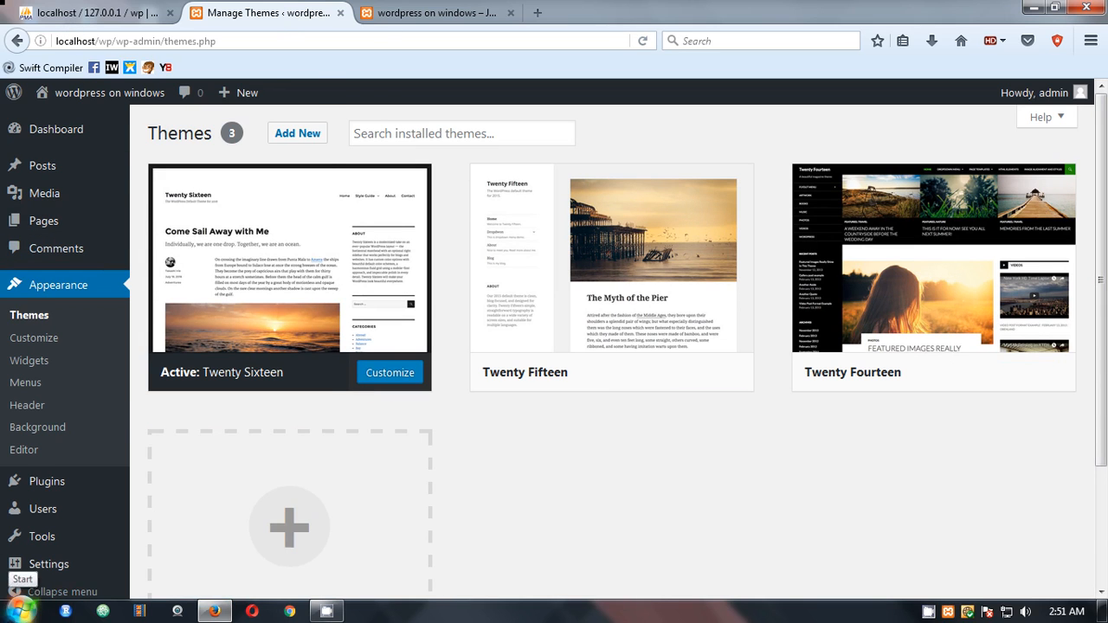
Step: Copy the sarina folder into C:\xampp\htdocs\wp\wp-content\themes in Explorer
left_click(10, 599)
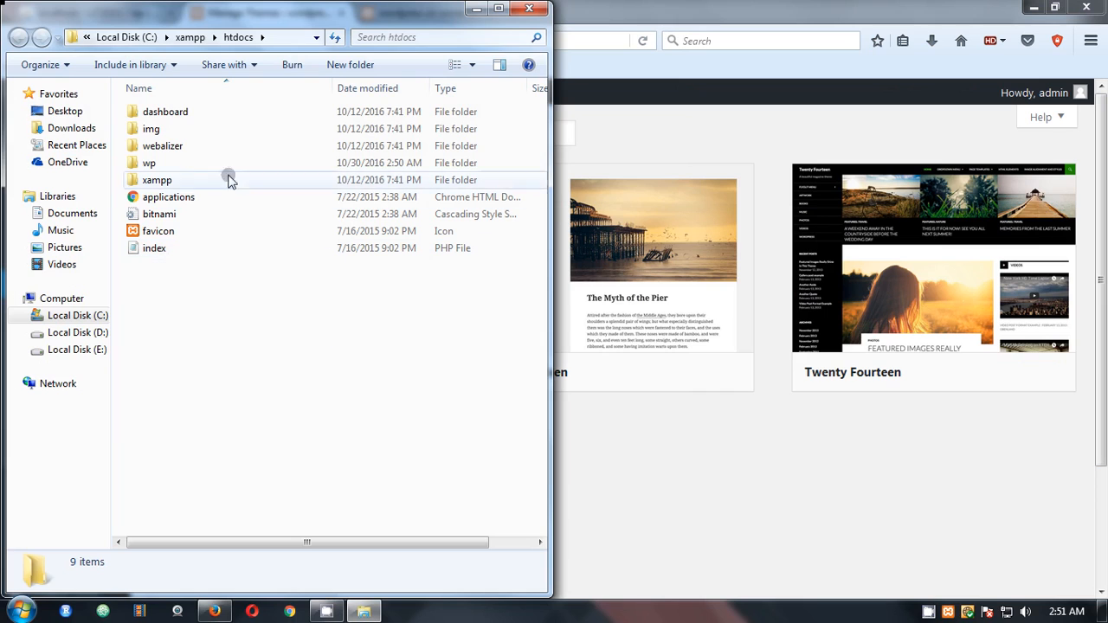
double_click(149, 163)
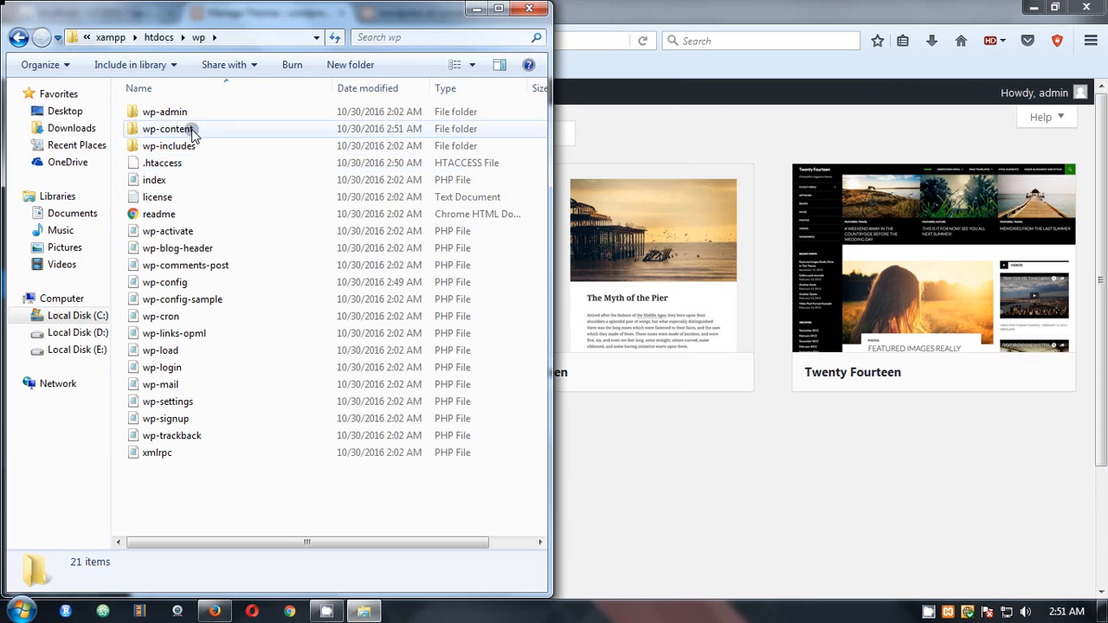
double_click(168, 128)
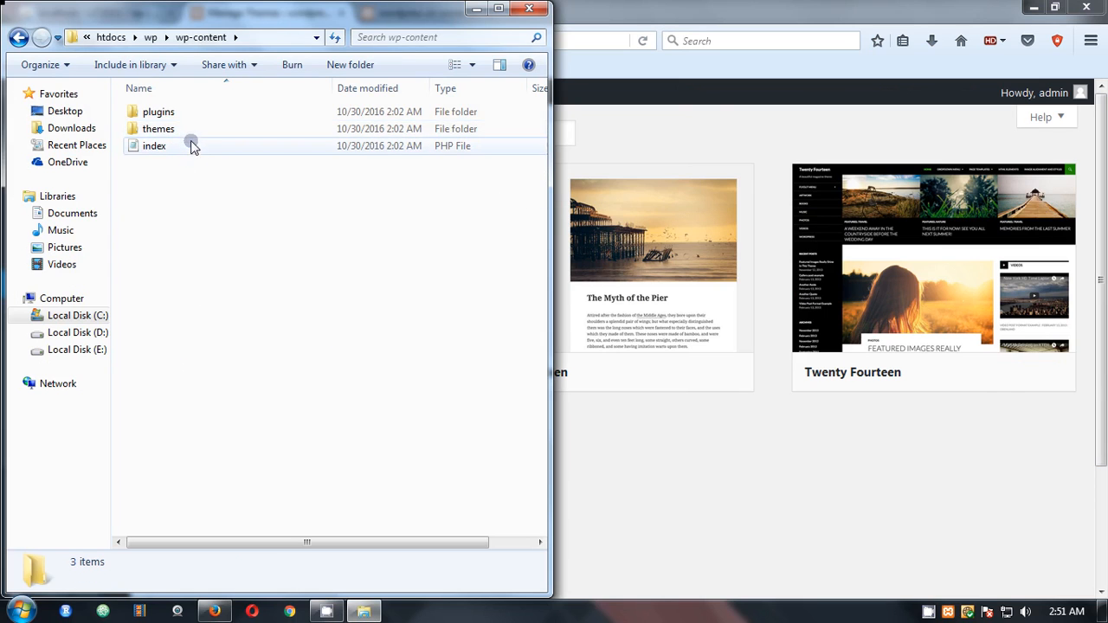
double_click(159, 129)
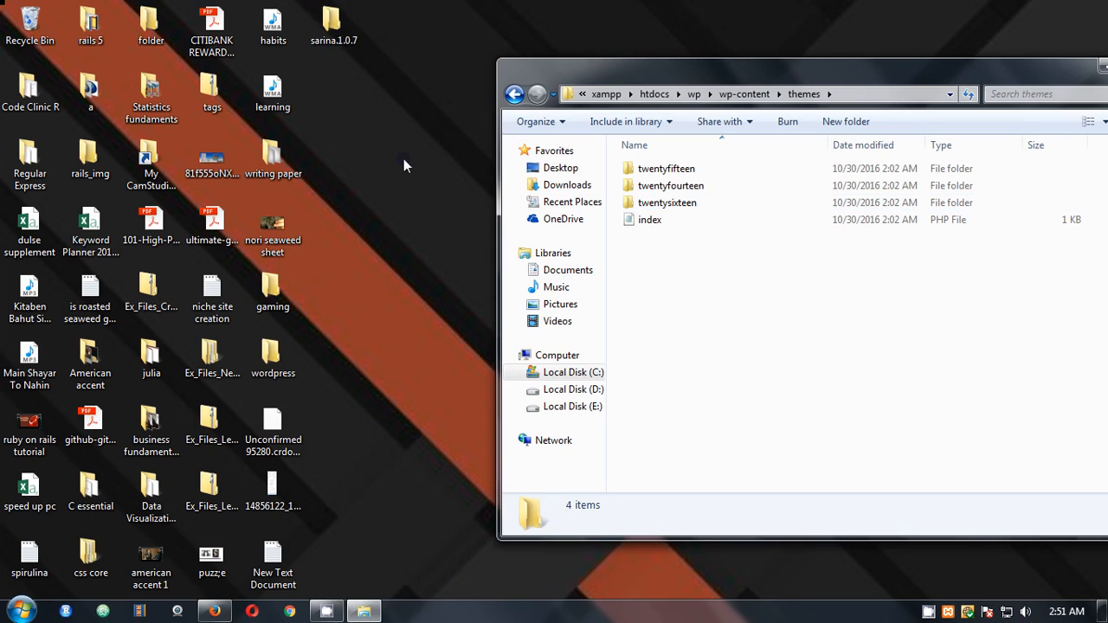
left_click(667, 168)
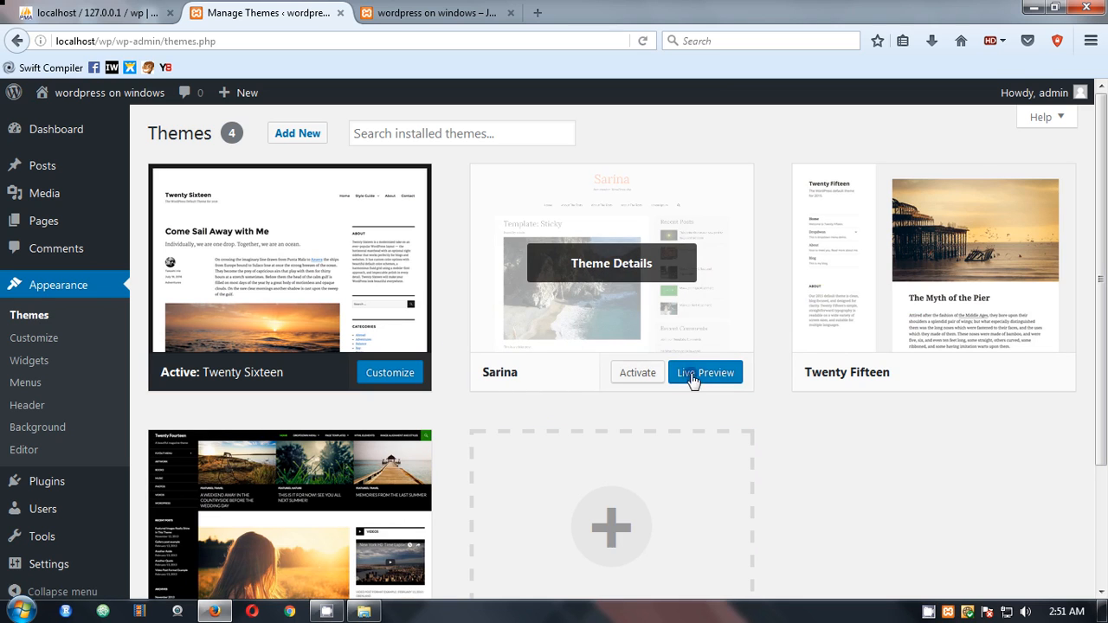
Step: Activate Sarina and reload the site tab to see Hello world in the new theme
left_click(638, 372)
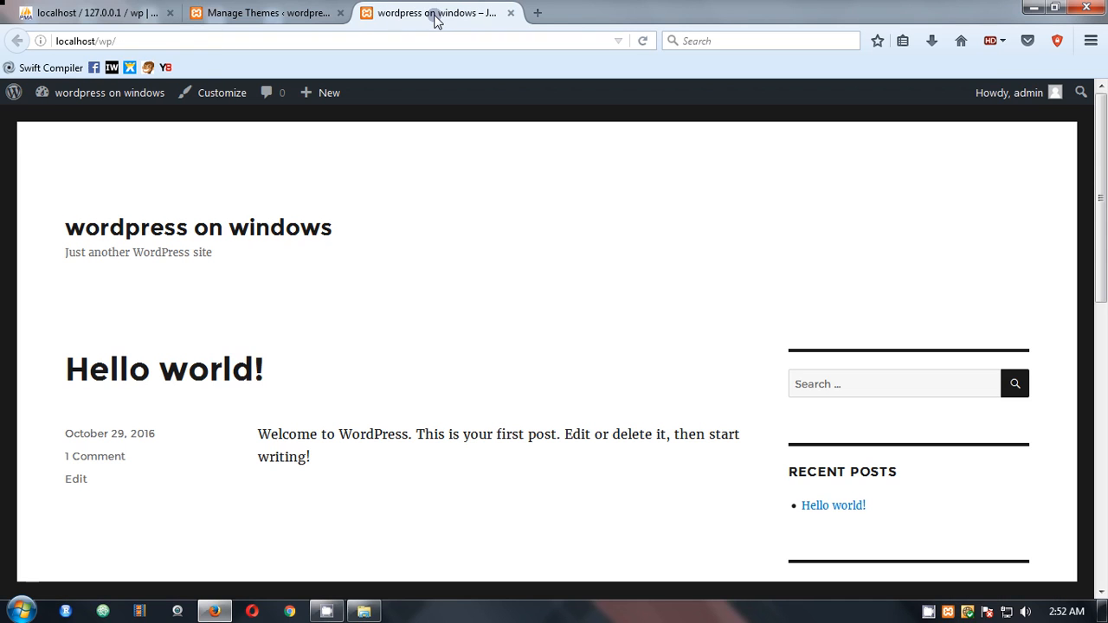
left_click(643, 42)
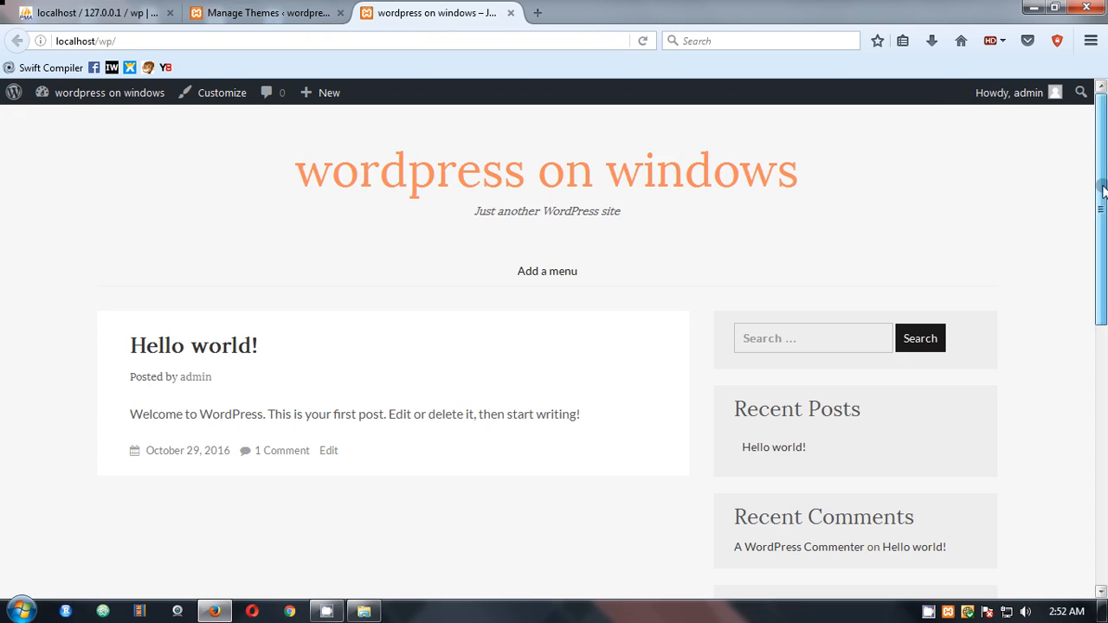
scroll("down", 3)
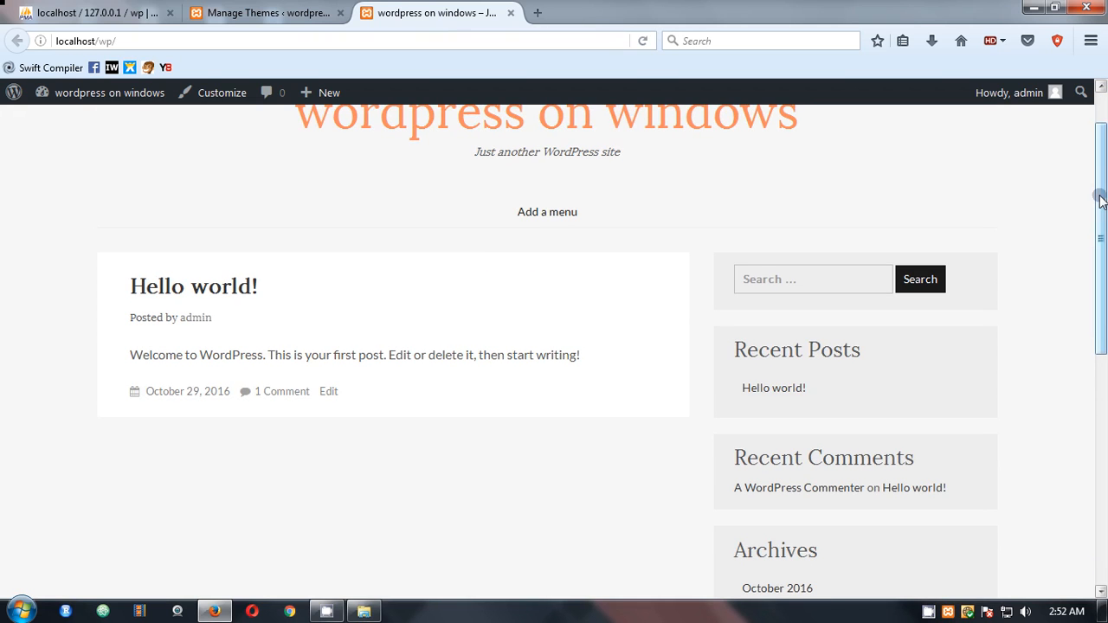
scroll("up", 3)
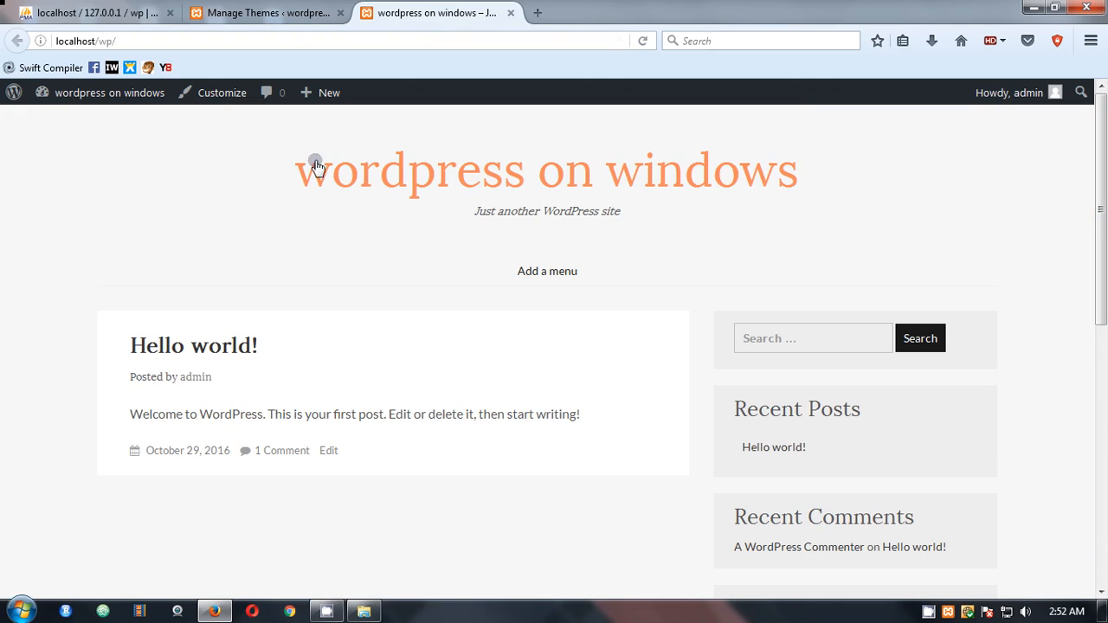
mouse_move(1052, 253)
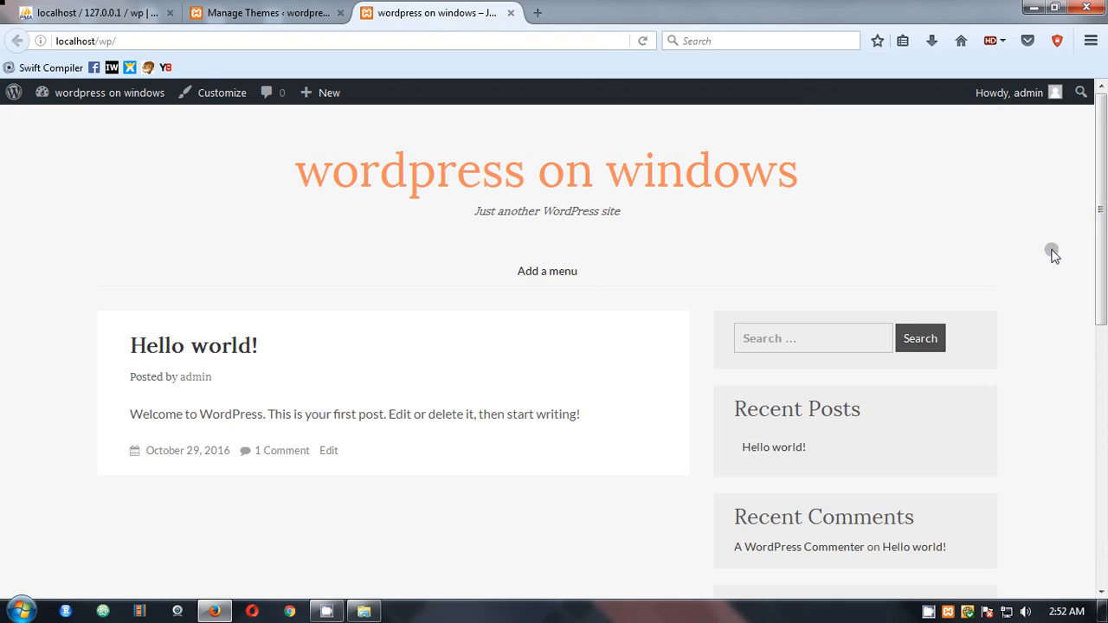
mouse_move(848, 241)
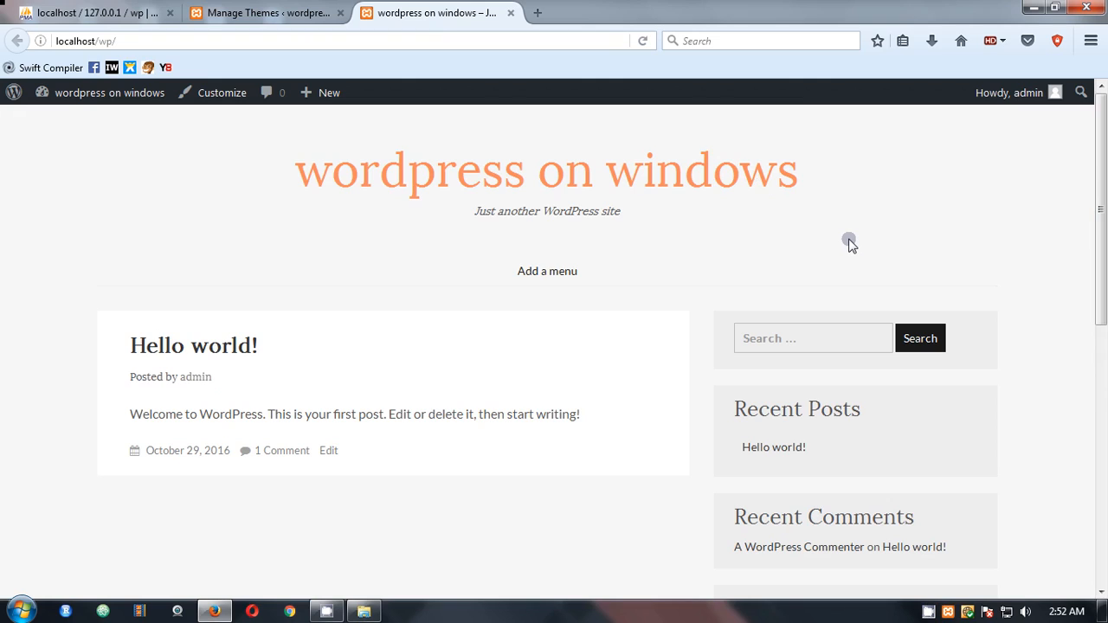